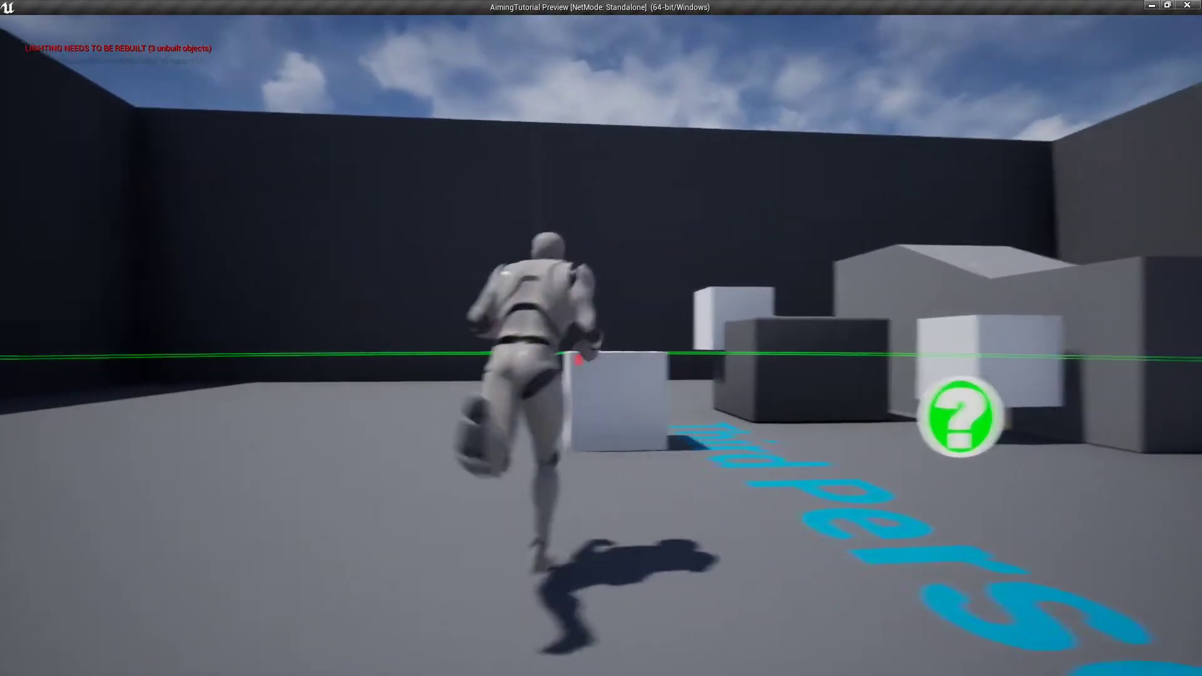
# Step: Stop the standalone test play session with Escape
pyautogui.press('Escape')
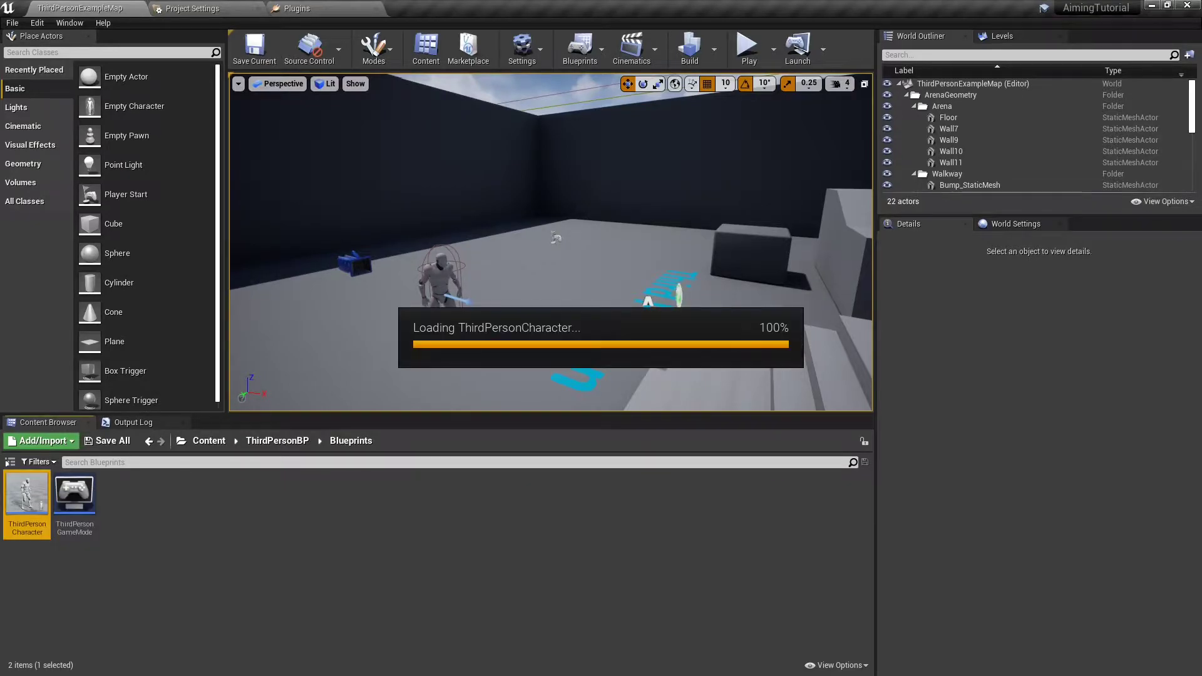
# Step: Open ThirdPersonCharacter, maximize the blueprint window and view its Event Graph
pyautogui.doubleClick(26, 495)
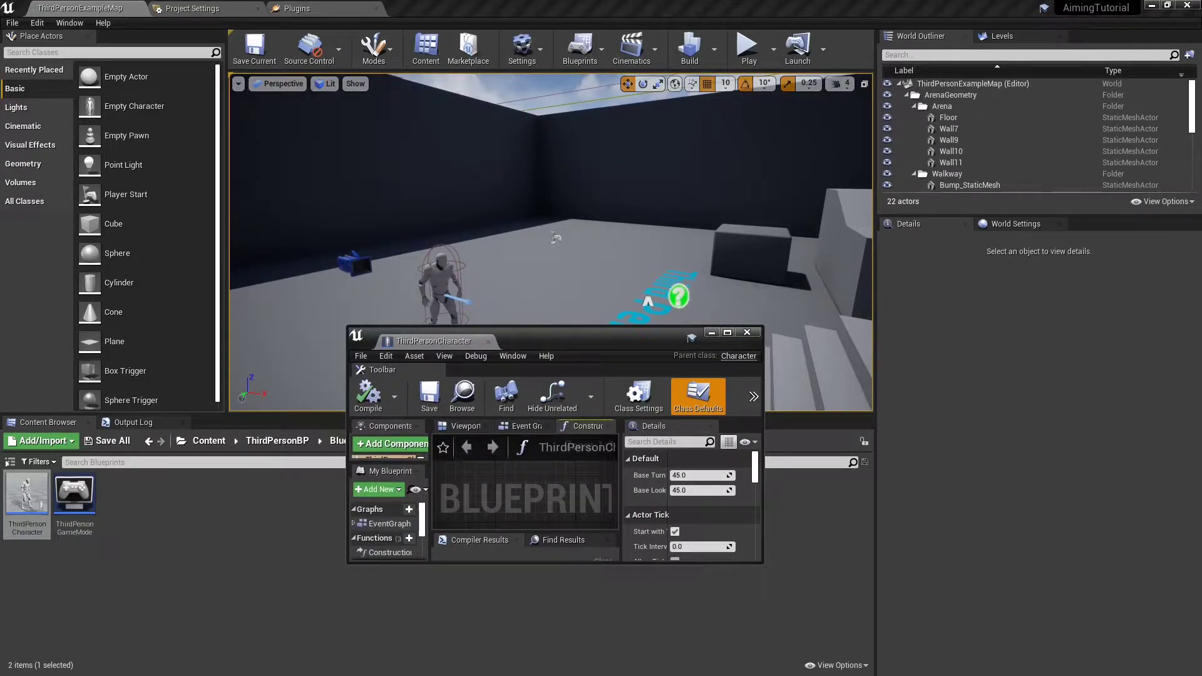
pyautogui.click(726, 333)
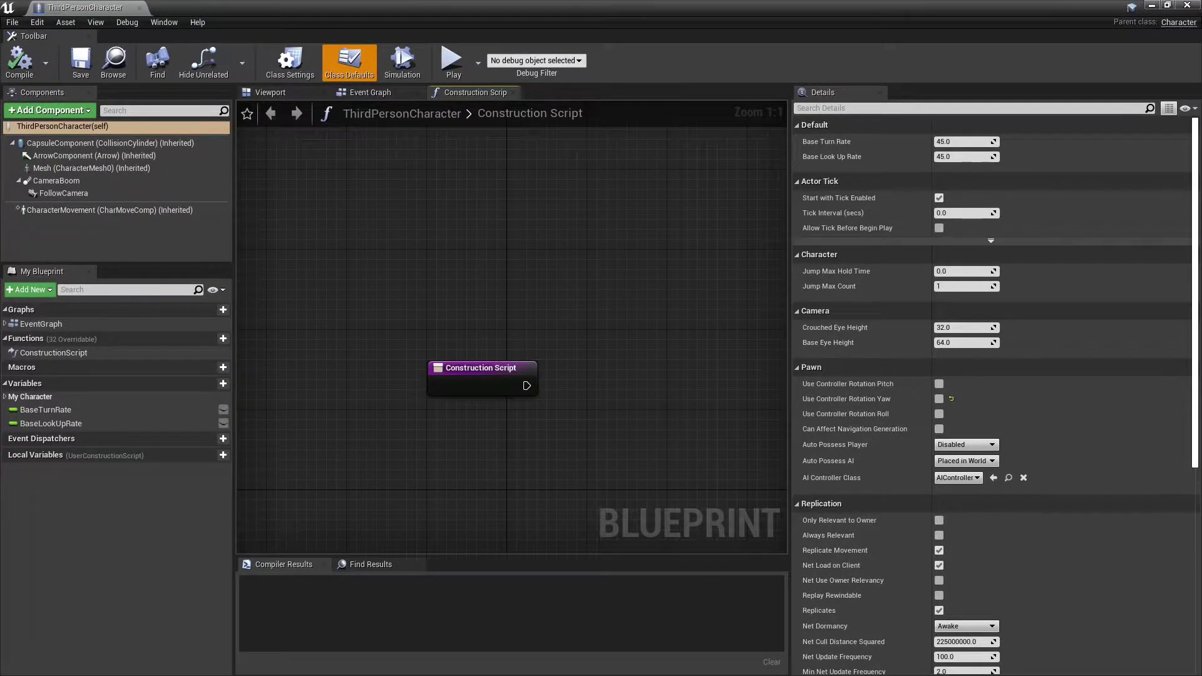
pyautogui.click(368, 91)
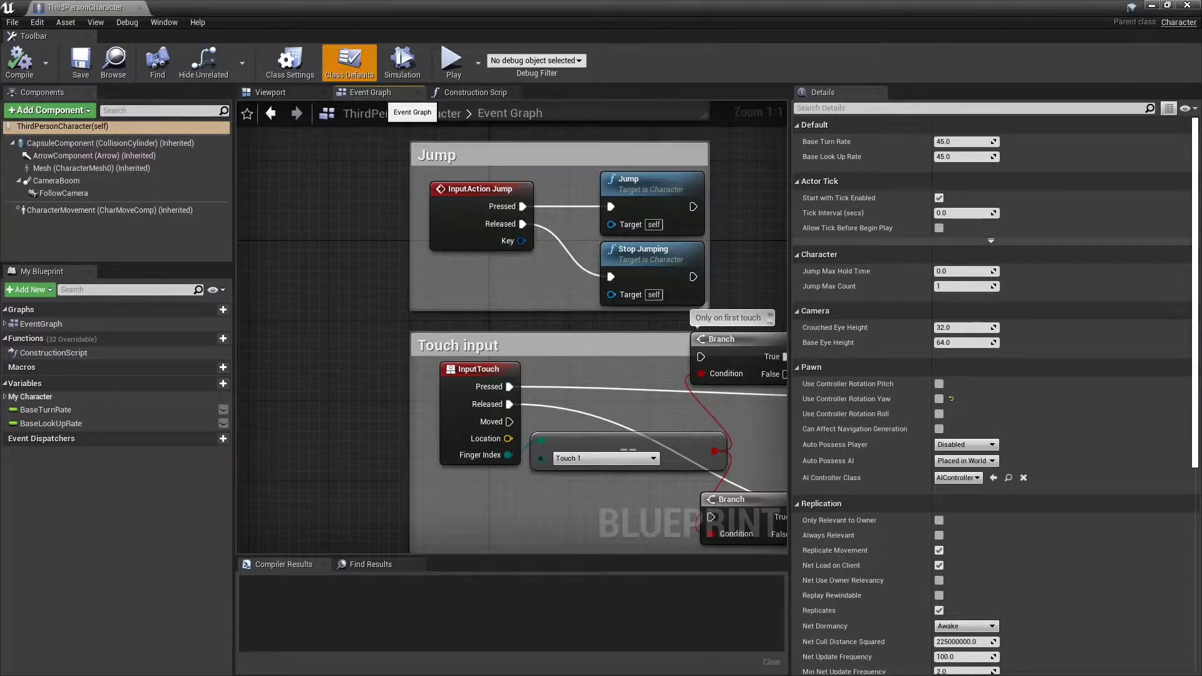
pyautogui.scroll(-3)
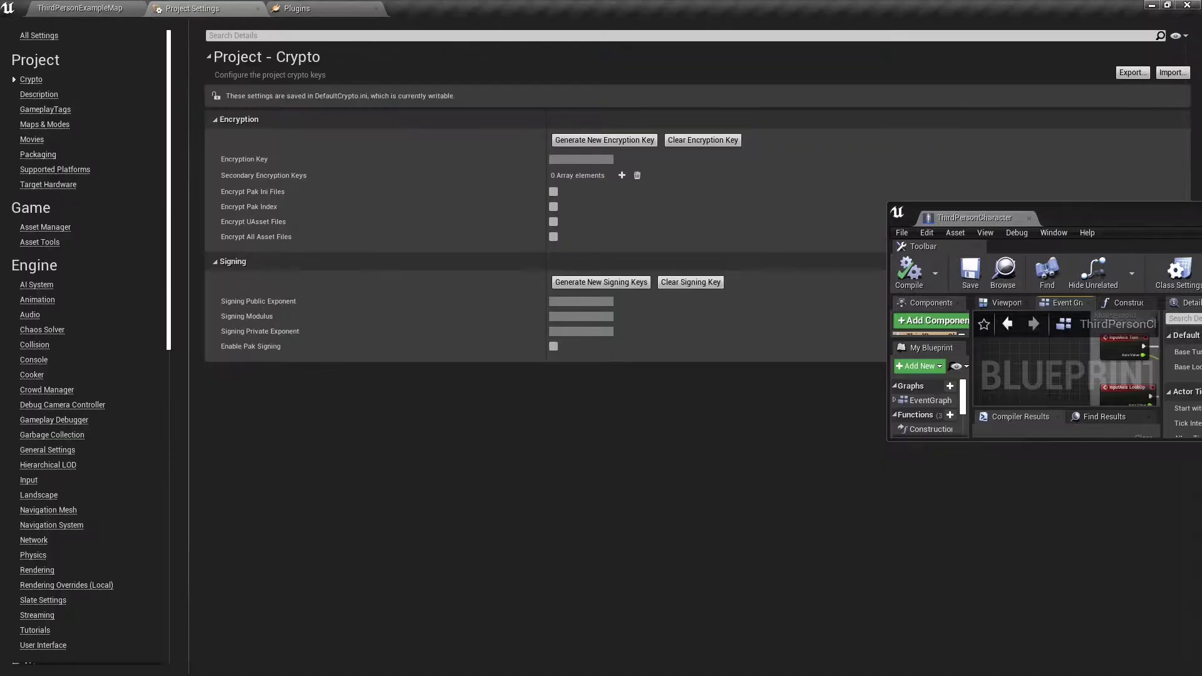
# Step: Return to the character blueprint to add the InputAction Aiming event
pyautogui.click(29, 480)
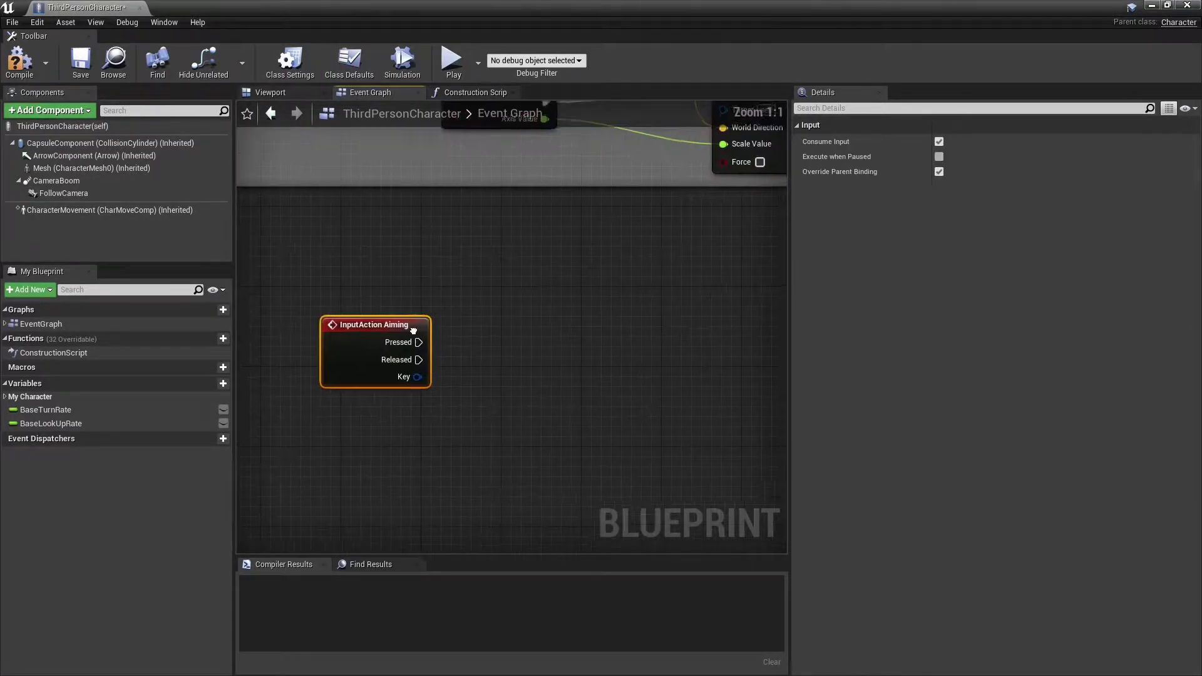
# Step: Add a custom event eventTraceForTargets to the character graph
pyautogui.scroll(-3)
pyautogui.write('eventTraceFor')
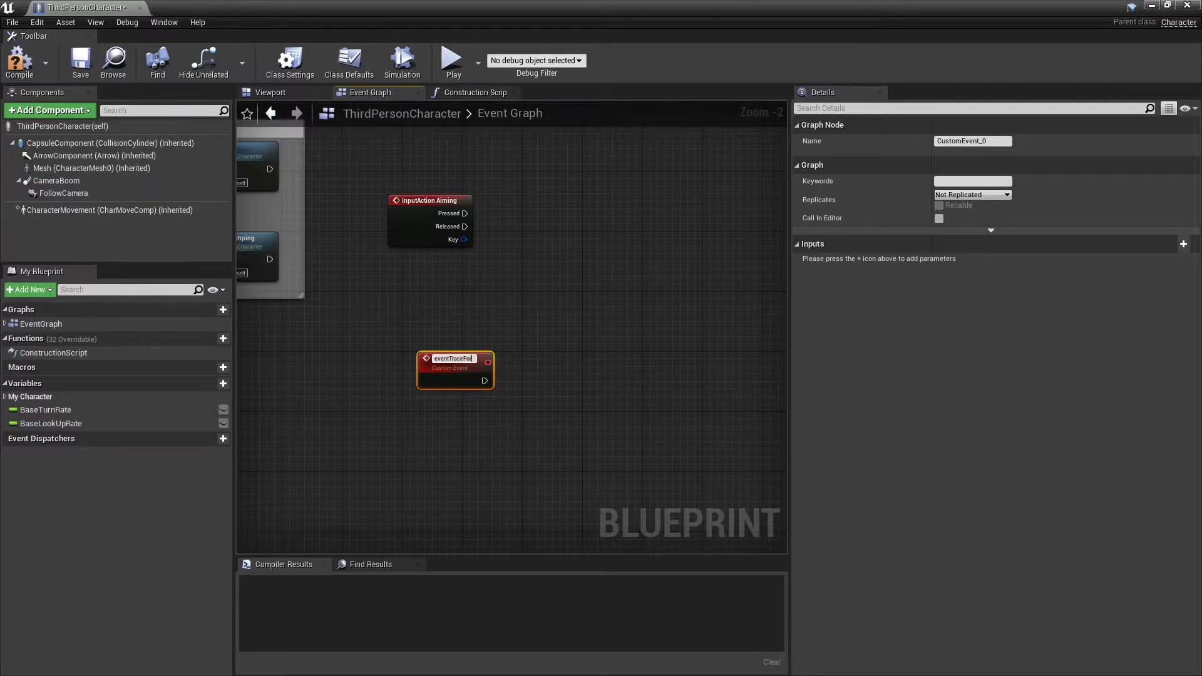
pyautogui.write('A')
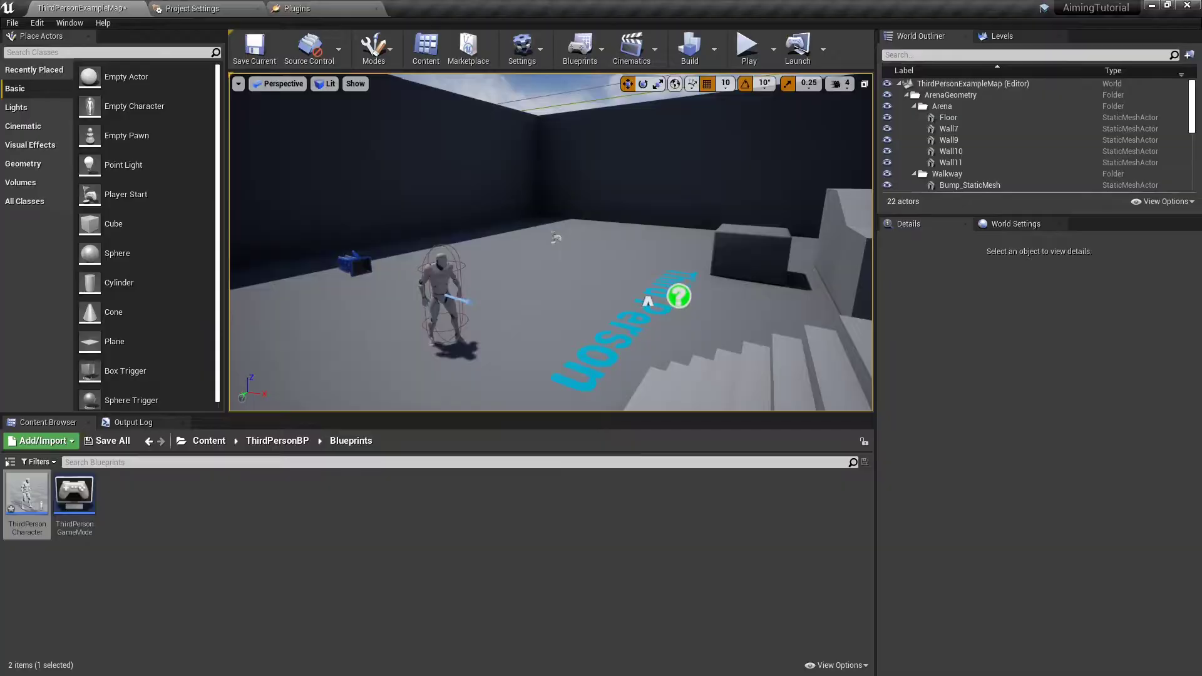
# Step: Create a new collision trace channel named Target in Project Settings
pyautogui.click(193, 9)
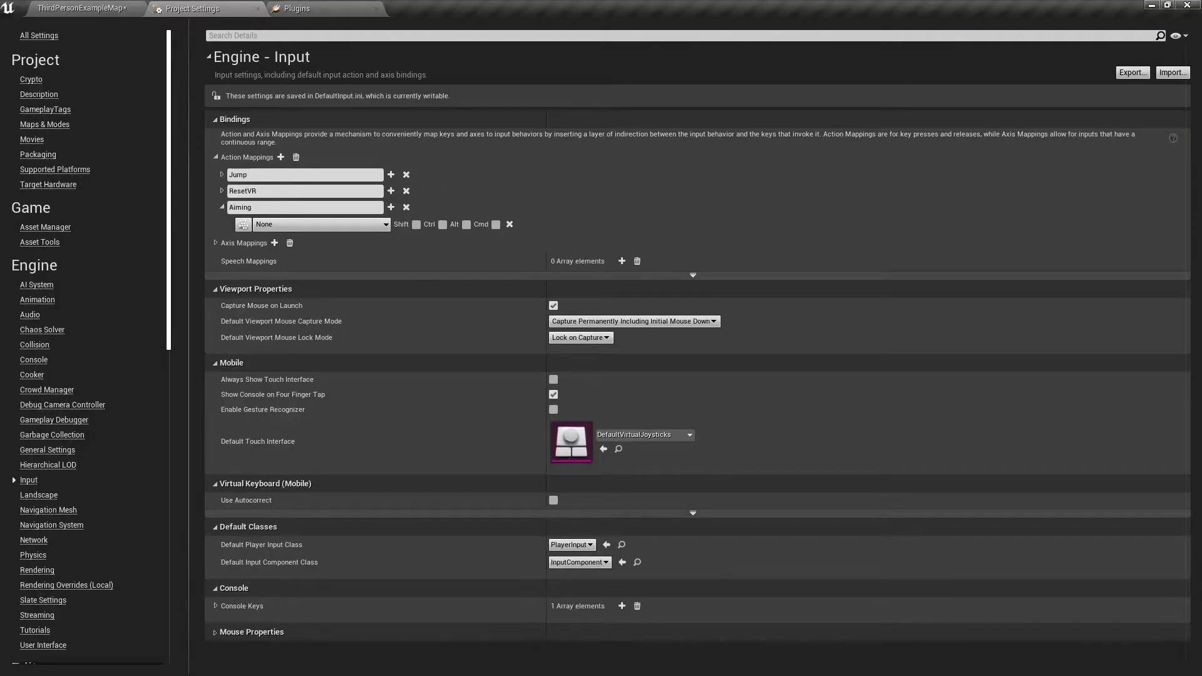
pyautogui.click(33, 345)
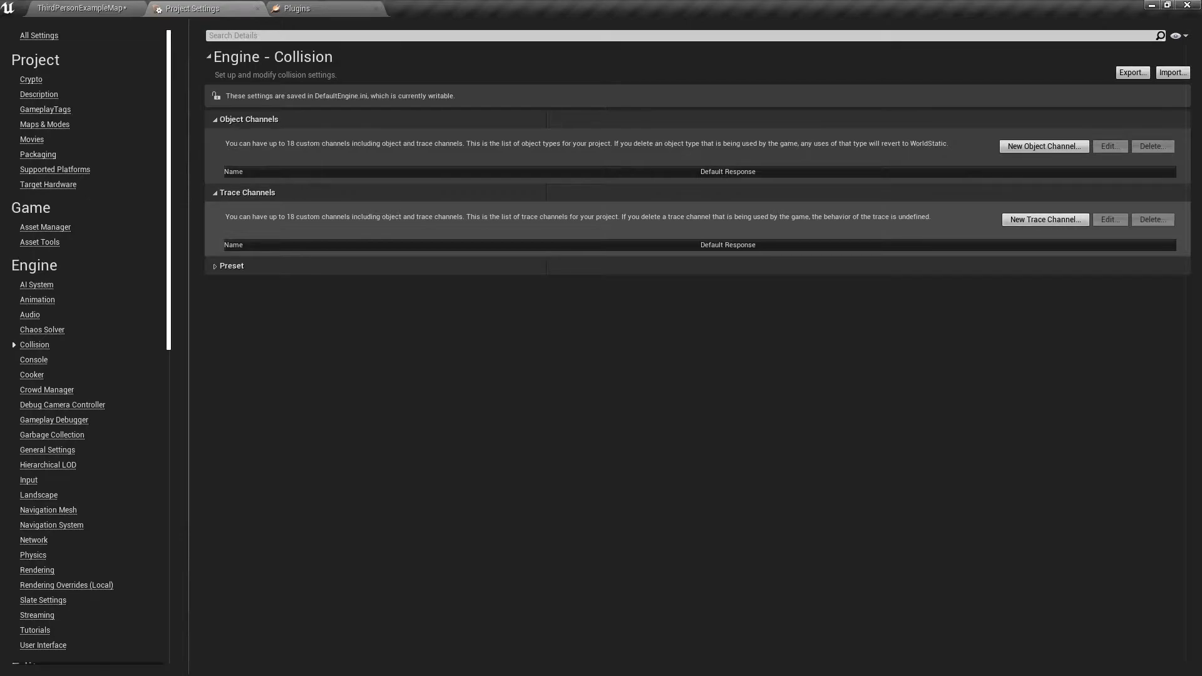
pyautogui.click(1043, 219)
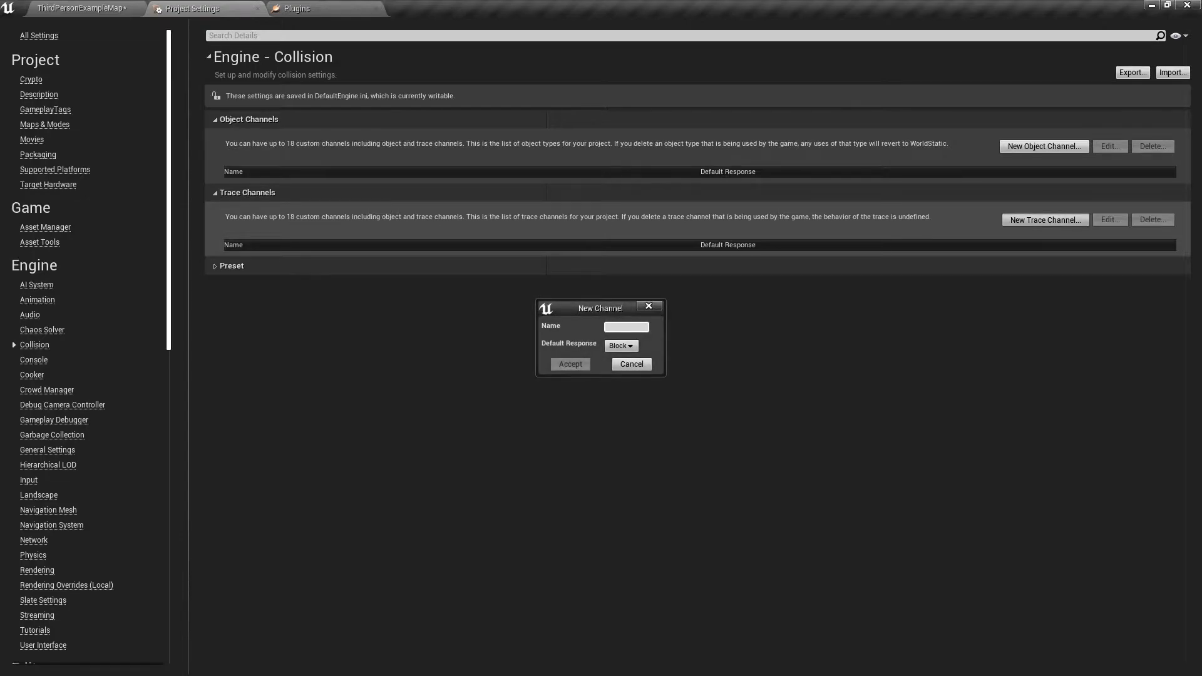
pyautogui.write('Target')
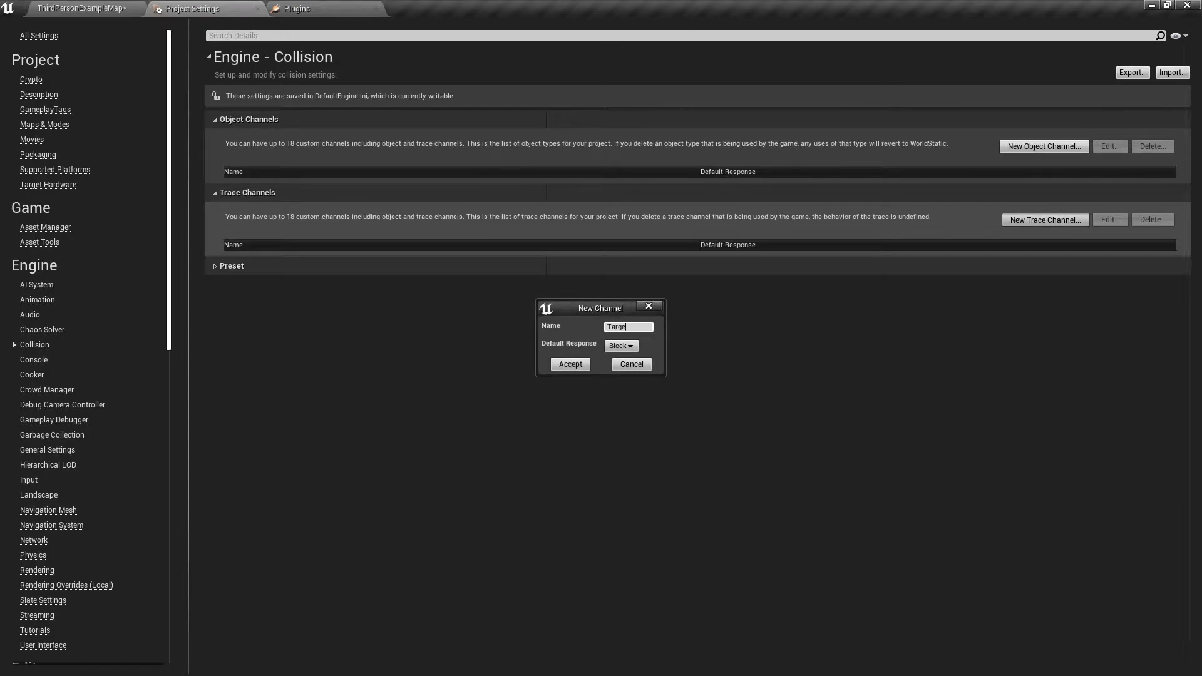
pyautogui.click(621, 345)
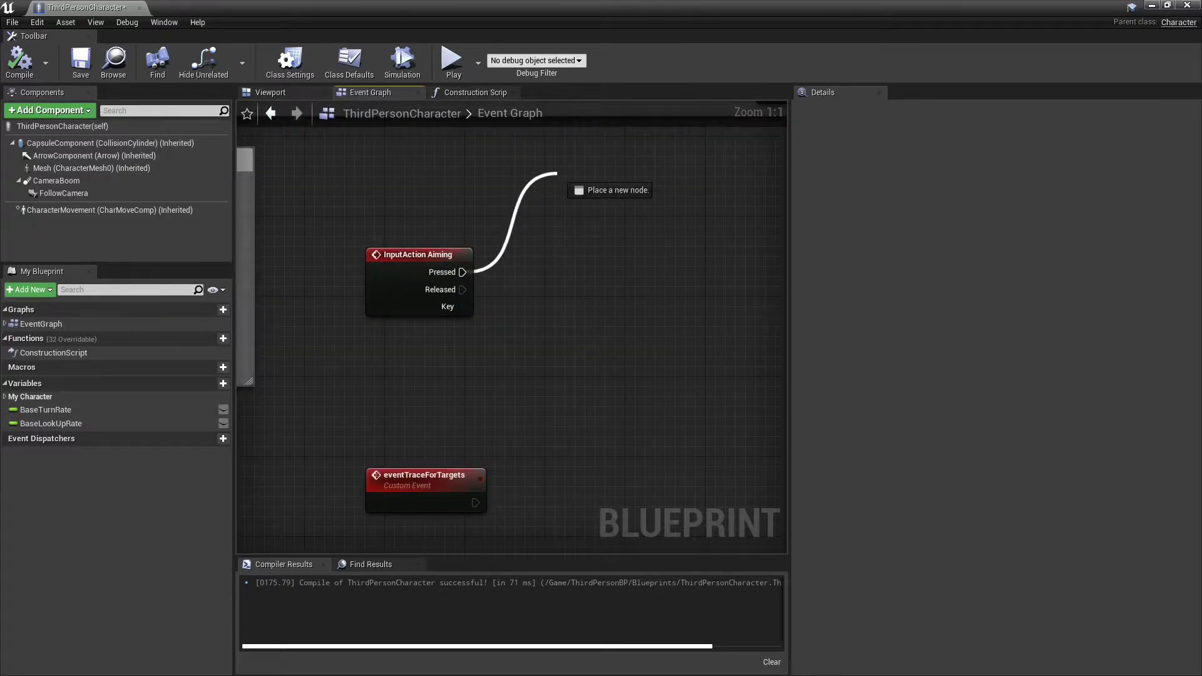
# Step: Start a looping 0.01 s eventTraceForTargets timer when Aiming is pressed
pyautogui.write('set timer b')
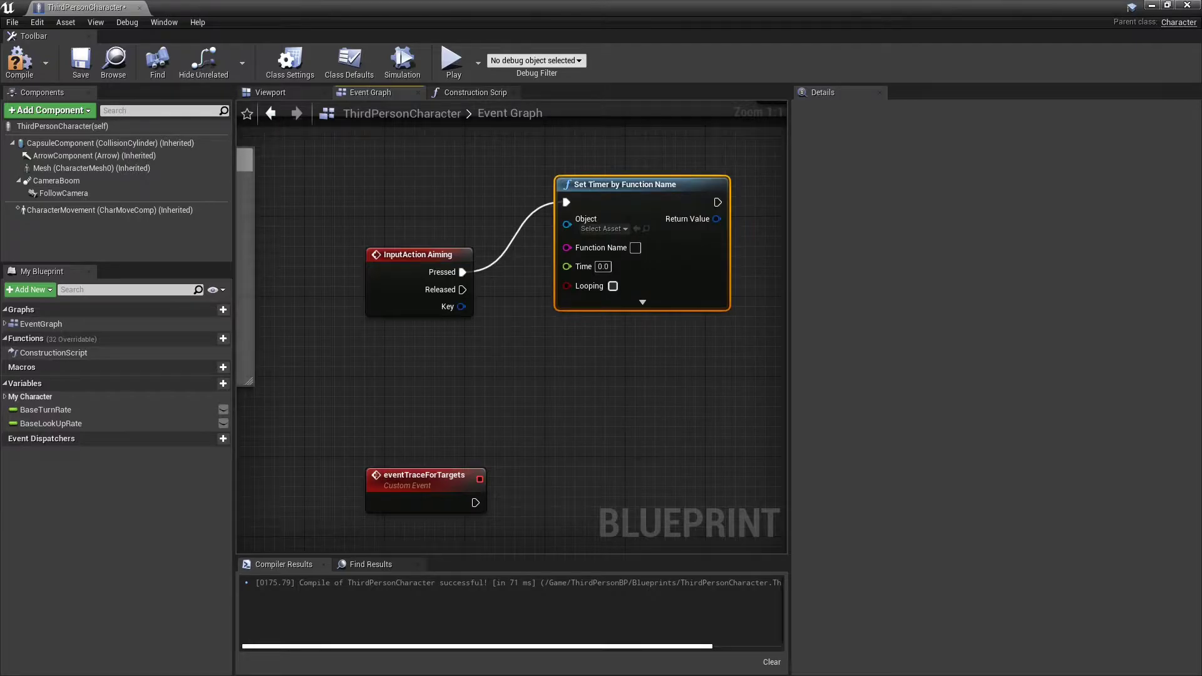
pyautogui.click(424, 480)
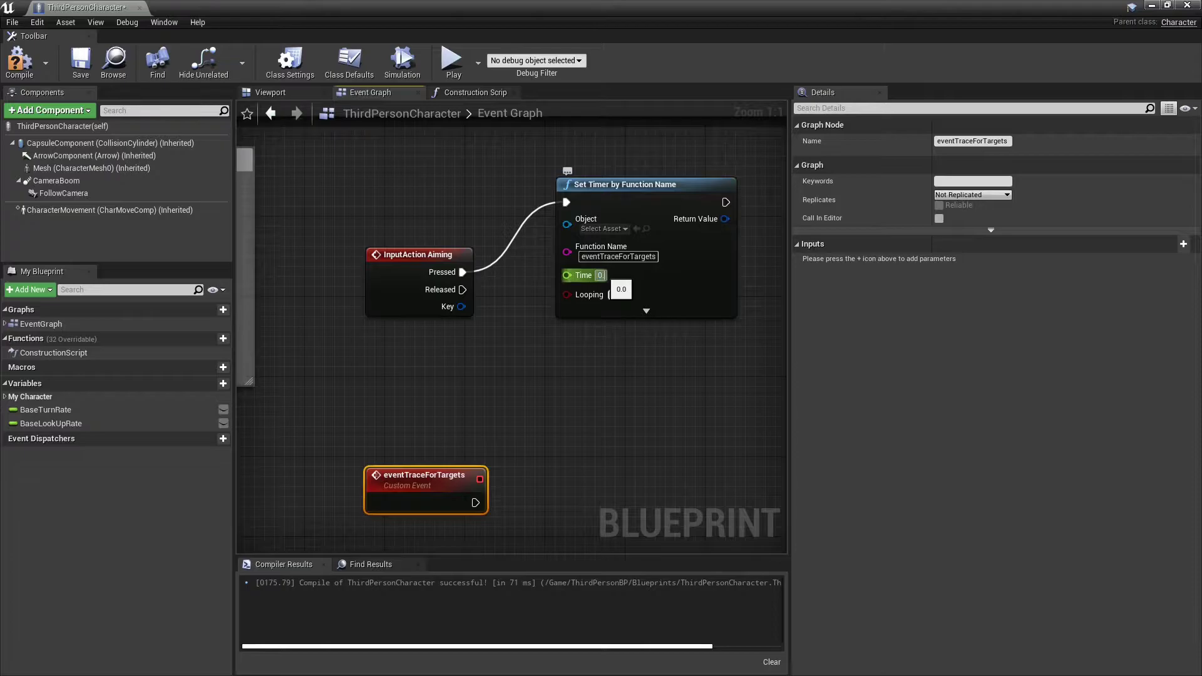
pyautogui.moveTo(588, 294)
pyautogui.write('.01')
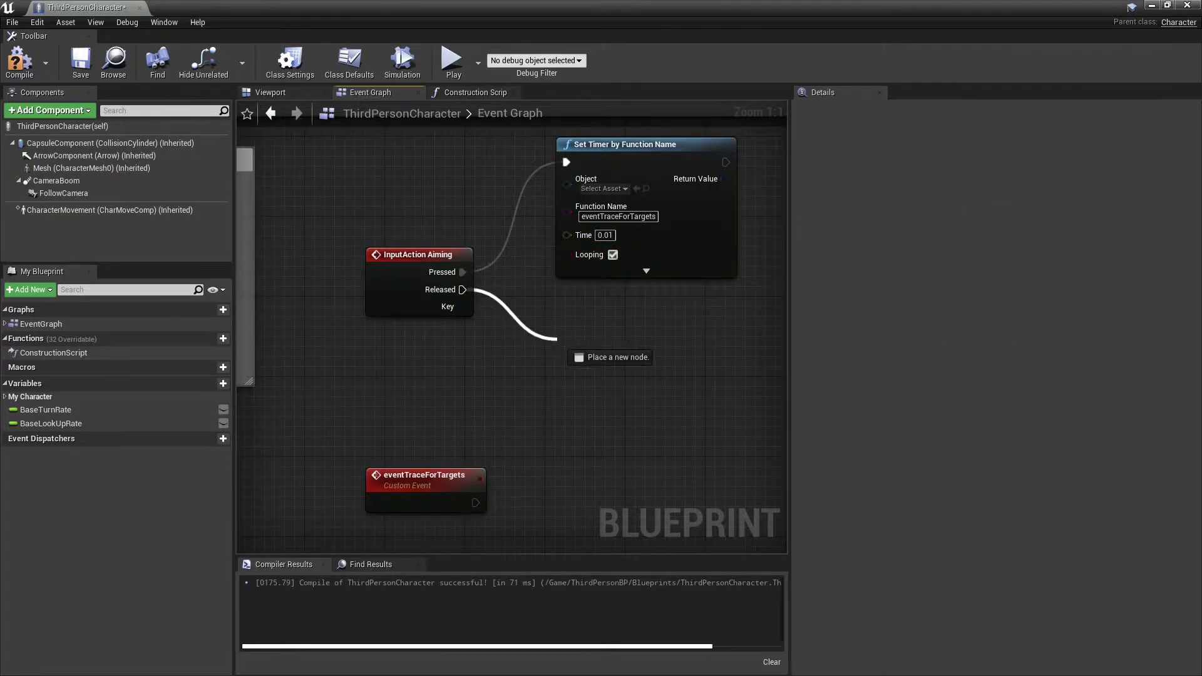
# Step: Pause the timer by function name when Aiming is released
pyautogui.write('paue ti')
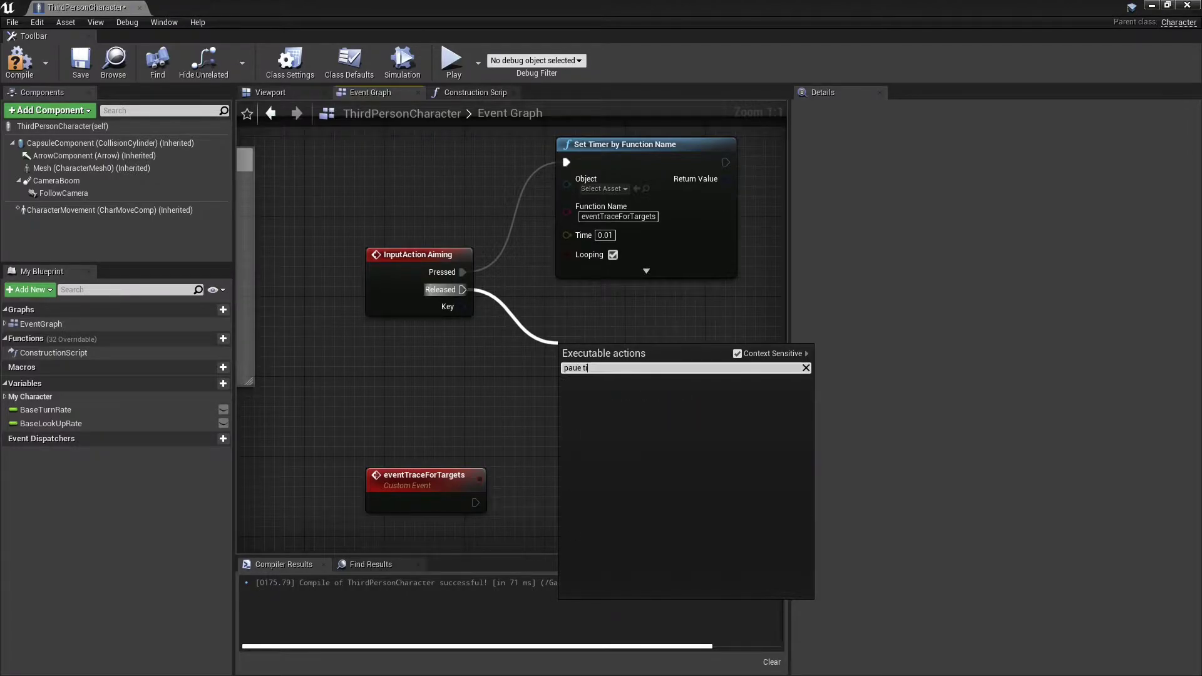
pyautogui.write('pause timer')
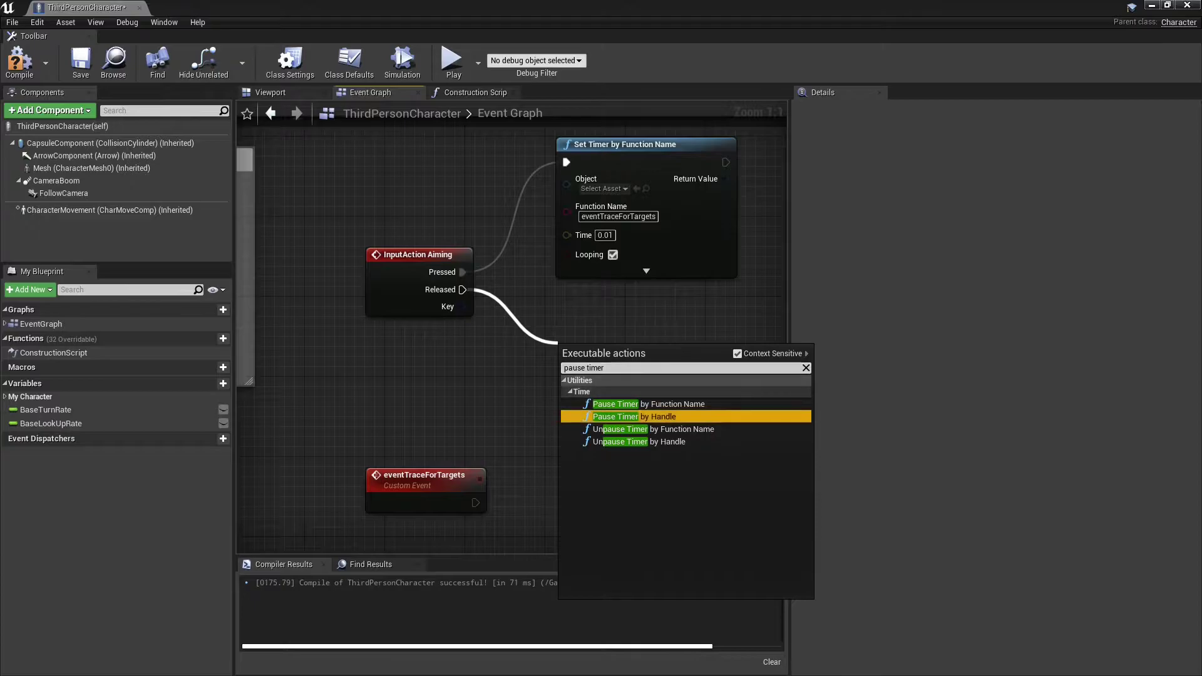
pyautogui.click(614, 404)
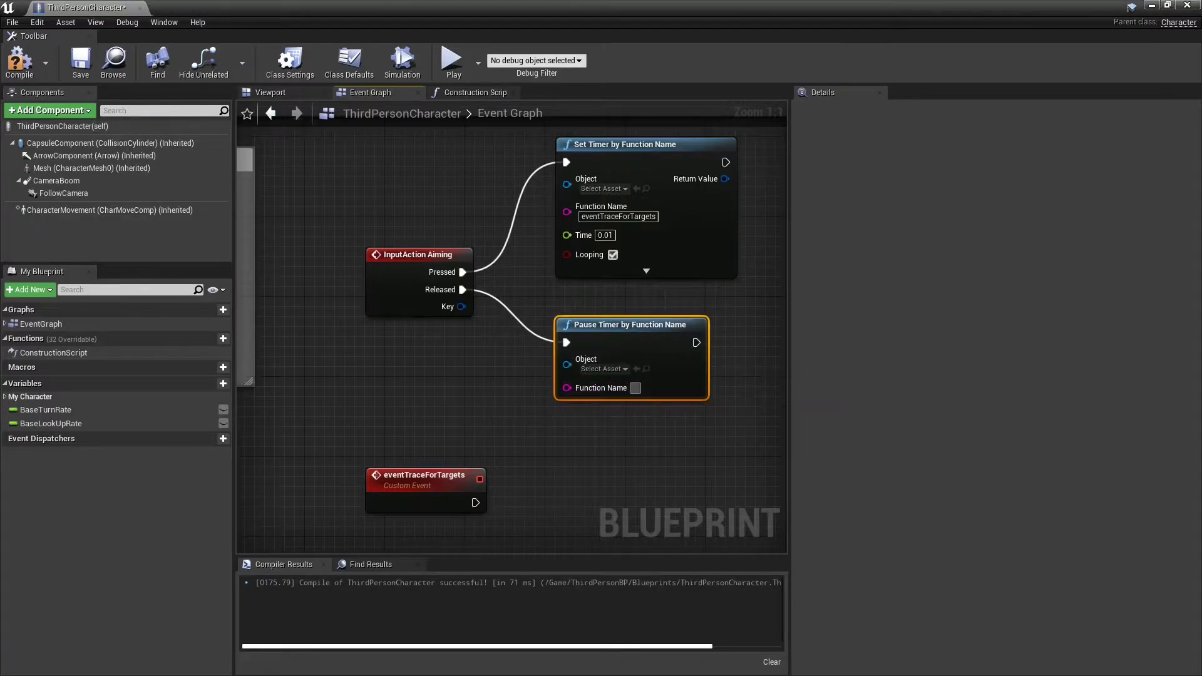
pyautogui.scroll(-3)
pyautogui.write('cust')
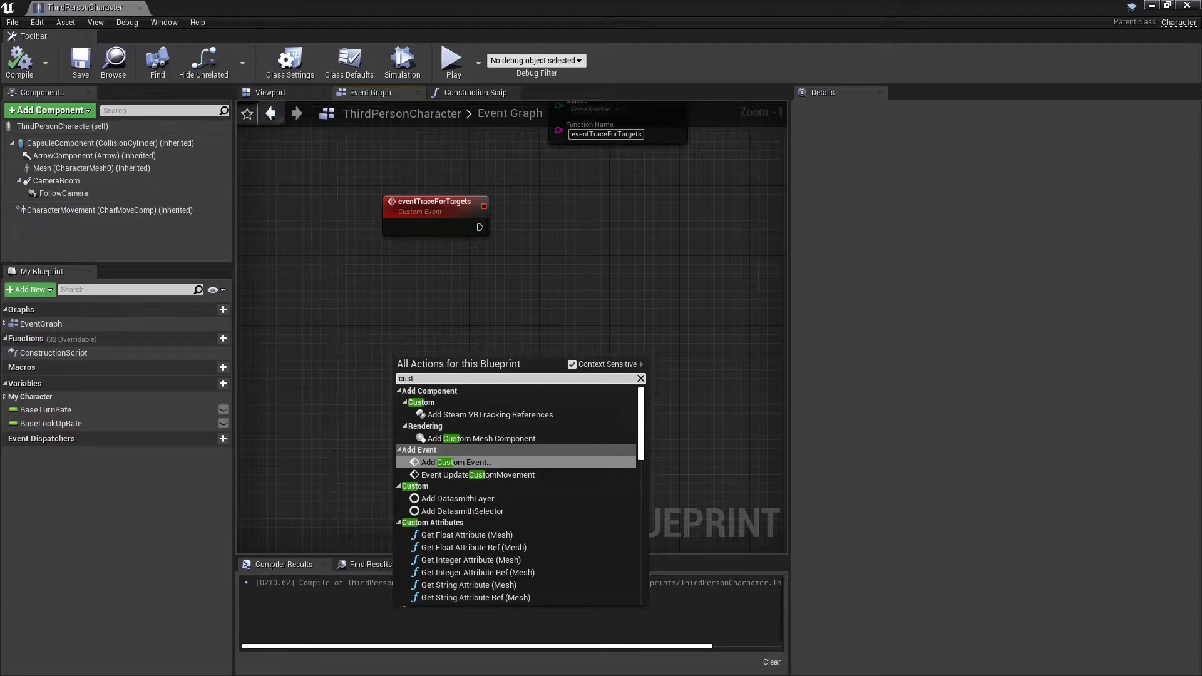
# Step: Add custom event eventLookAtTarget with duplicated Set/Pause Timer nodes targeting it
pyautogui.click(459, 461)
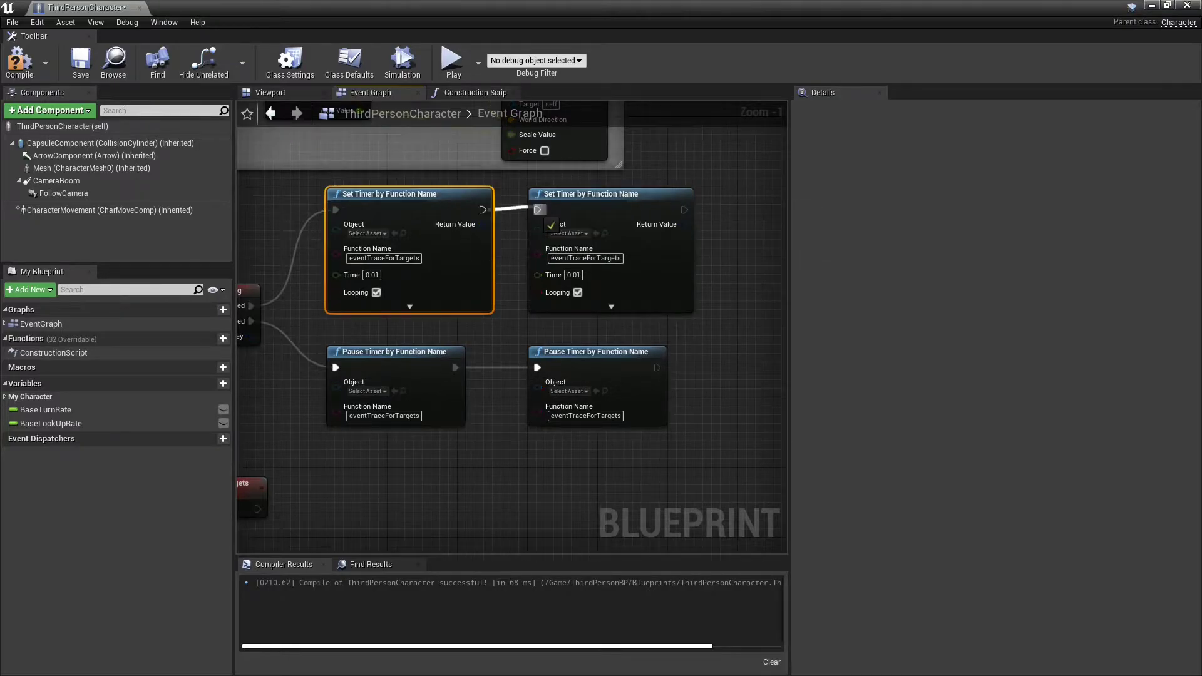
pyautogui.click(352, 469)
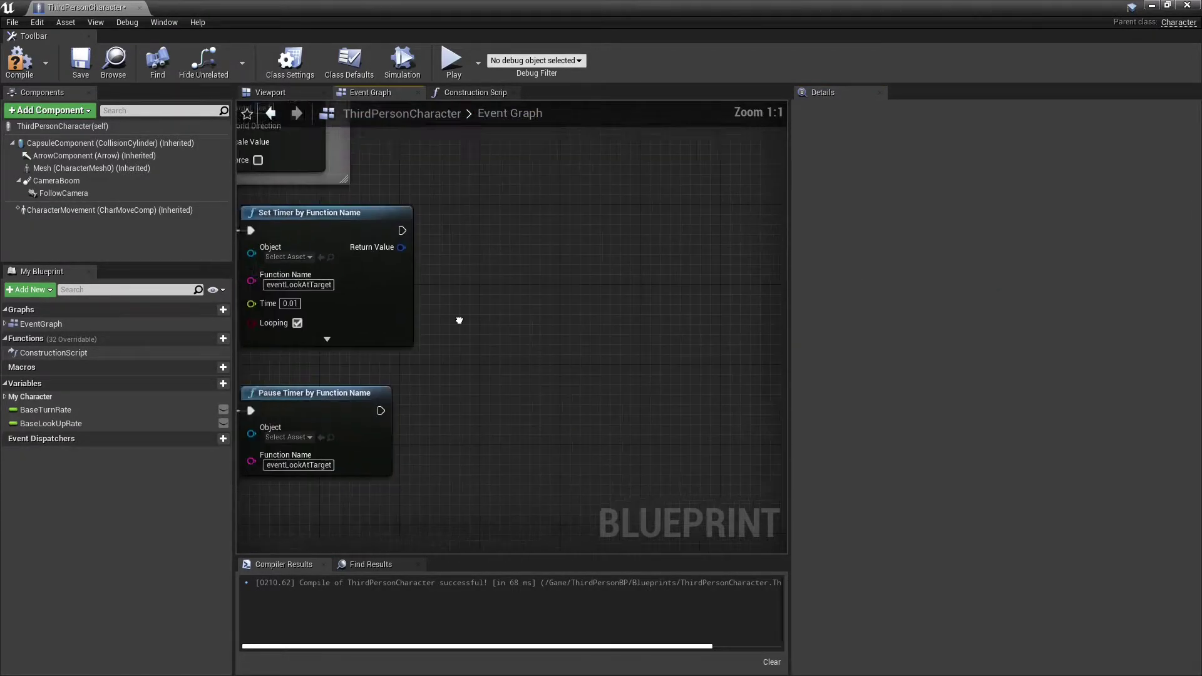
# Step: Set CharacterMovement's Orient Rotation to Movement off while aiming
pyautogui.click(521, 155)
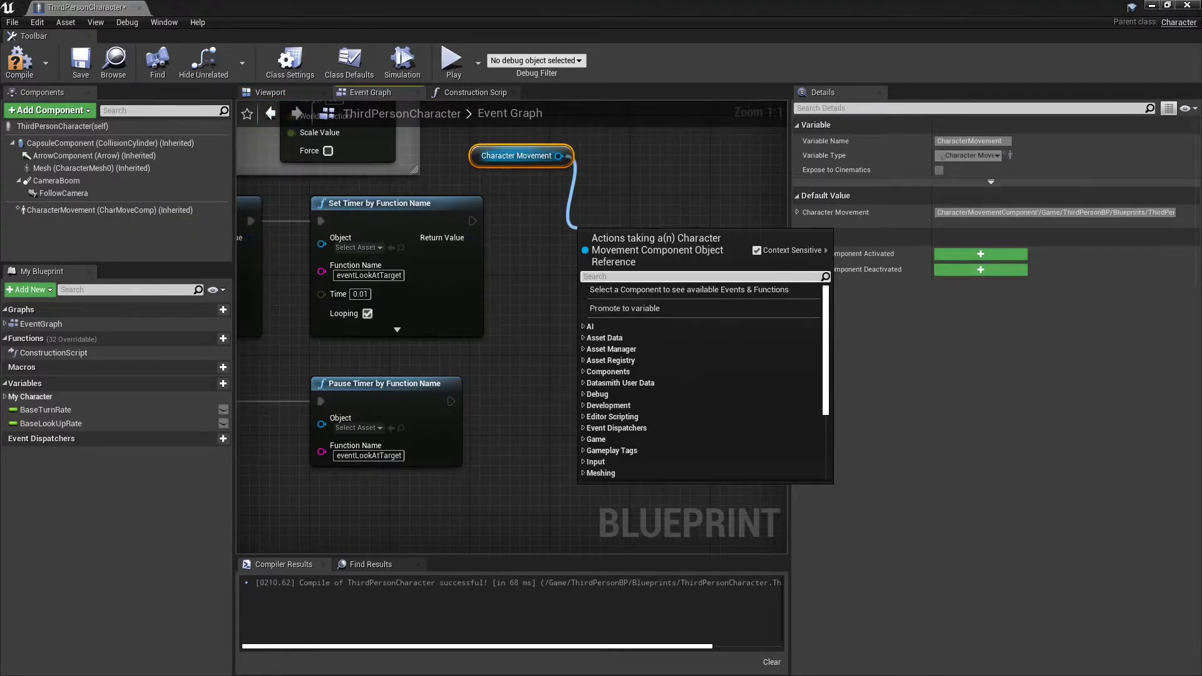
pyautogui.write('orien')
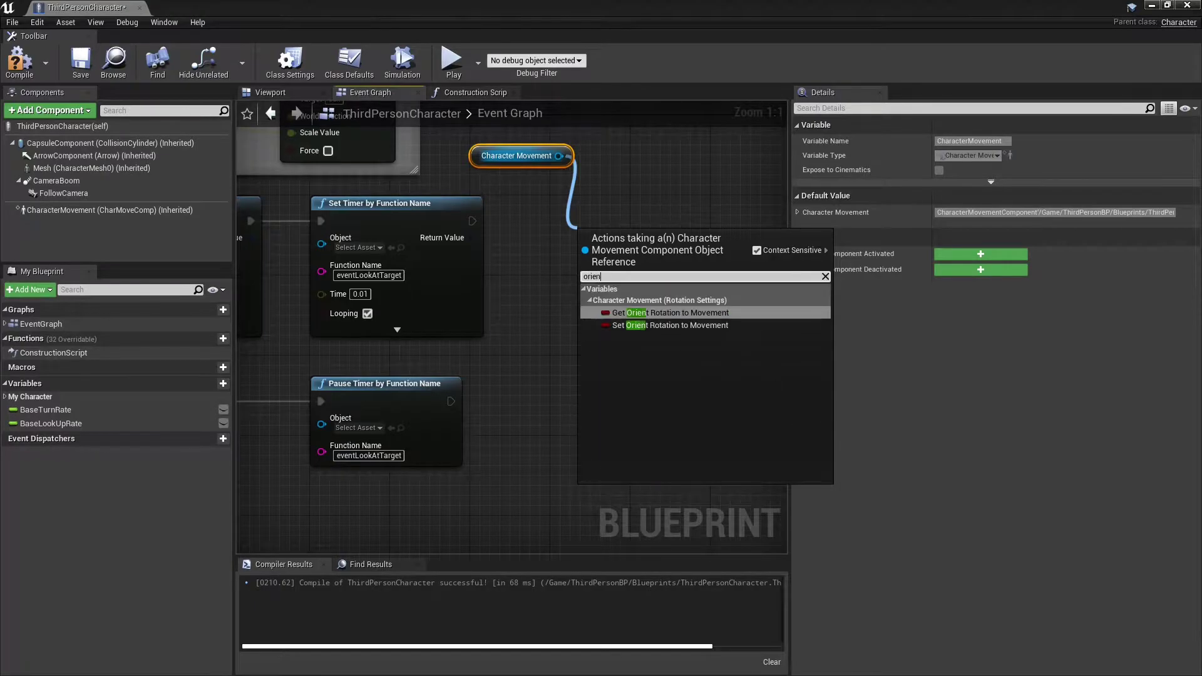
pyautogui.click(677, 326)
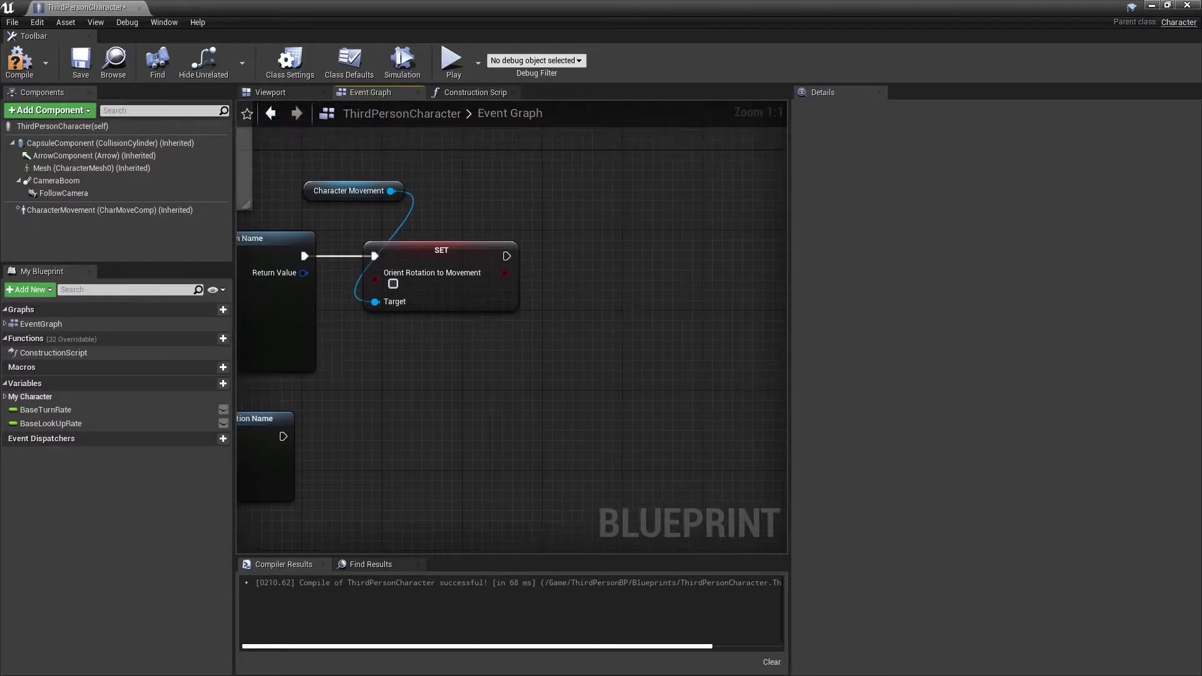
pyautogui.moveTo(57, 181)
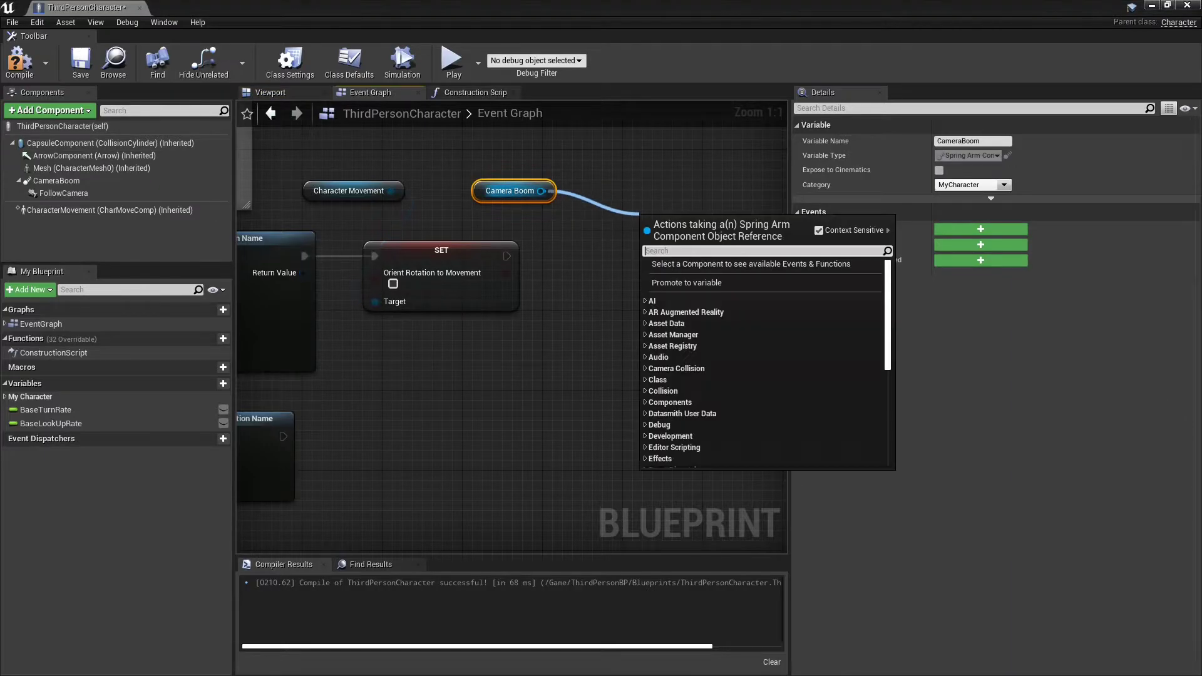
# Step: Set CameraBoom's Use Pawn Control Rotation off while aiming, re-enabling both on release
pyautogui.write('u')
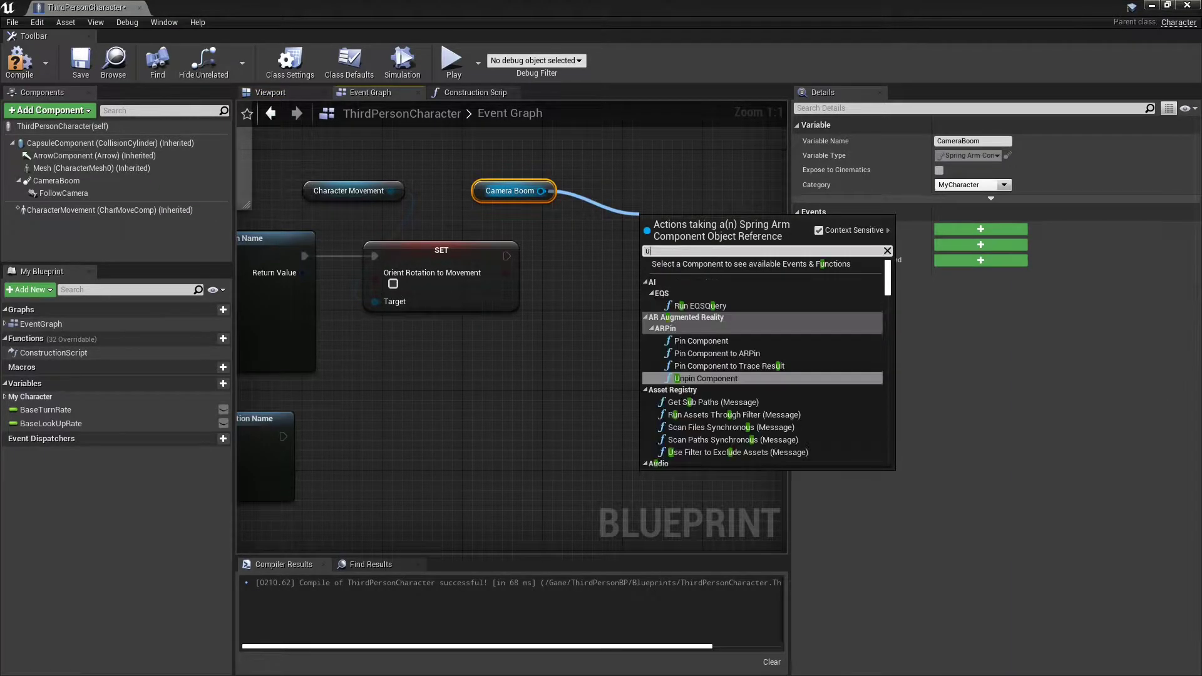
pyautogui.write('se paw')
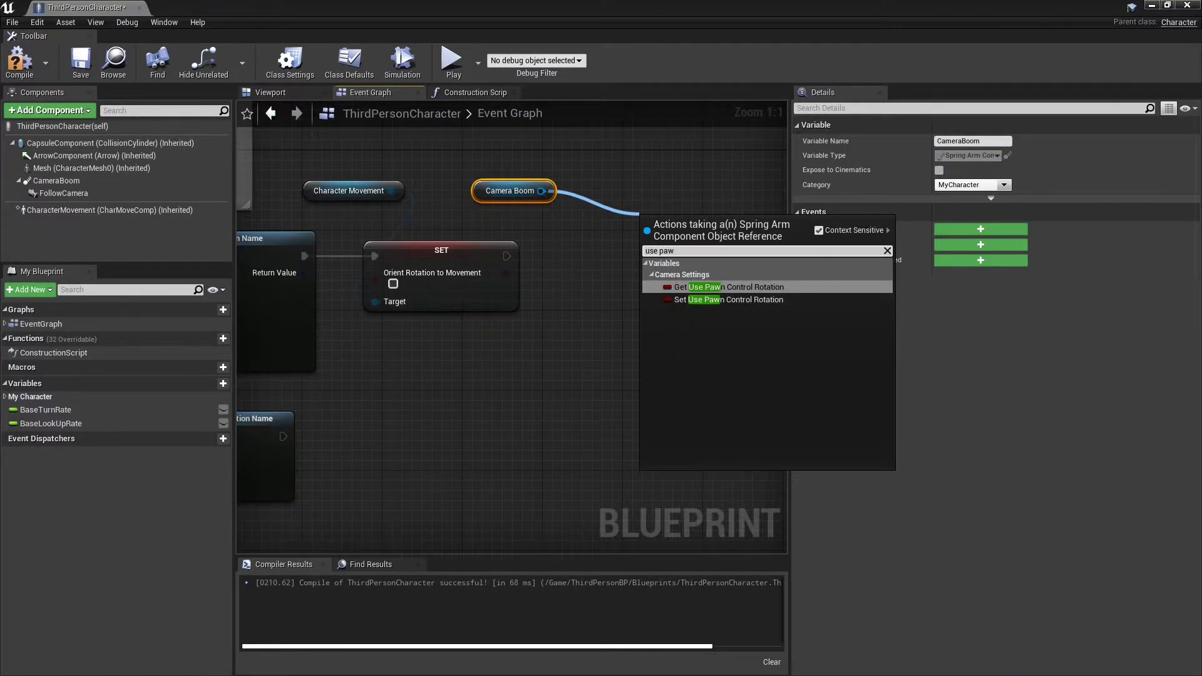
pyautogui.click(727, 300)
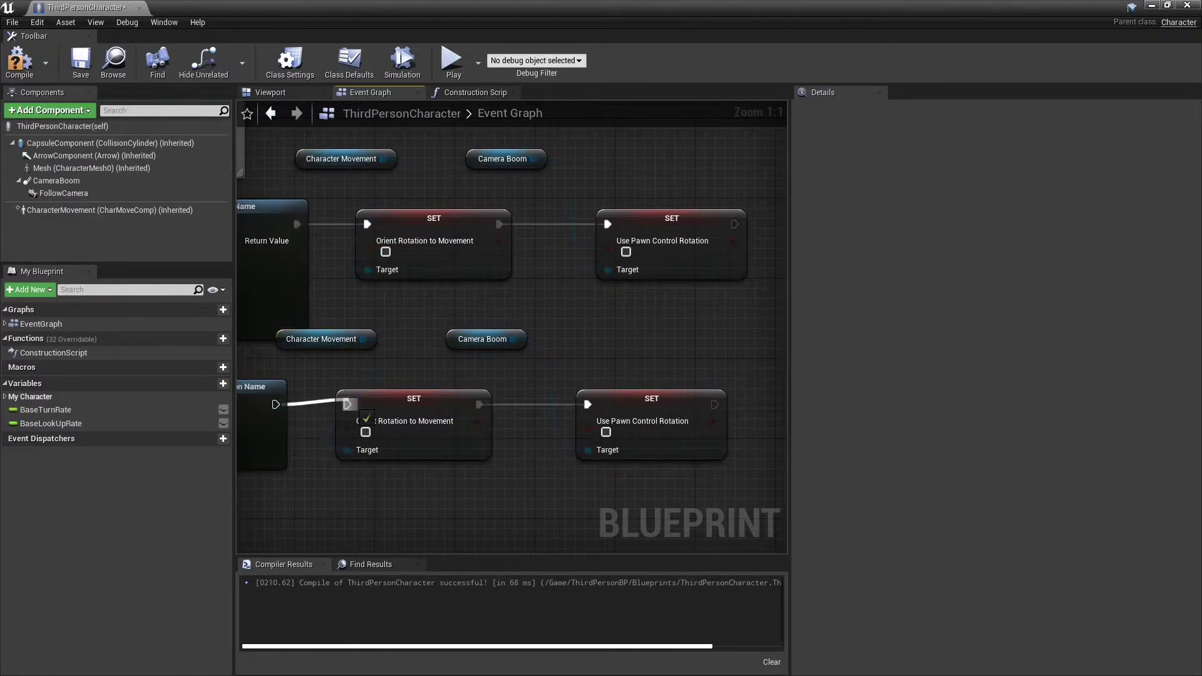
pyautogui.moveTo(627, 432)
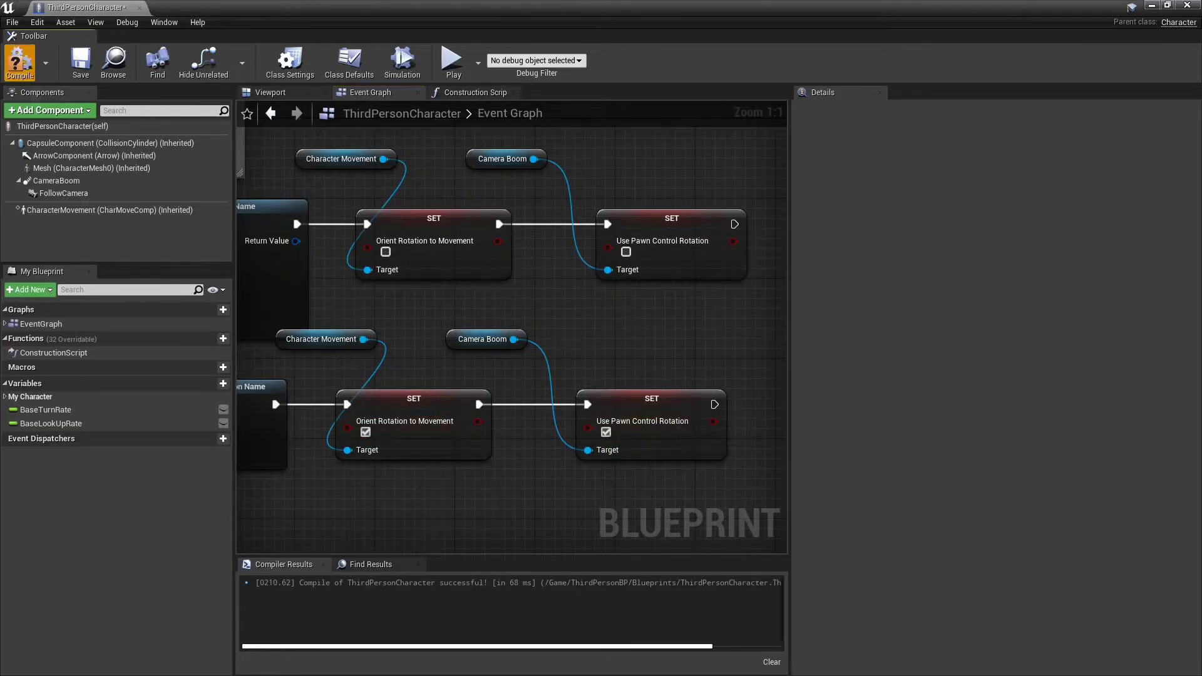
pyautogui.scroll(-3)
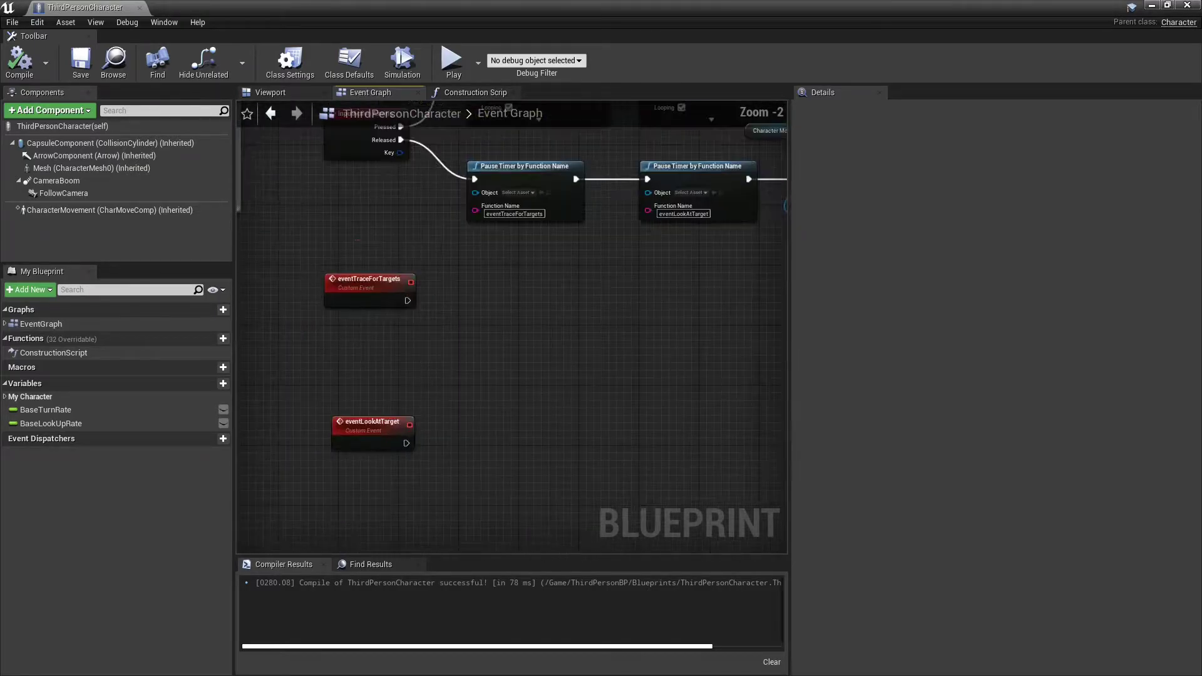
# Step: Add a Targets Actor-array variable and Clear it at the start of eventTraceForTargets
pyautogui.scroll(-3)
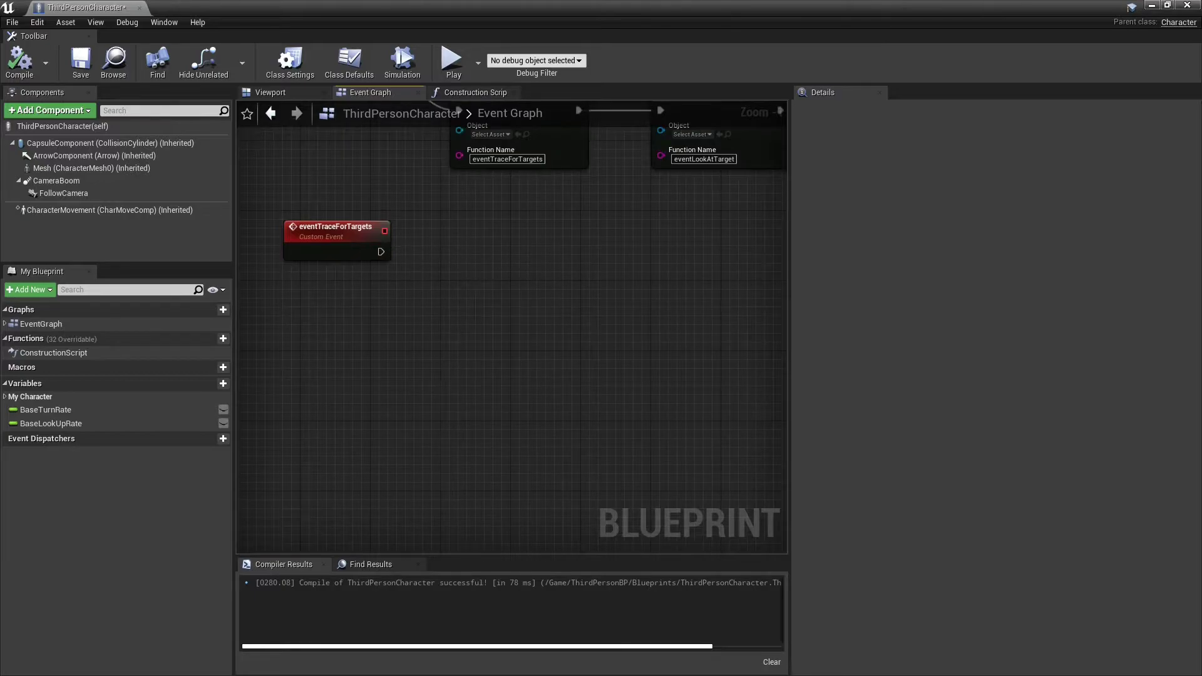
pyautogui.click(223, 383)
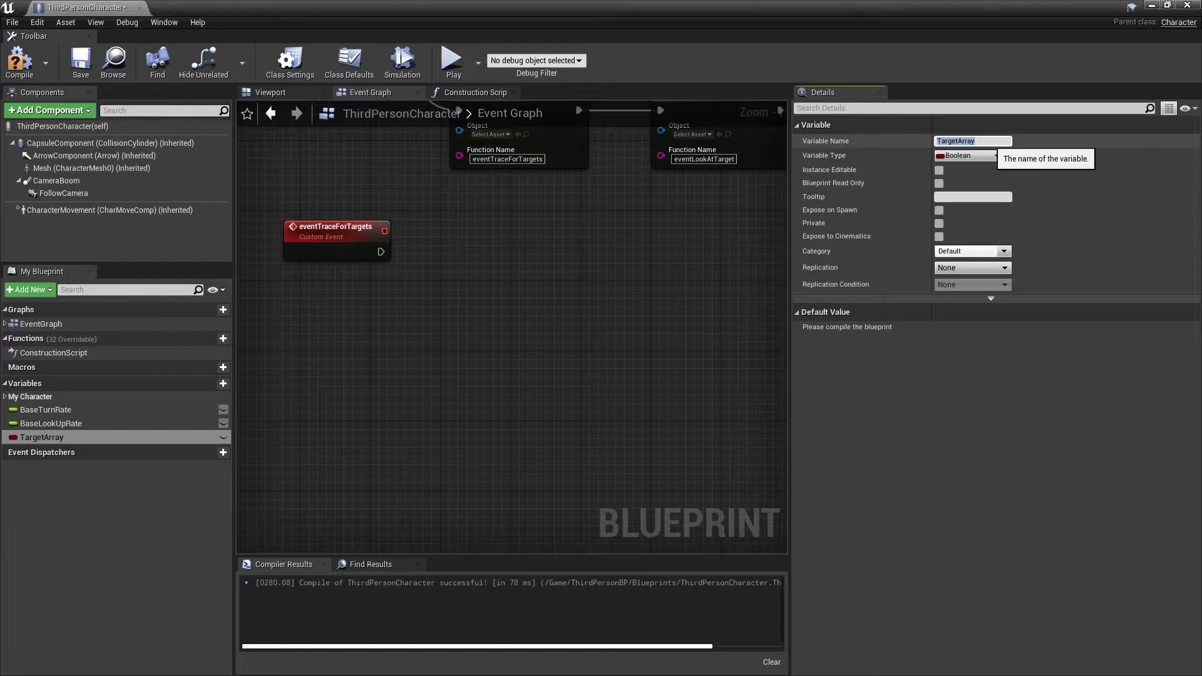
pyautogui.write('Targets')
pyautogui.write('act')
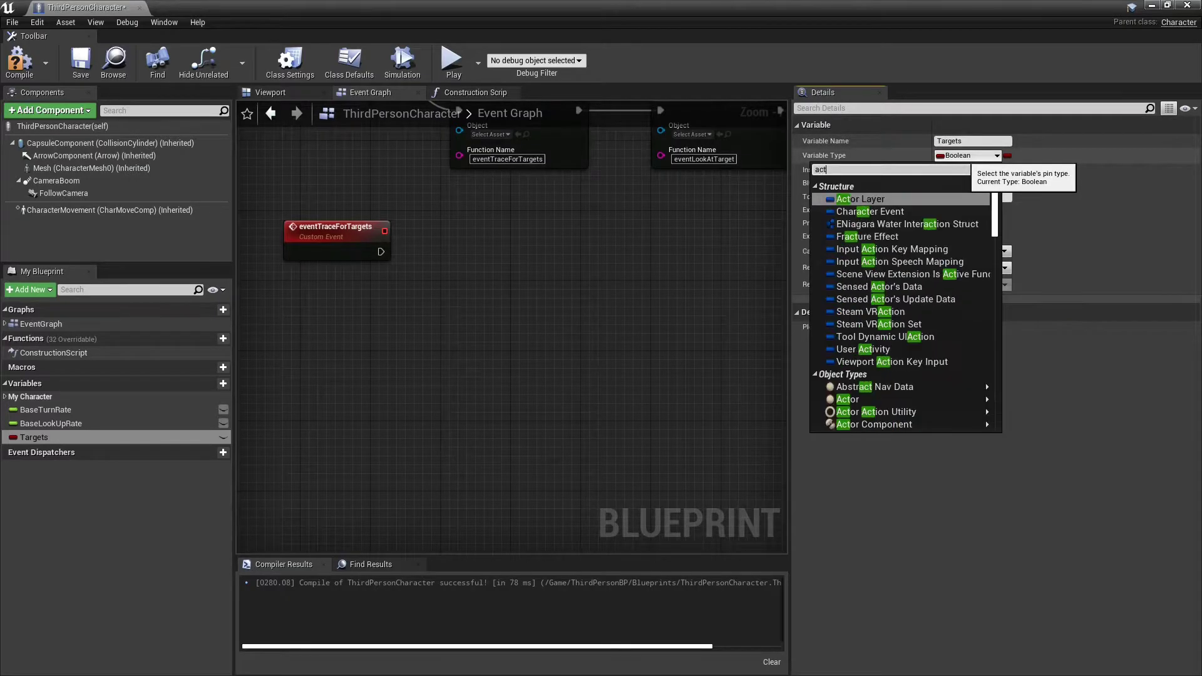
pyautogui.click(848, 398)
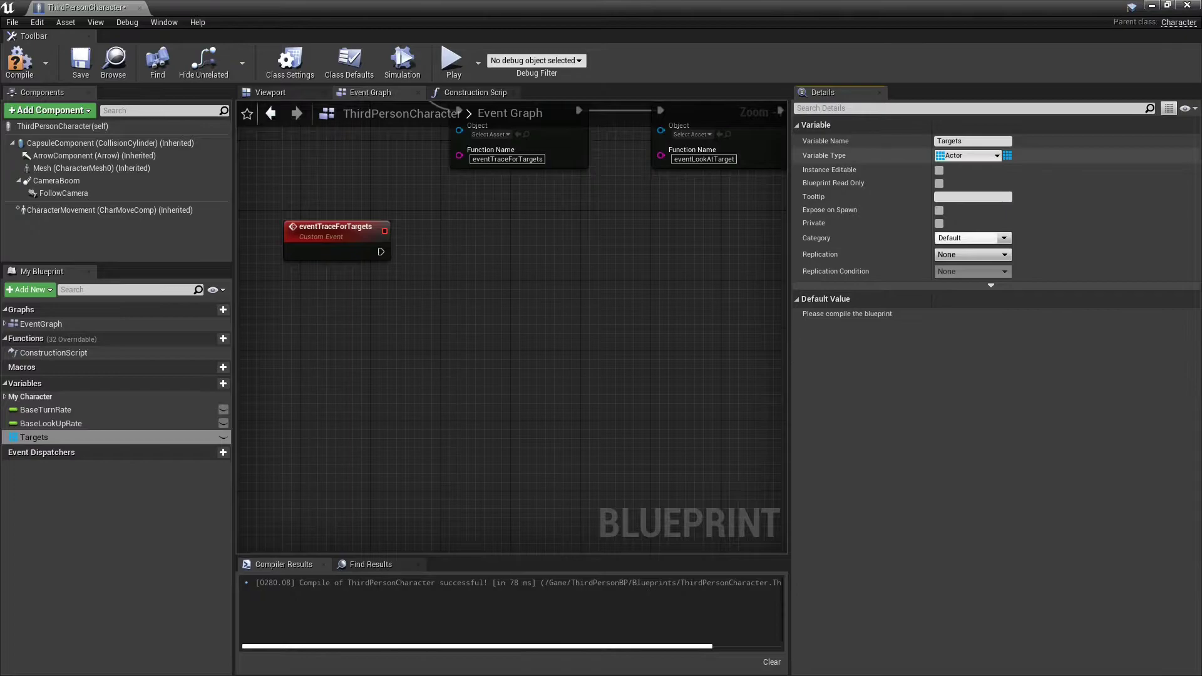
pyautogui.click(19, 62)
pyautogui.write('clear')
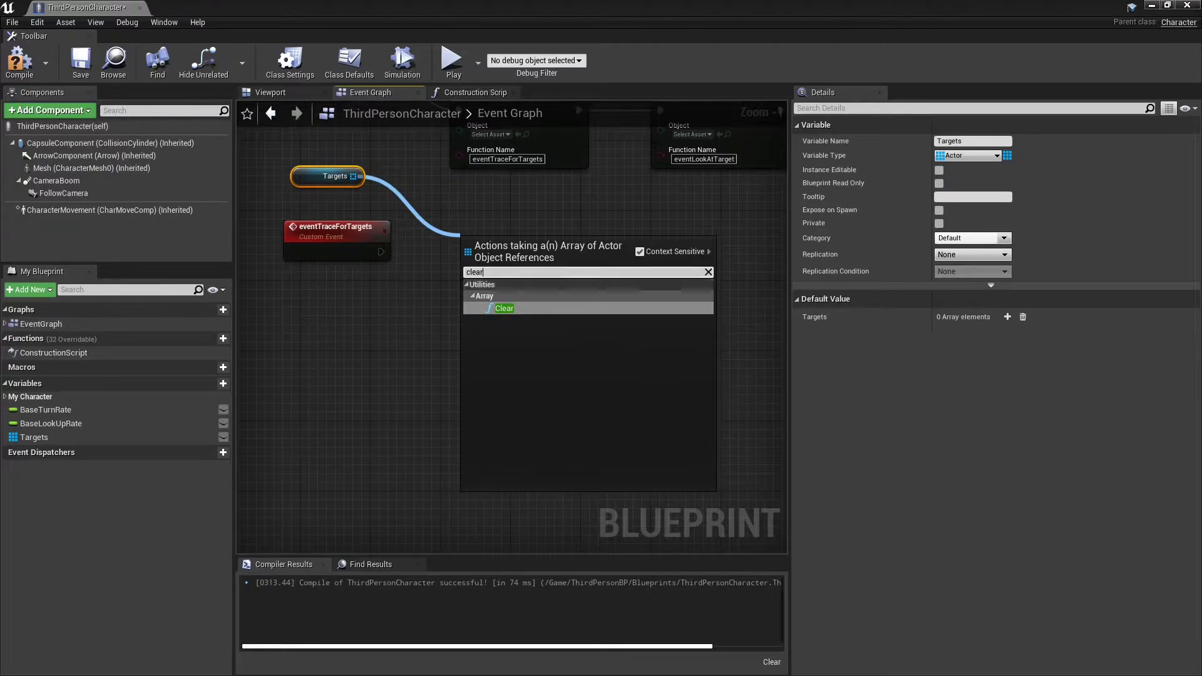
pyautogui.click(504, 308)
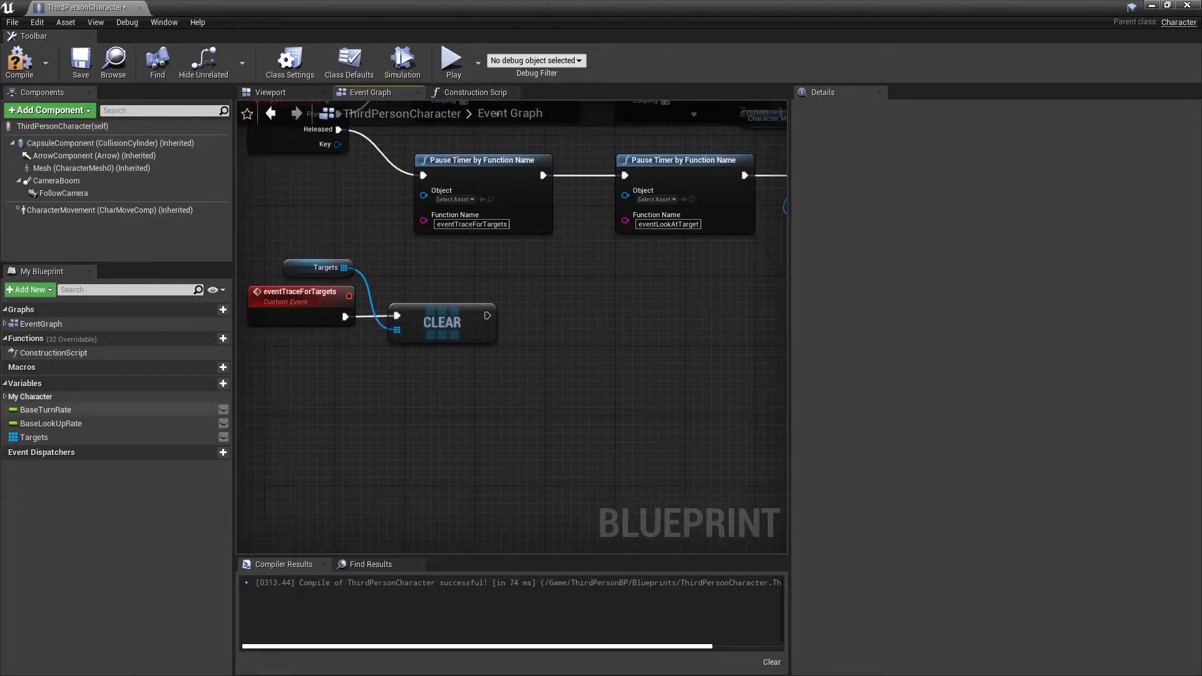
# Step: Add a TargetDistances Float-array variable, Clear it after Targets, and search for a MultiSphere trace
pyautogui.click(223, 383)
pyautogui.write('TargetDistances')
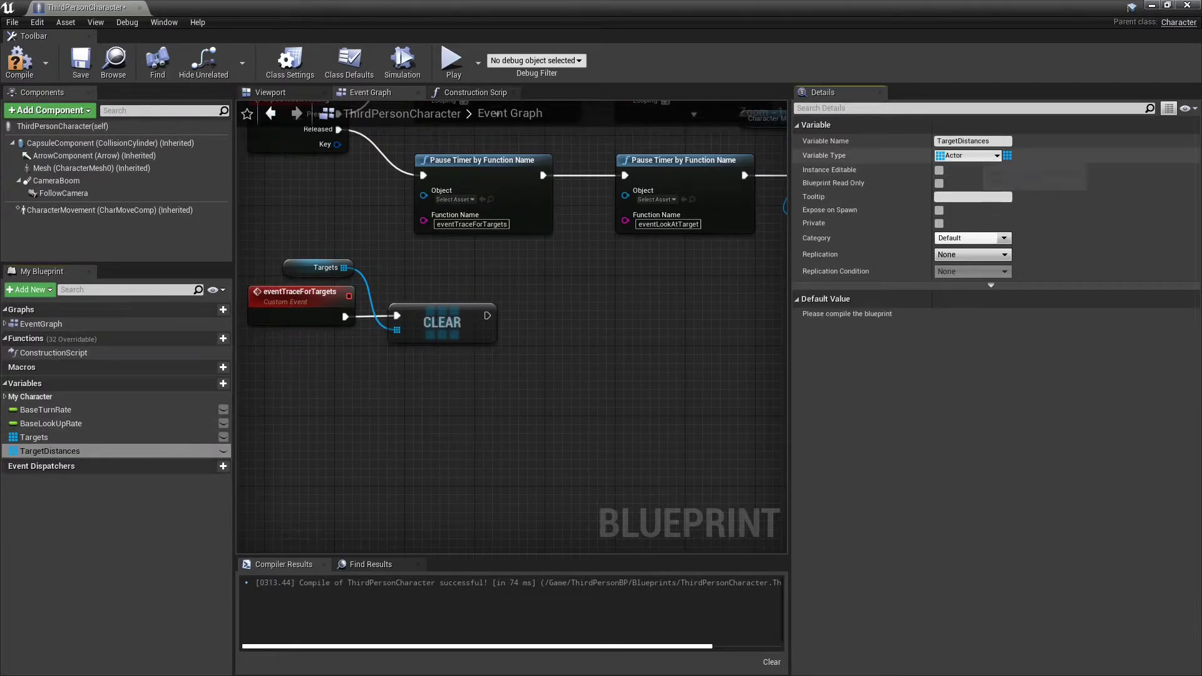
pyautogui.click(967, 156)
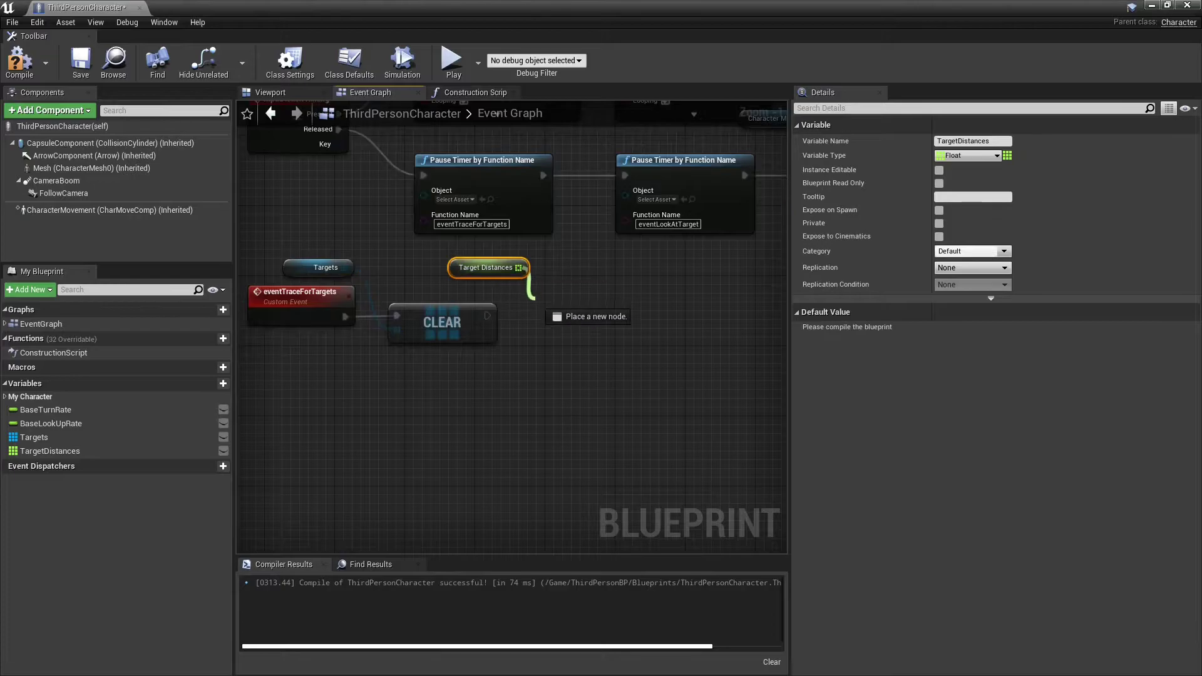
pyautogui.click(588, 315)
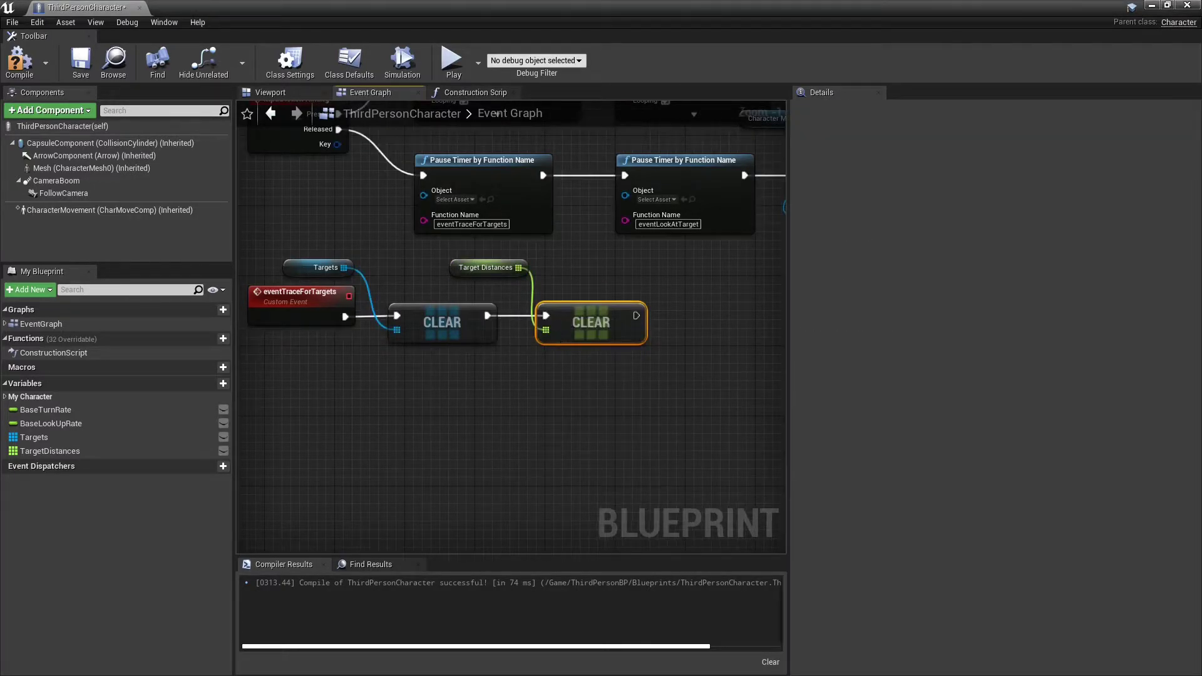
pyautogui.scroll(-3)
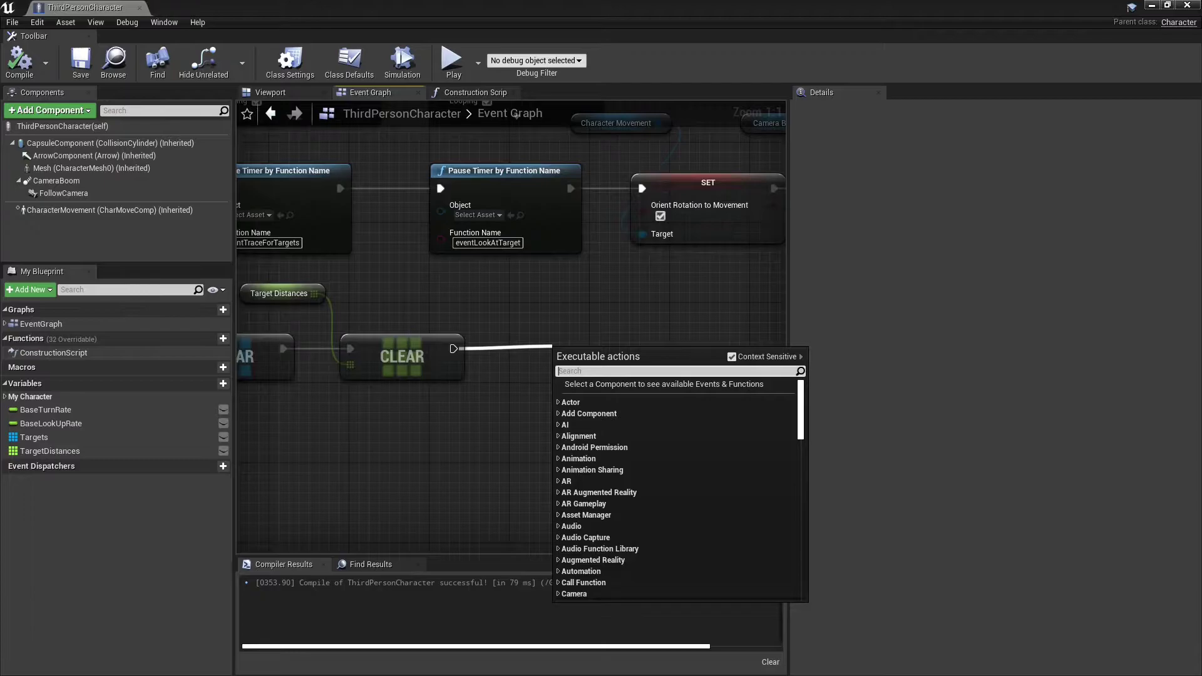
pyautogui.write('mtrace')
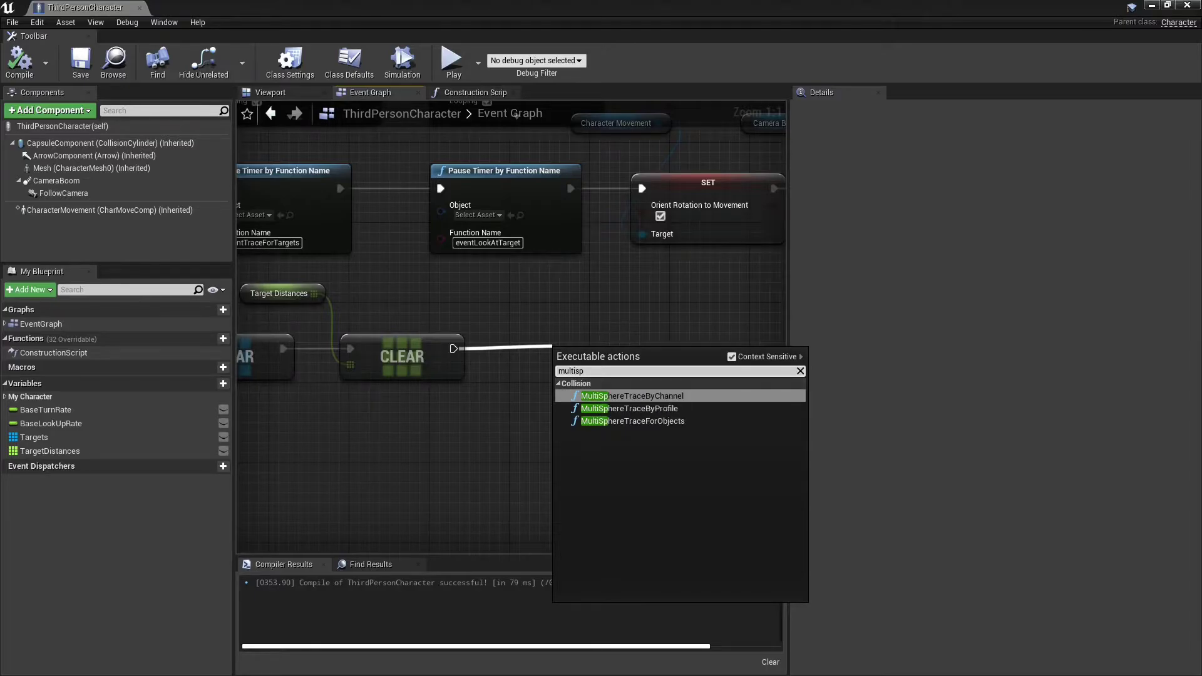
# Step: Add MultiSphereTraceByChannel from the actor's location on the Target channel with one-frame debug drawing
pyautogui.click(631, 396)
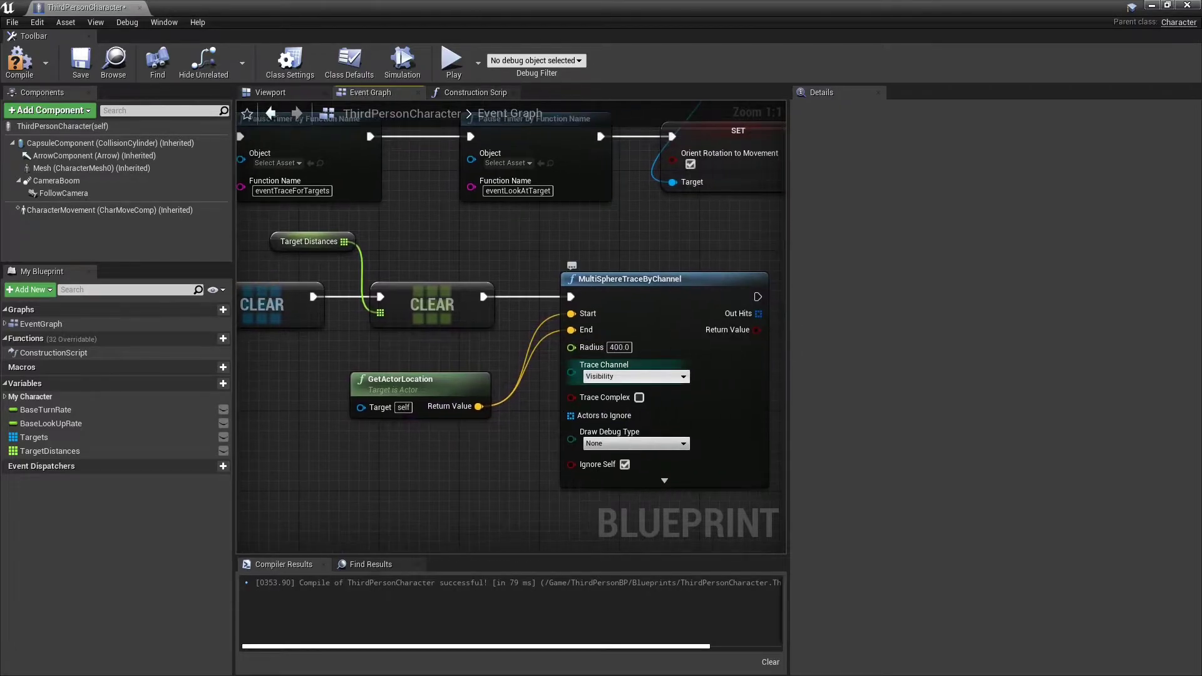
pyautogui.click(633, 377)
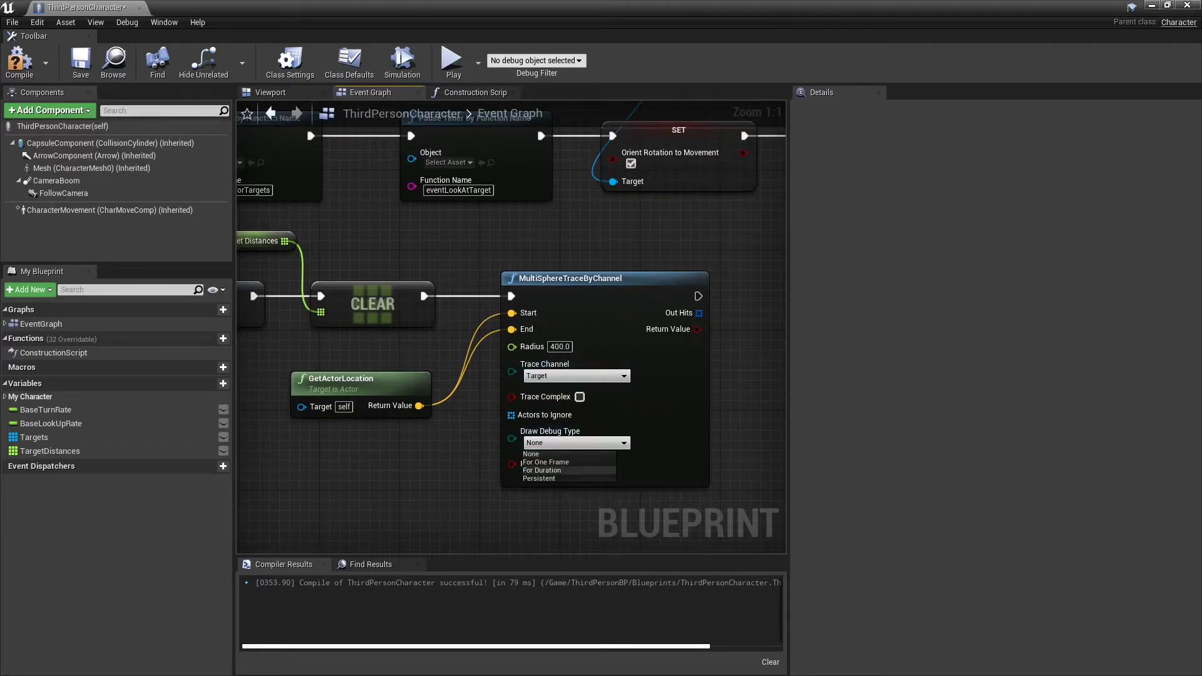
pyautogui.click(544, 462)
pyautogui.write('for')
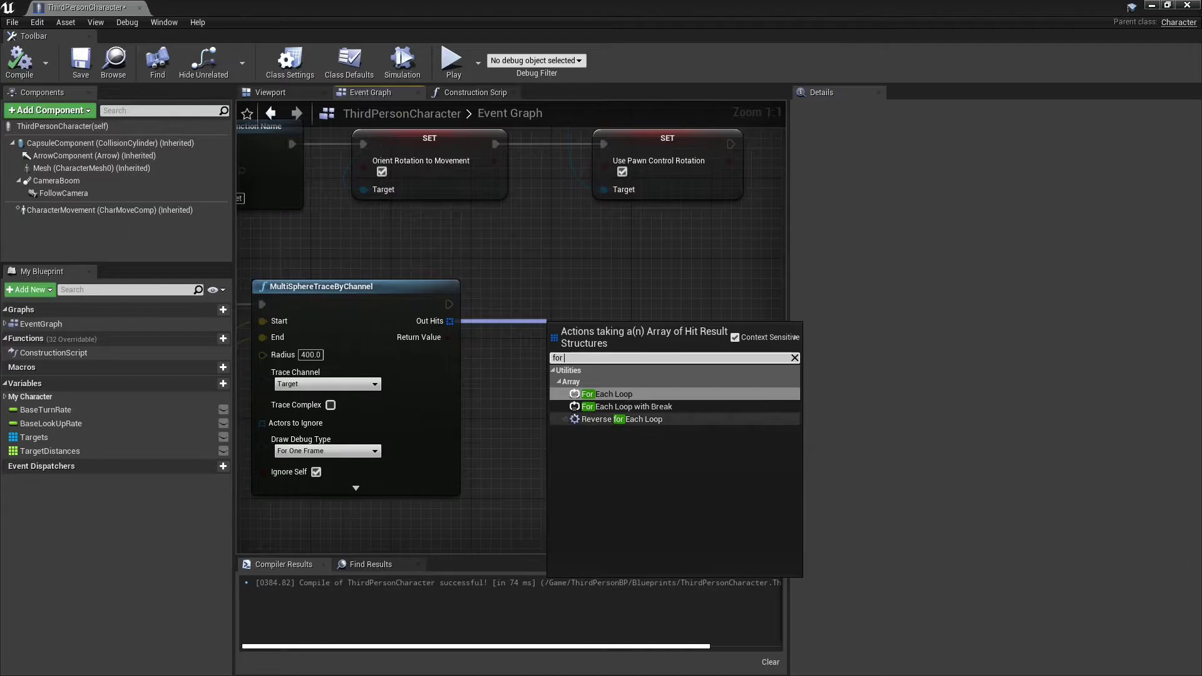
# Step: For each hit, add the hit actor to Targets and the hit distance to TargetDistances
pyautogui.click(610, 393)
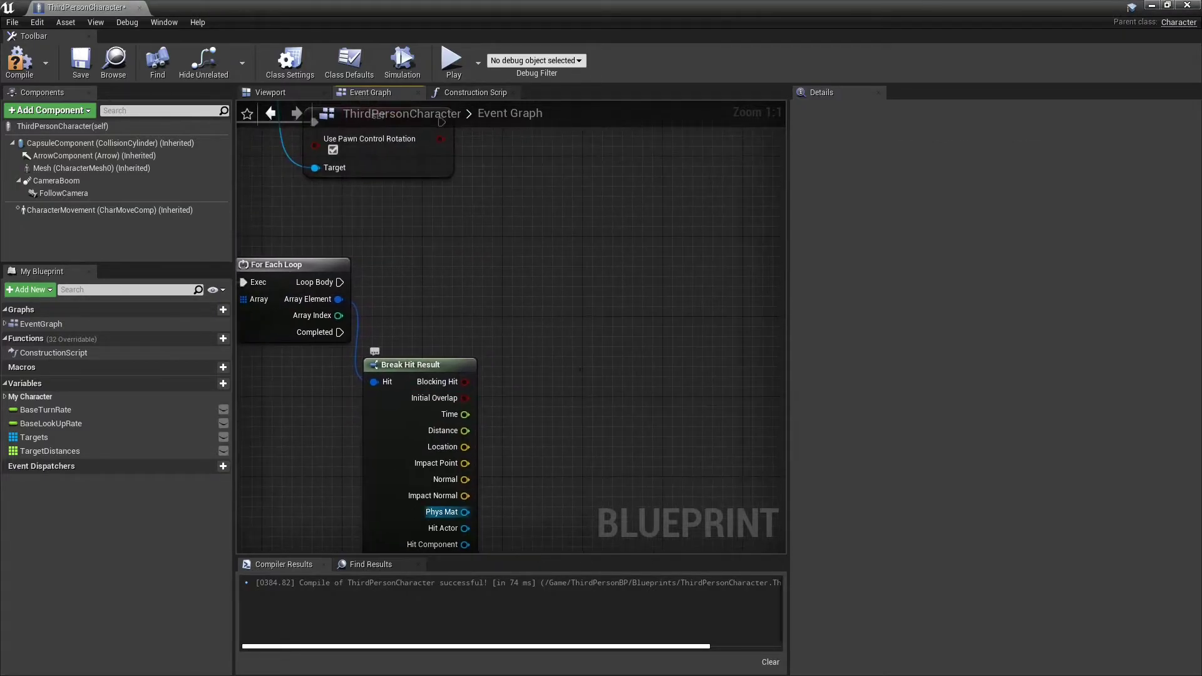
pyautogui.click(35, 437)
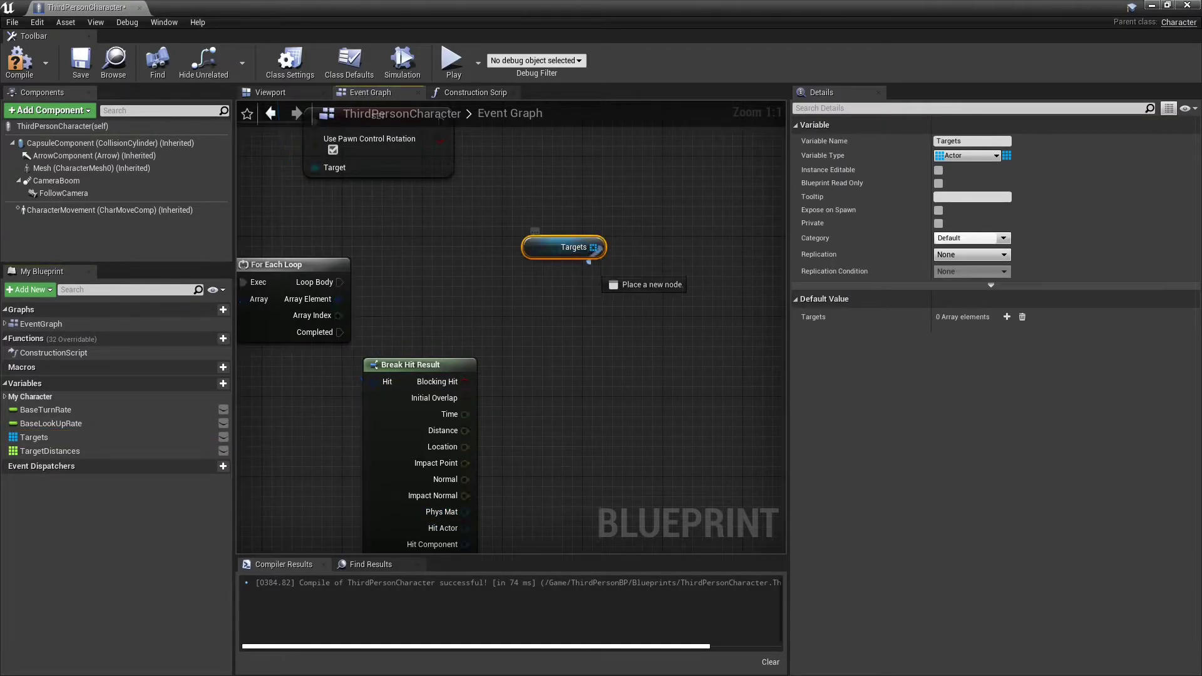
pyautogui.click(643, 284)
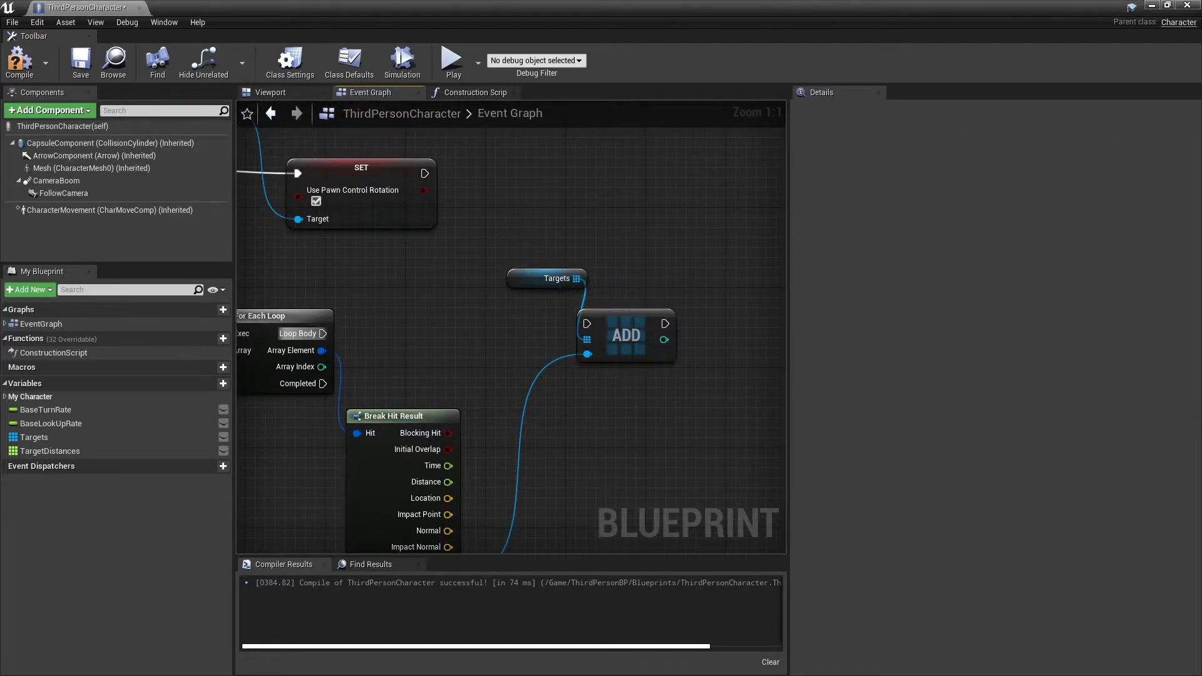
pyautogui.moveTo(447, 481)
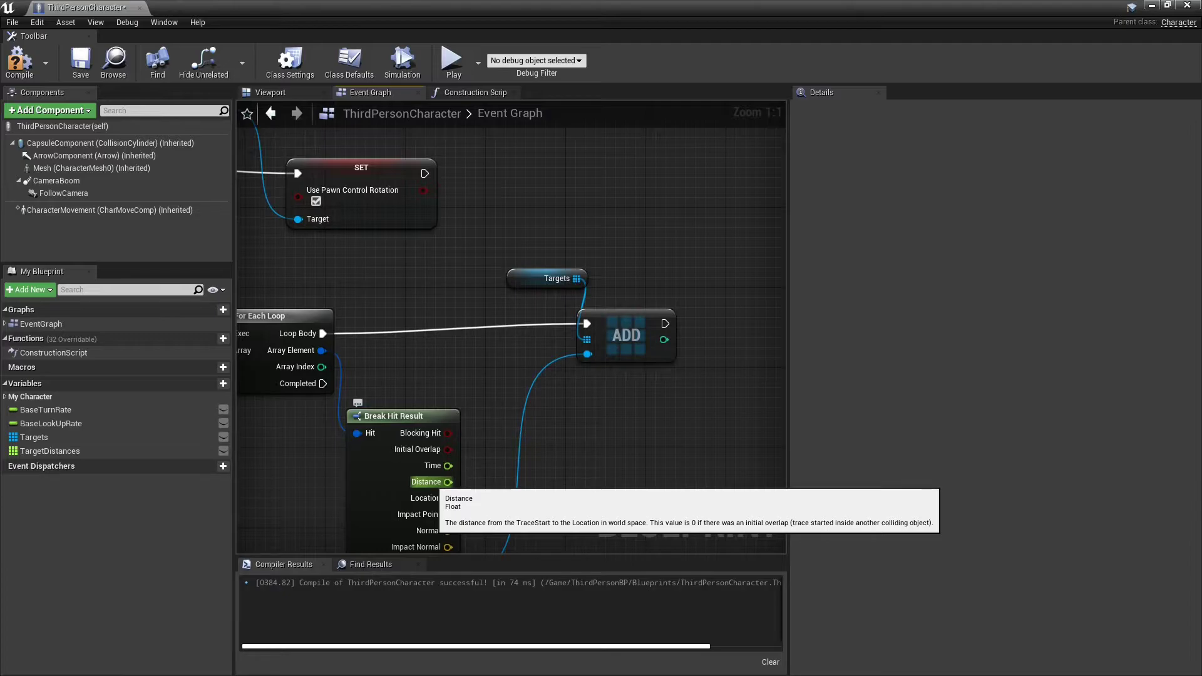
pyautogui.click(50, 450)
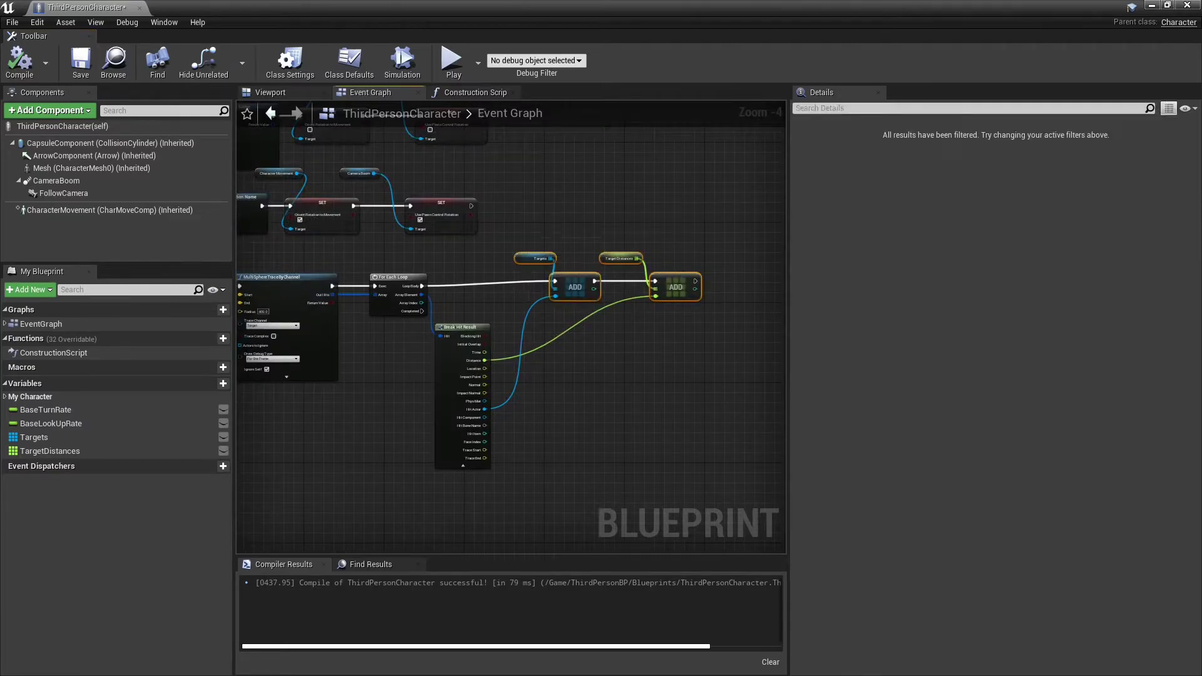
pyautogui.moveTo(675, 287)
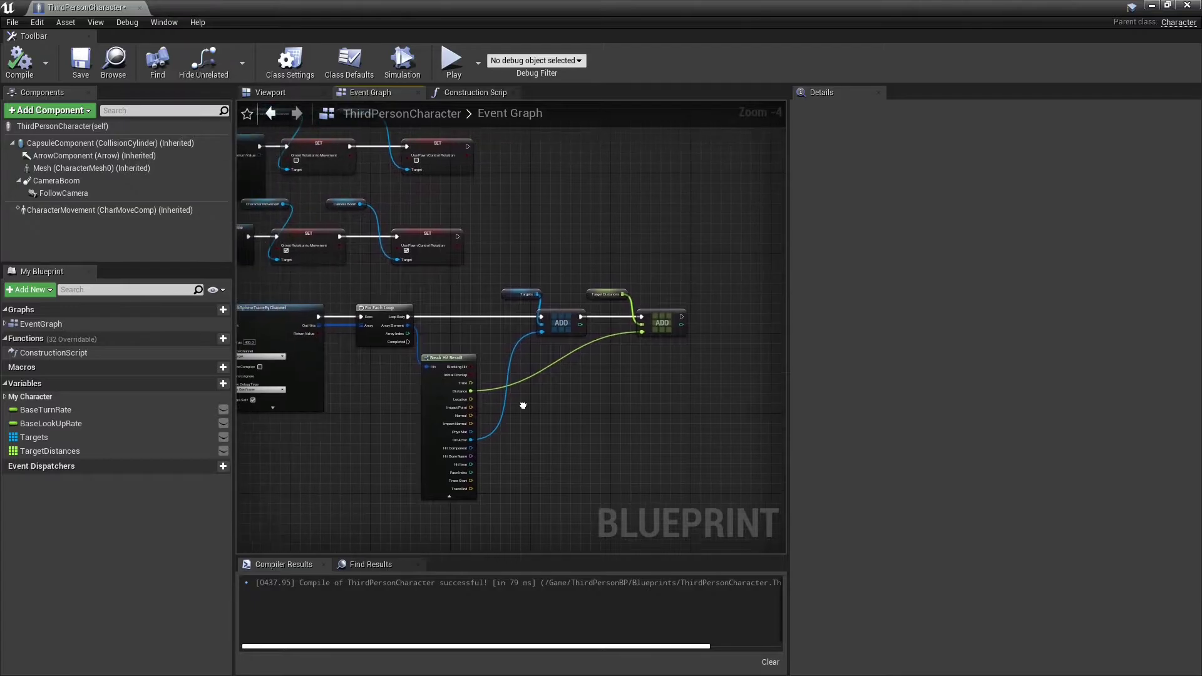
# Step: Zoom over the Event Graph to review it and bring the level editor back to front
pyautogui.click(203, 61)
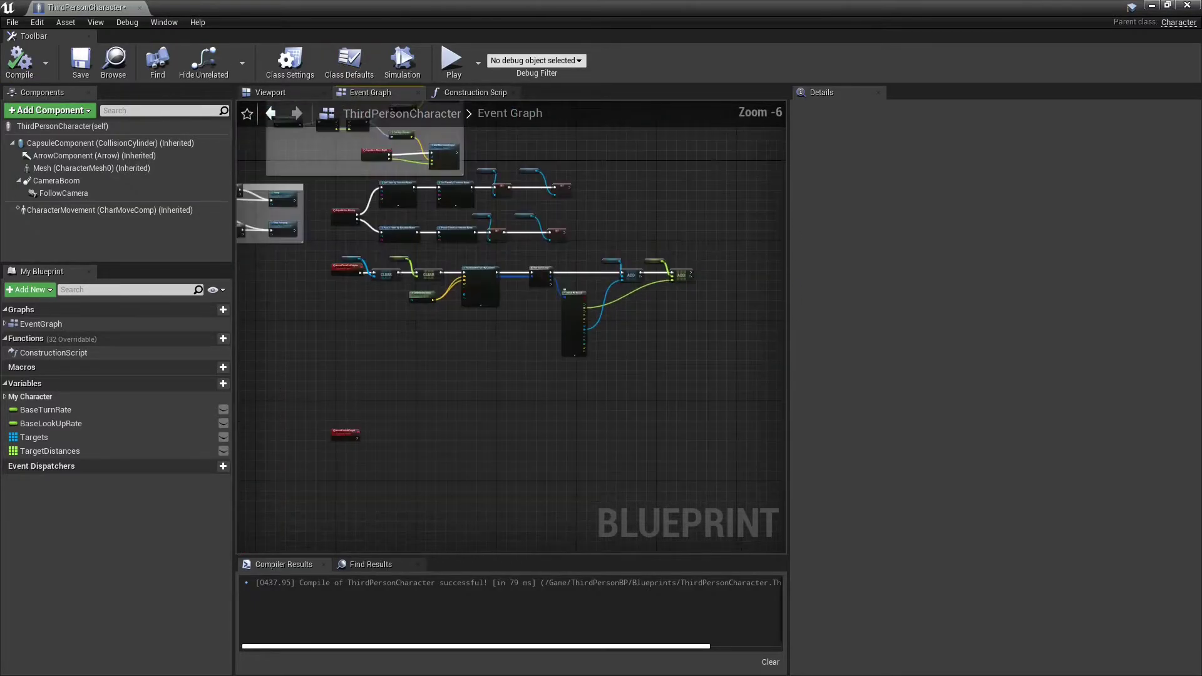
pyautogui.scroll(3)
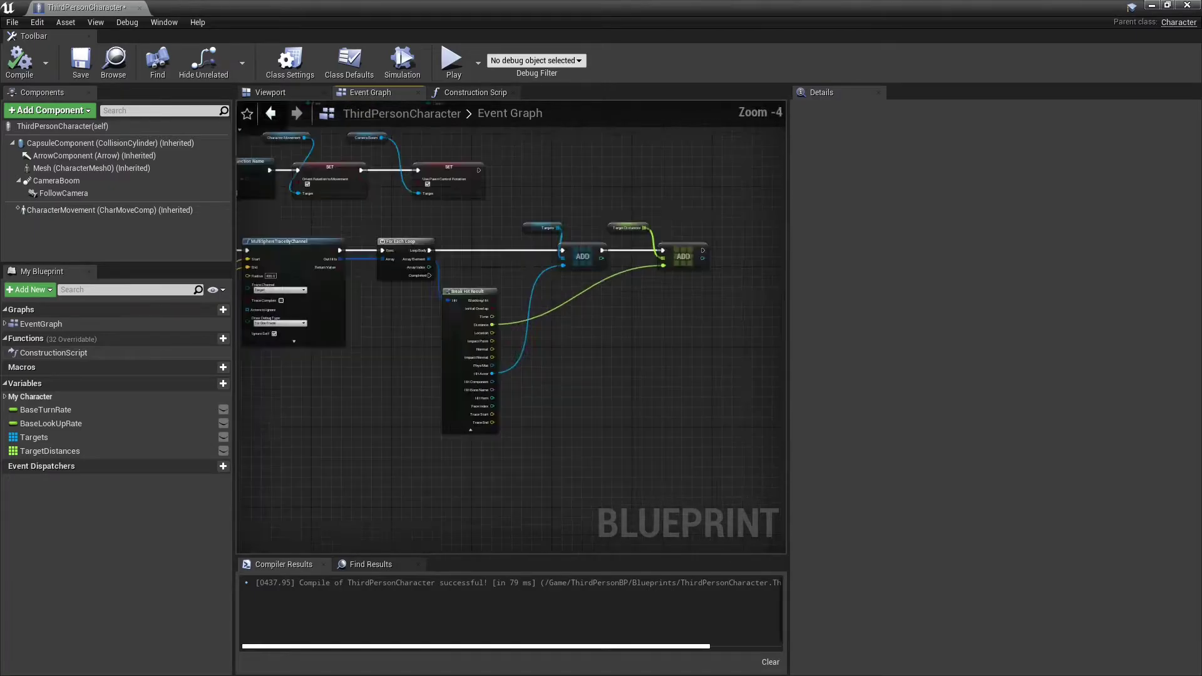
pyautogui.scroll(-3)
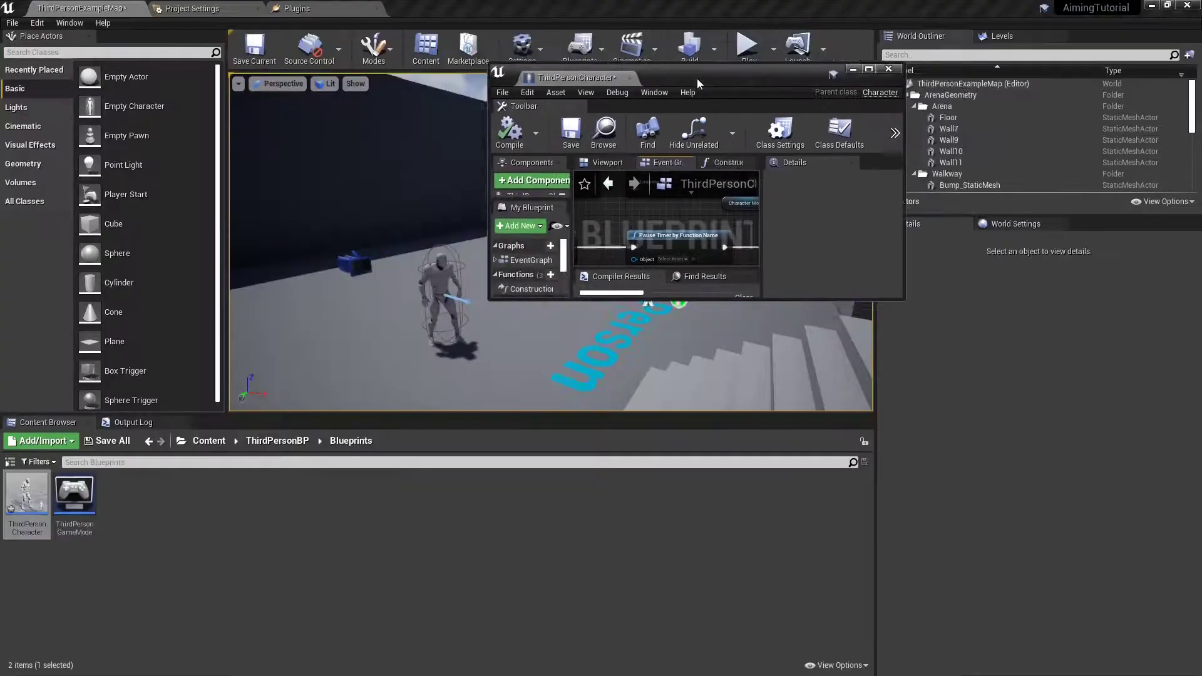
# Step: Give the Cube a Custom collision preset that blocks the Target trace channel
pyautogui.click(888, 67)
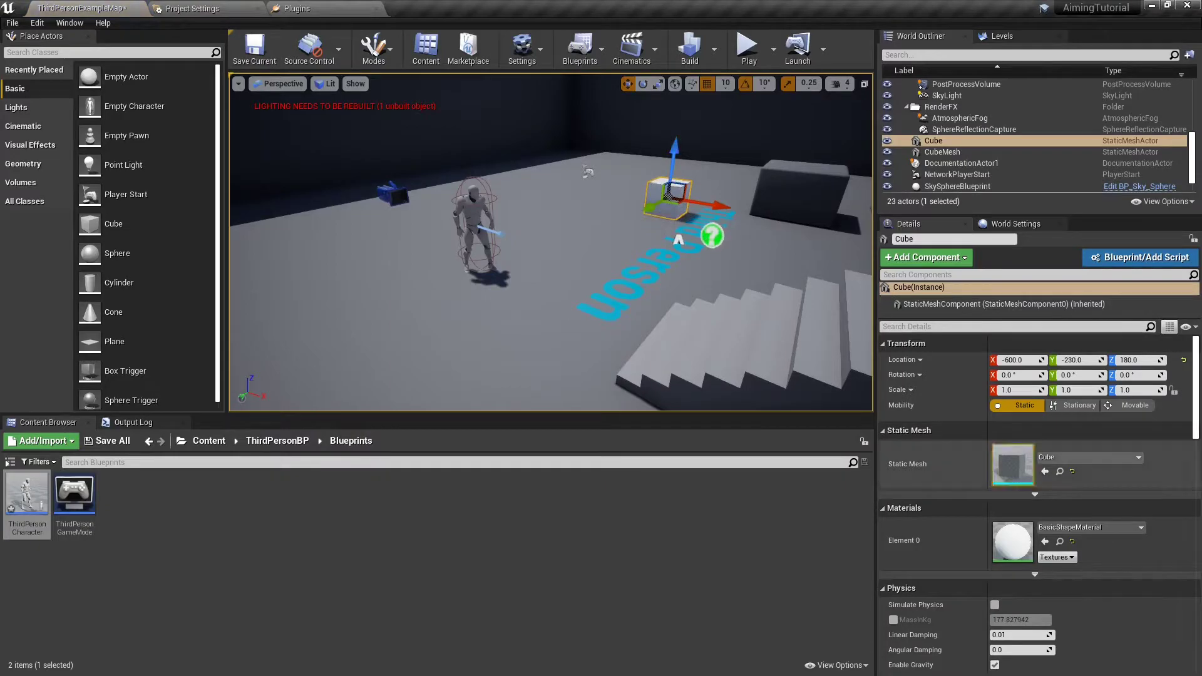
pyautogui.click(1022, 598)
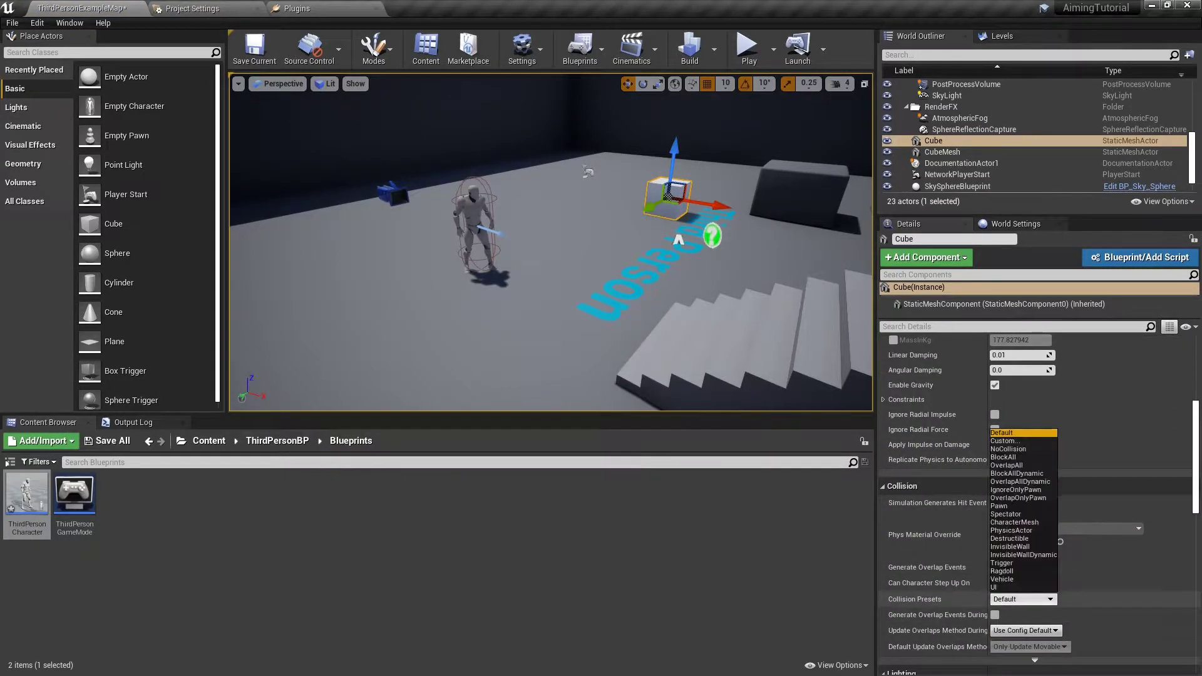
pyautogui.click(1005, 441)
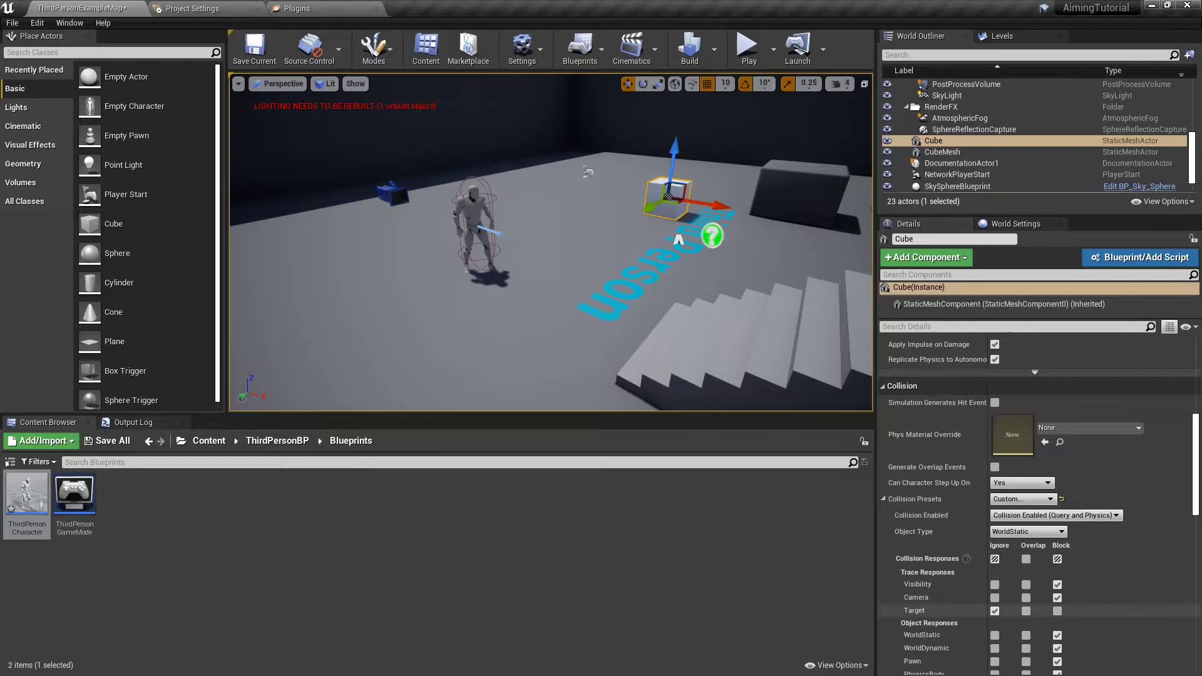
pyautogui.moveTo(797, 46)
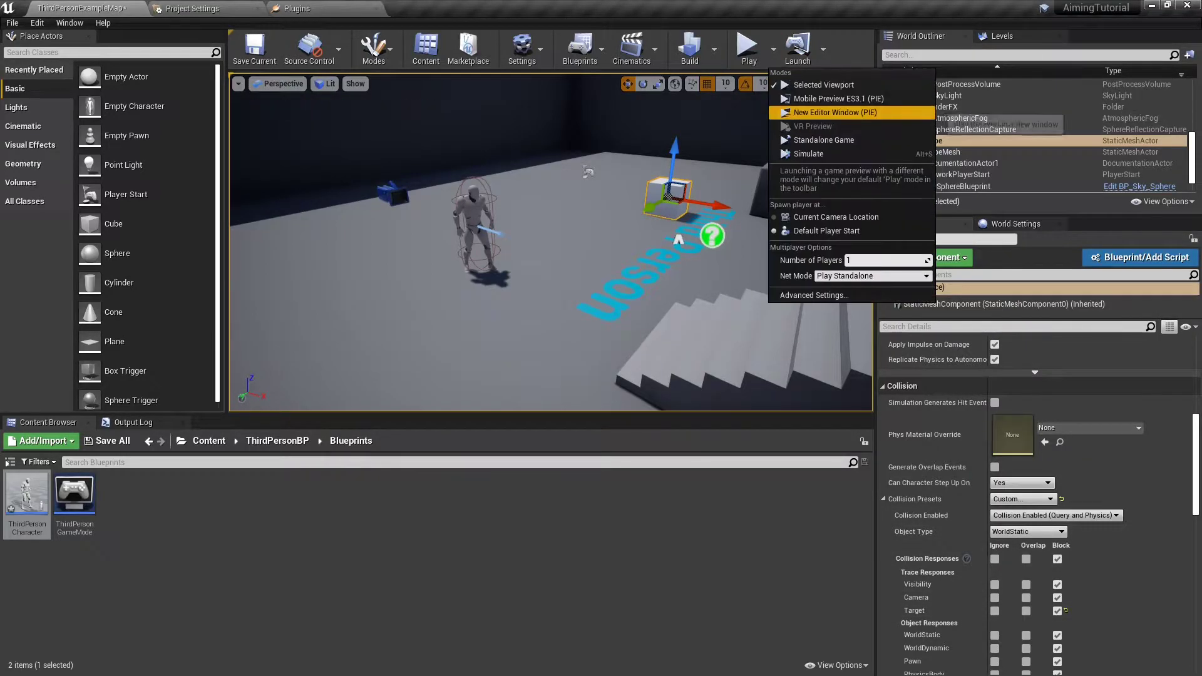
# Step: Play the level in a new editor window, stop it, and reopen ThirdPersonCharacter
pyautogui.click(835, 111)
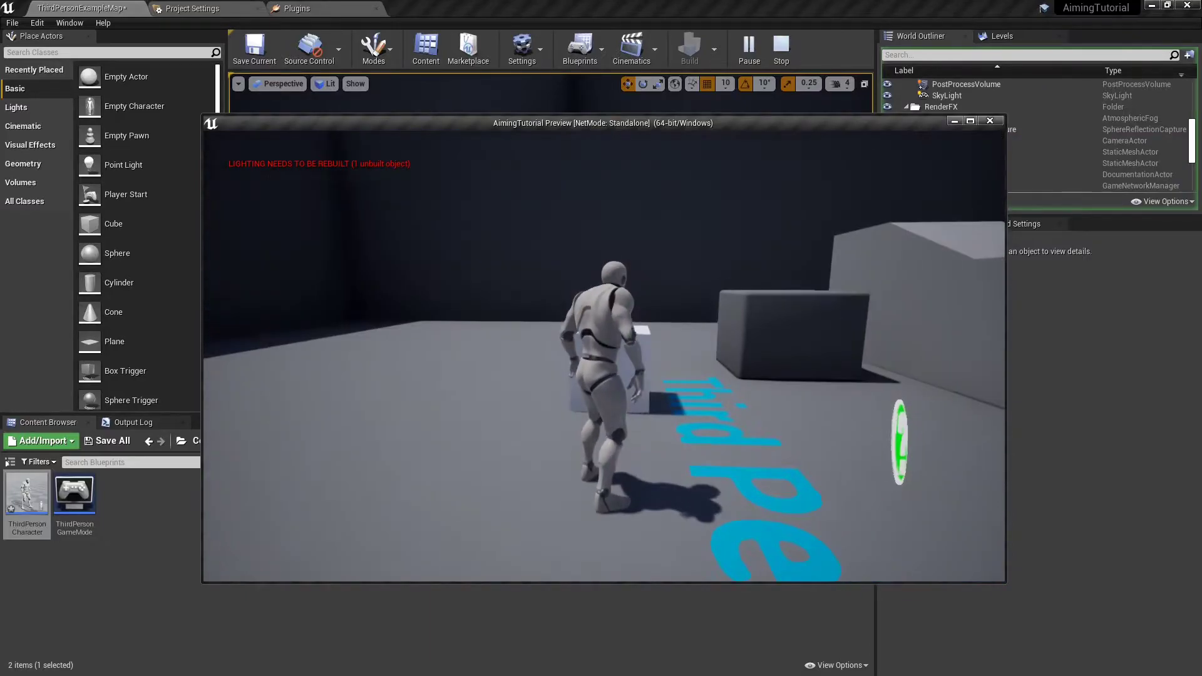
pyautogui.click(780, 49)
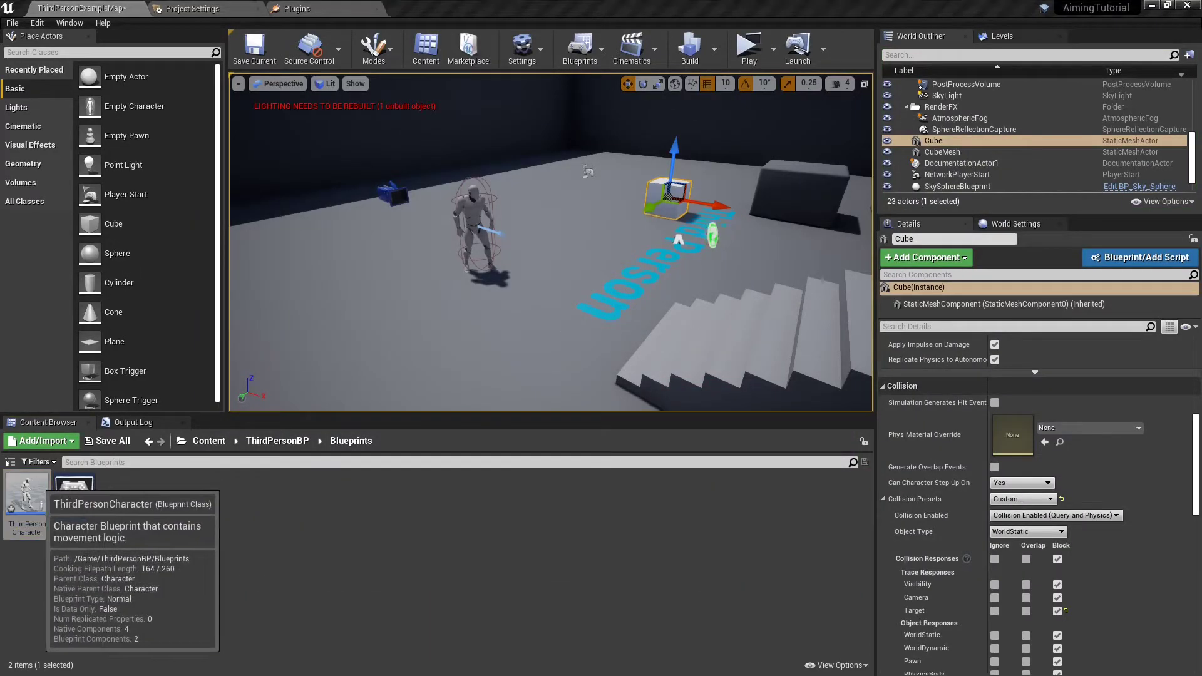
pyautogui.doubleClick(25, 498)
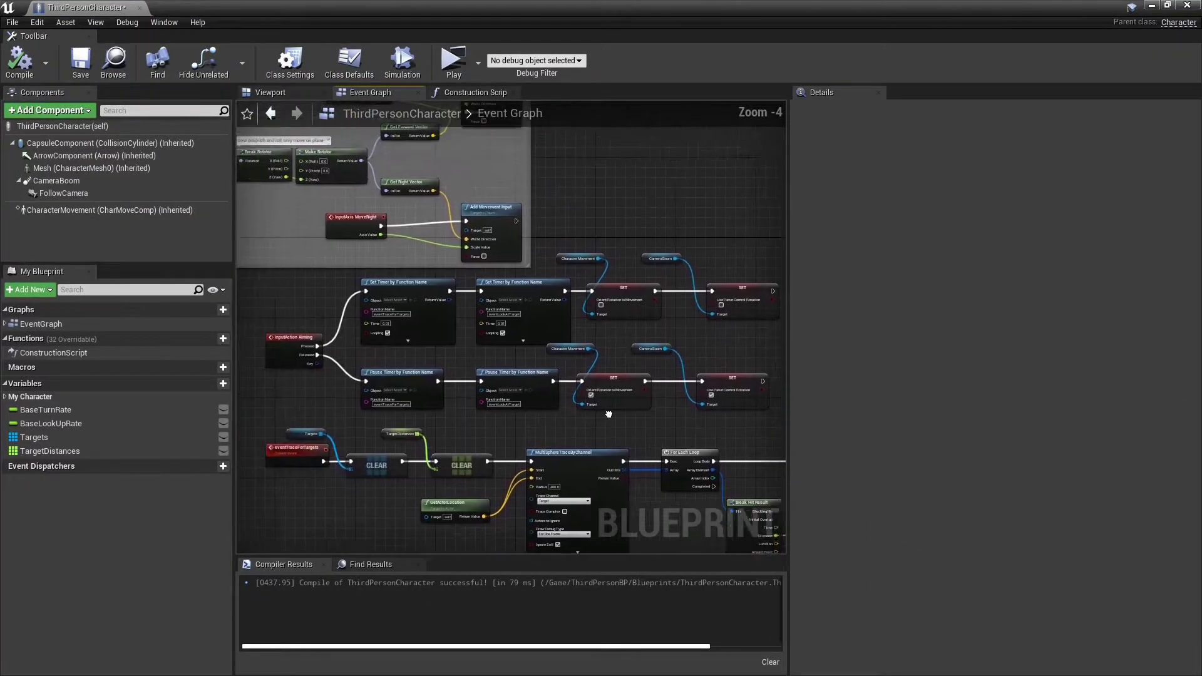
pyautogui.scroll(3)
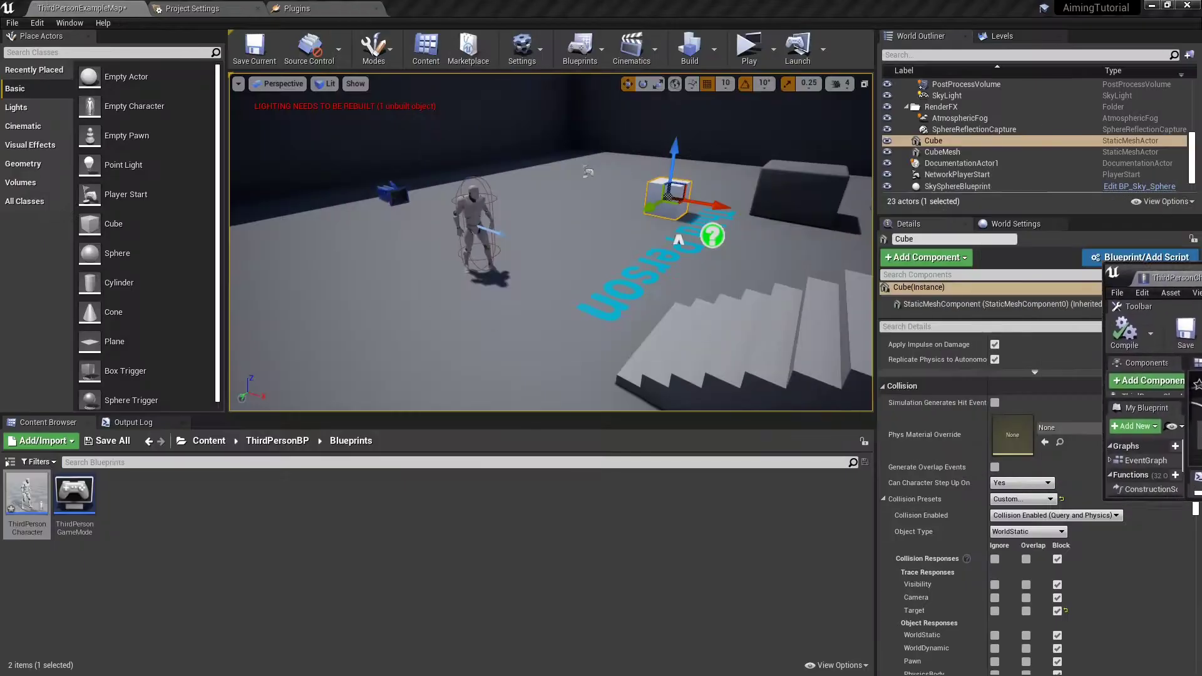
# Step: Bind the Aiming action mapping to Left Ctrl in Project Settings > Input and return to the level
pyautogui.click(191, 9)
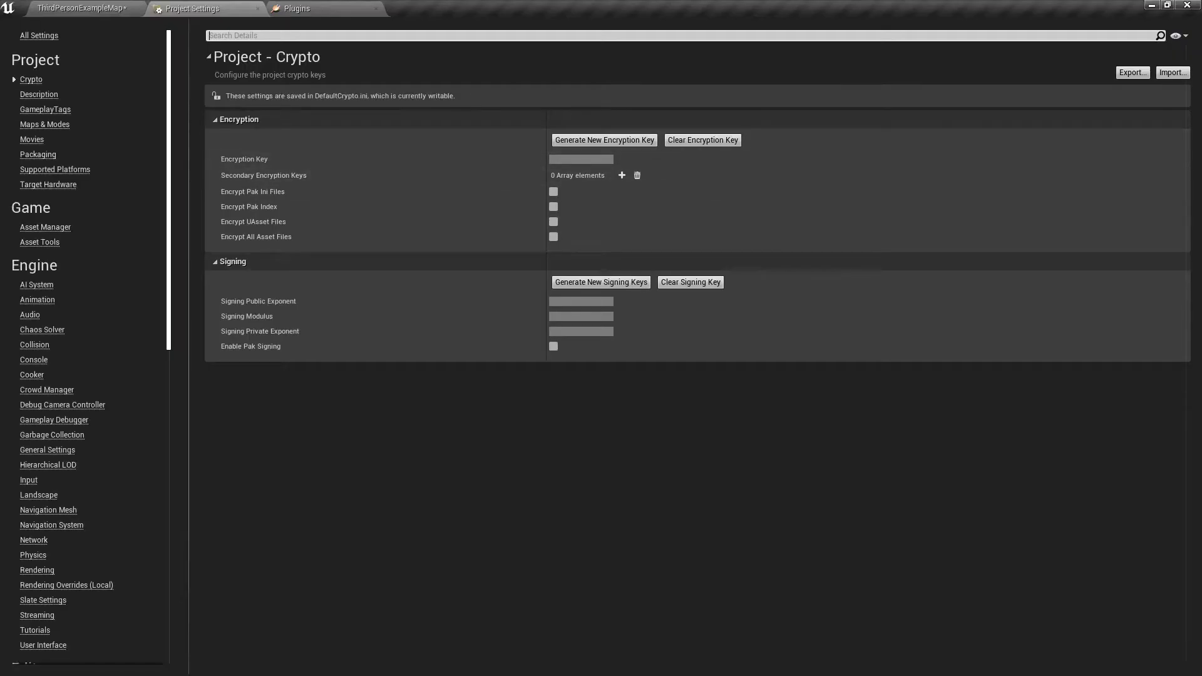
pyautogui.moveTo(54, 419)
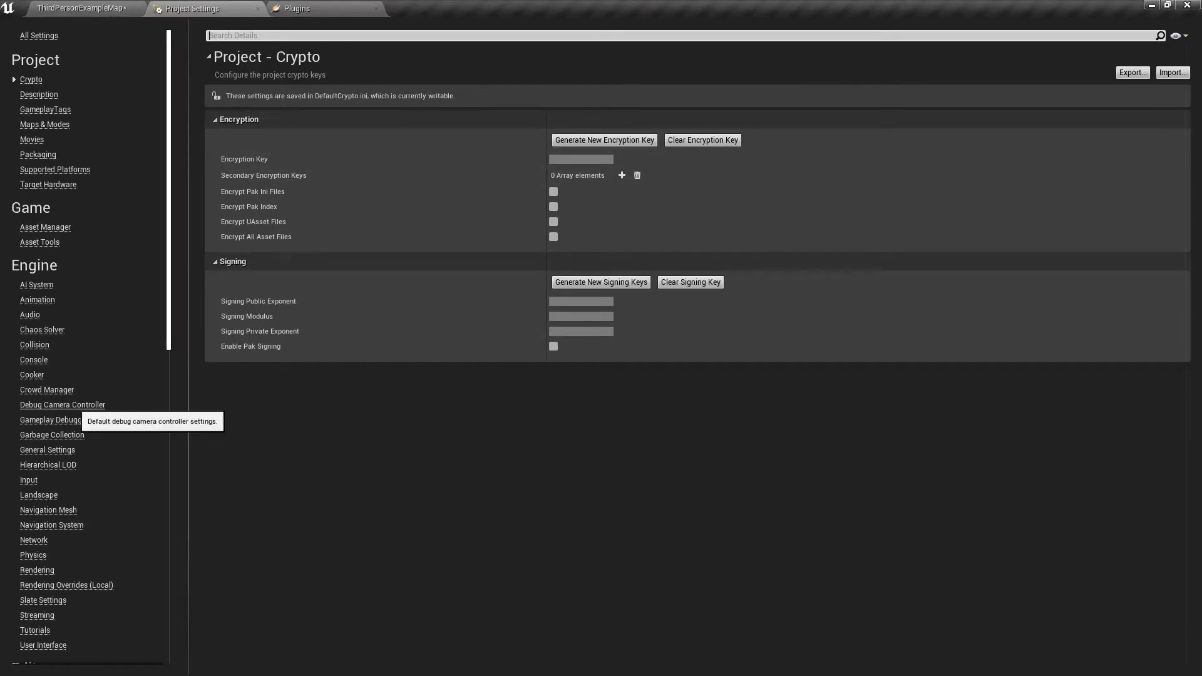
pyautogui.click(28, 480)
pyautogui.write('left c')
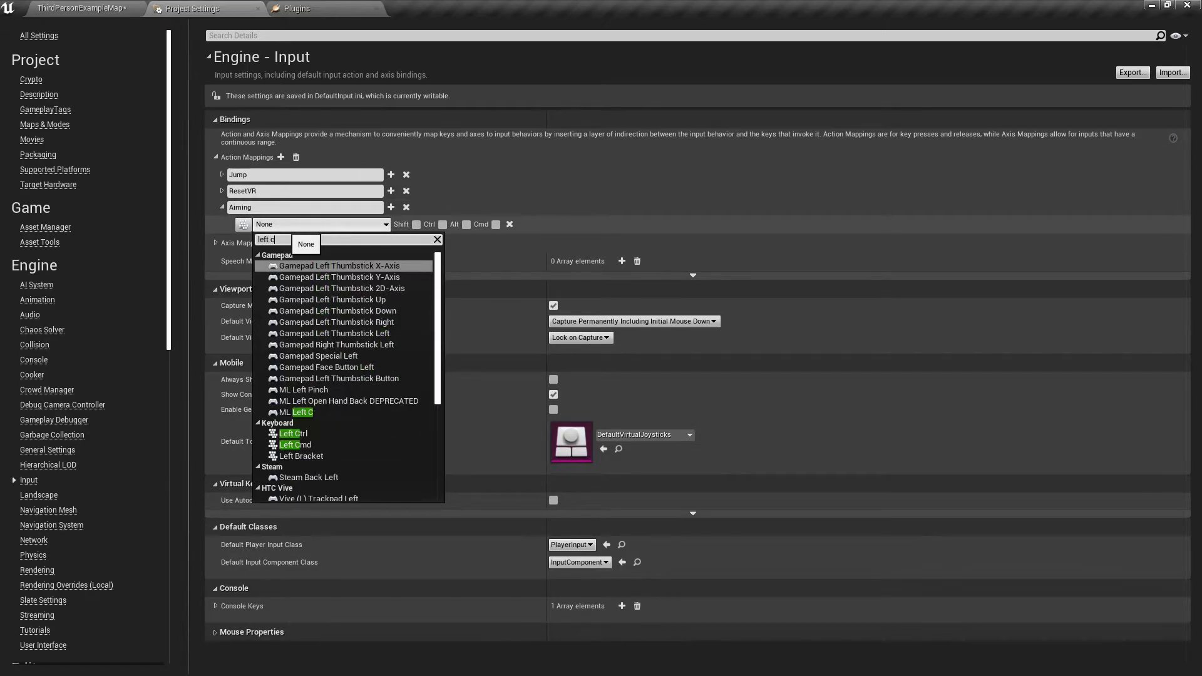
pyautogui.click(289, 432)
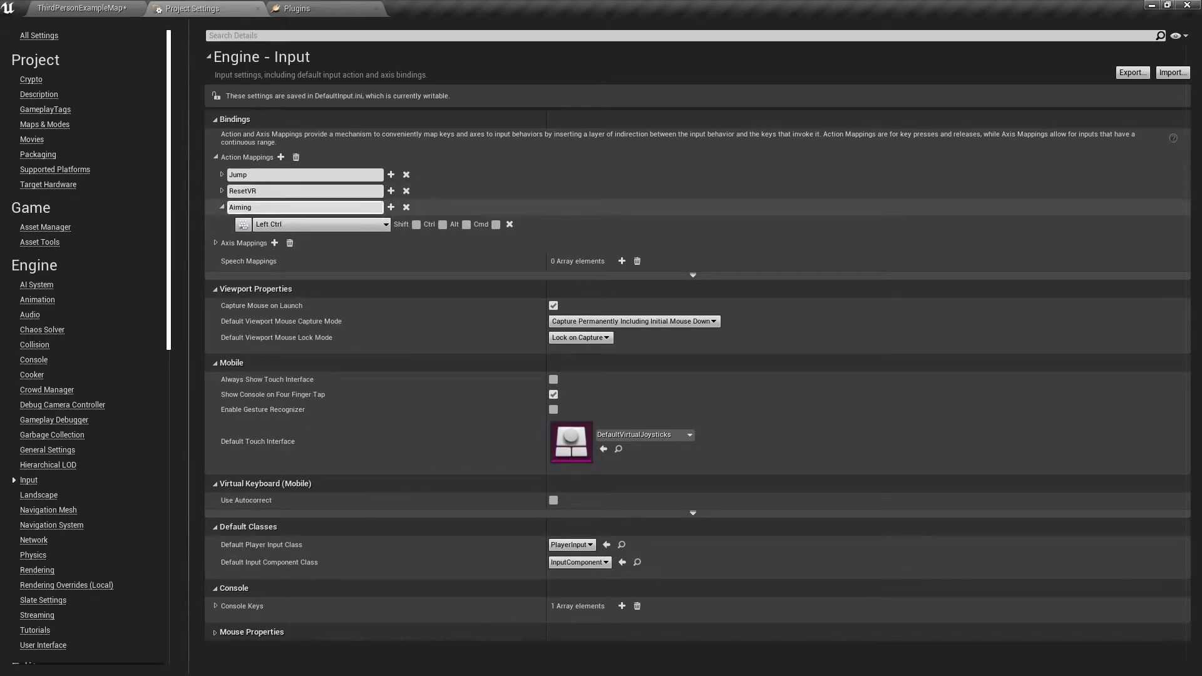
pyautogui.click(80, 9)
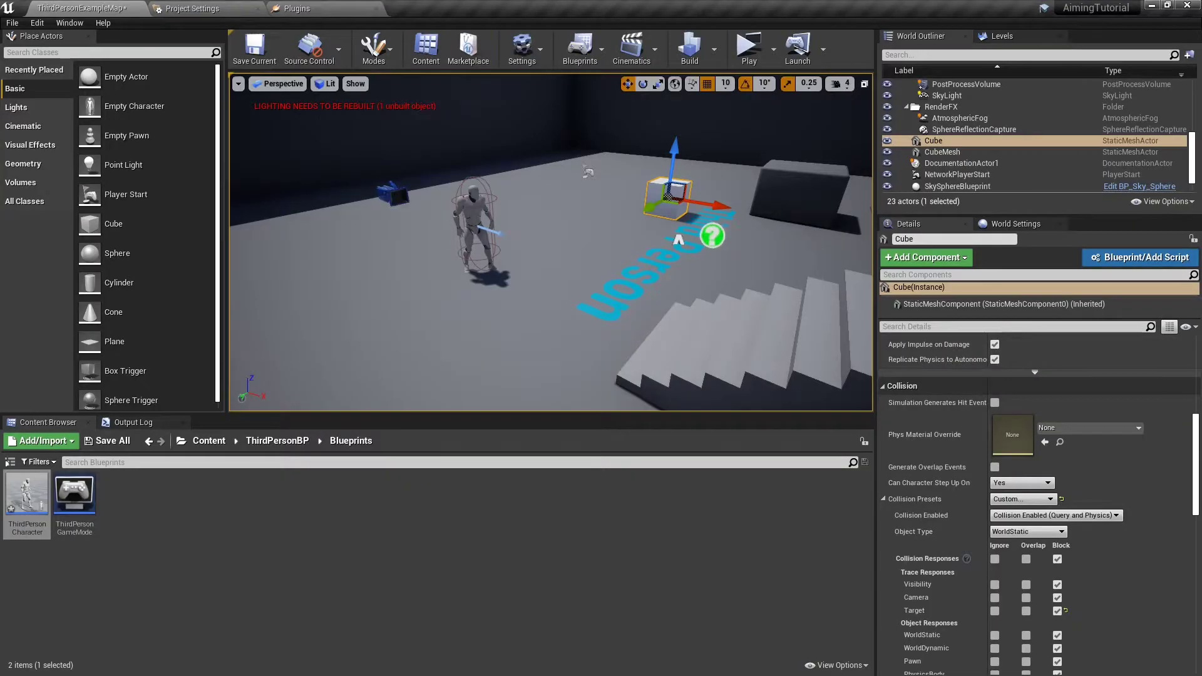
# Step: Run a quick play test, then bring the ThirdPersonCharacter event graph back up
pyautogui.click(747, 45)
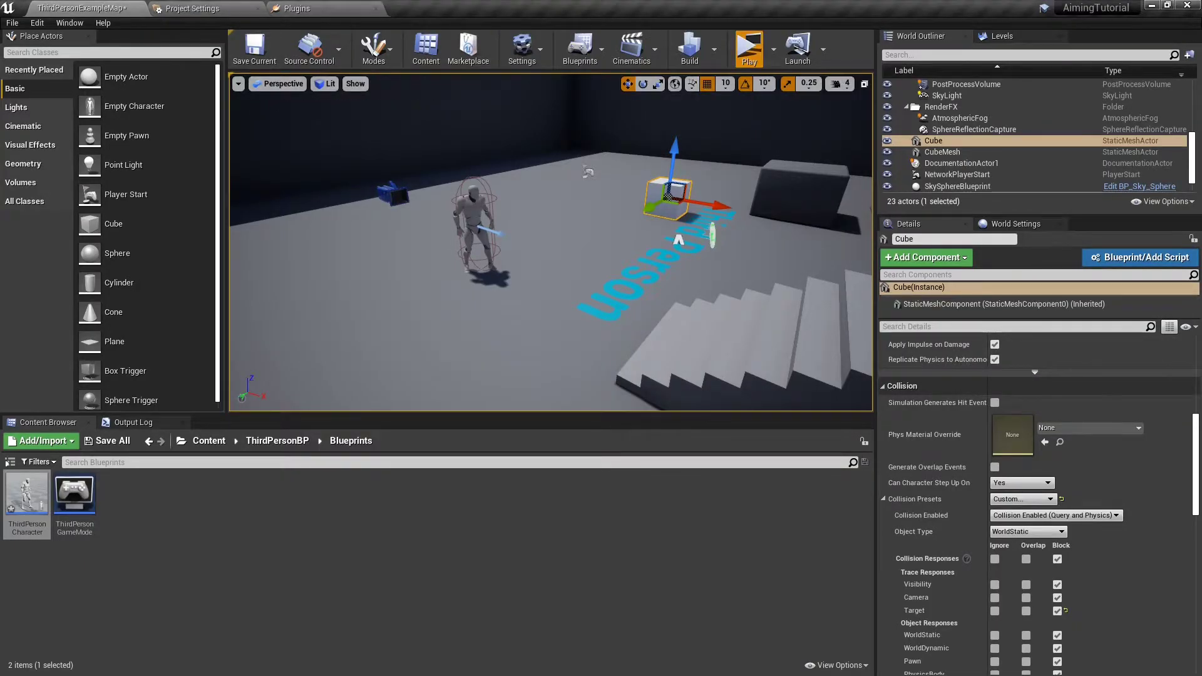
pyautogui.click(747, 43)
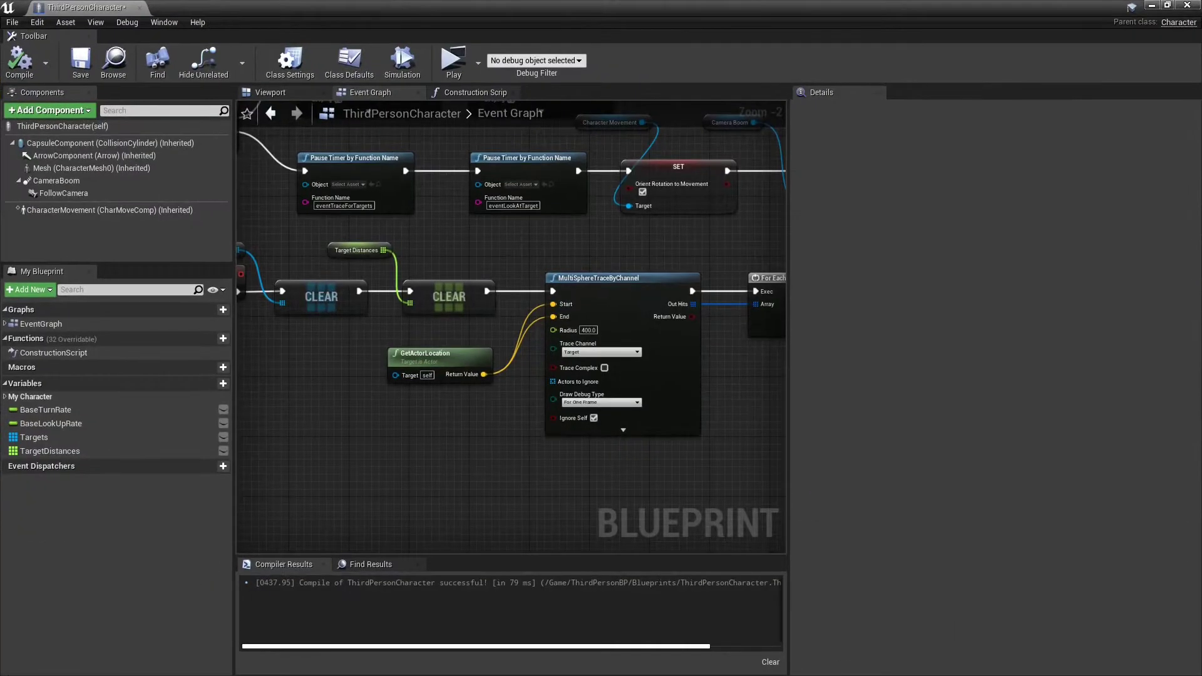
# Step: Navigate to the Add nodes and drop a TargetDistances getter below them
pyautogui.scroll(-3)
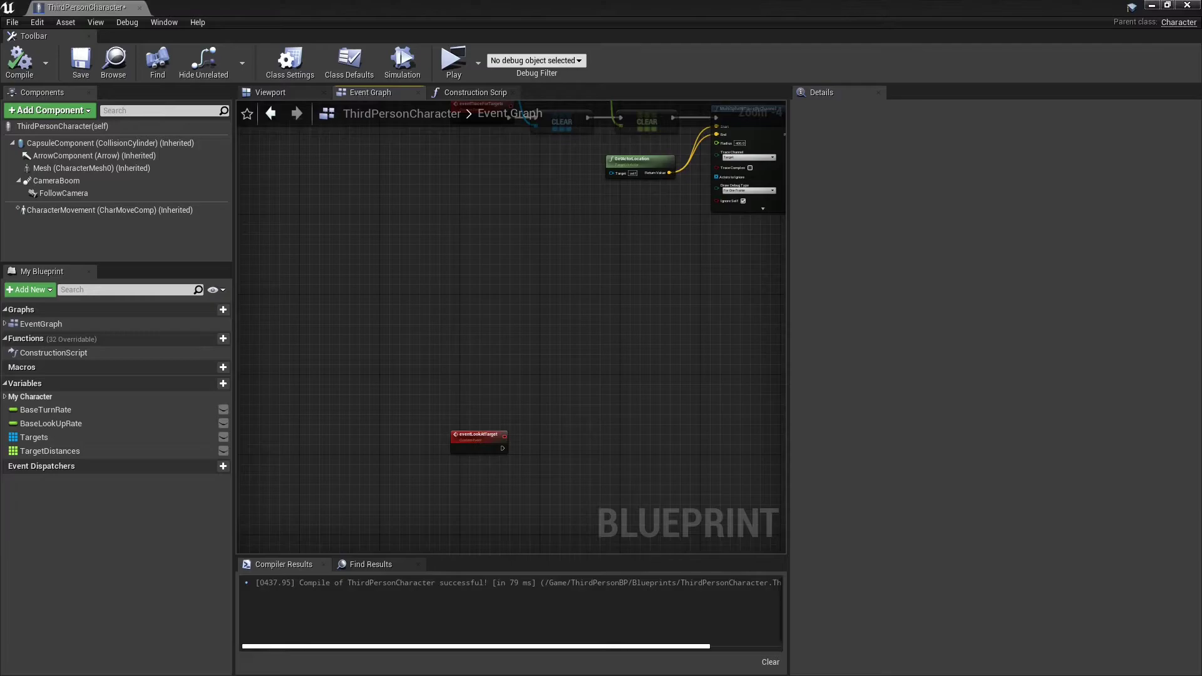
pyautogui.scroll(-3)
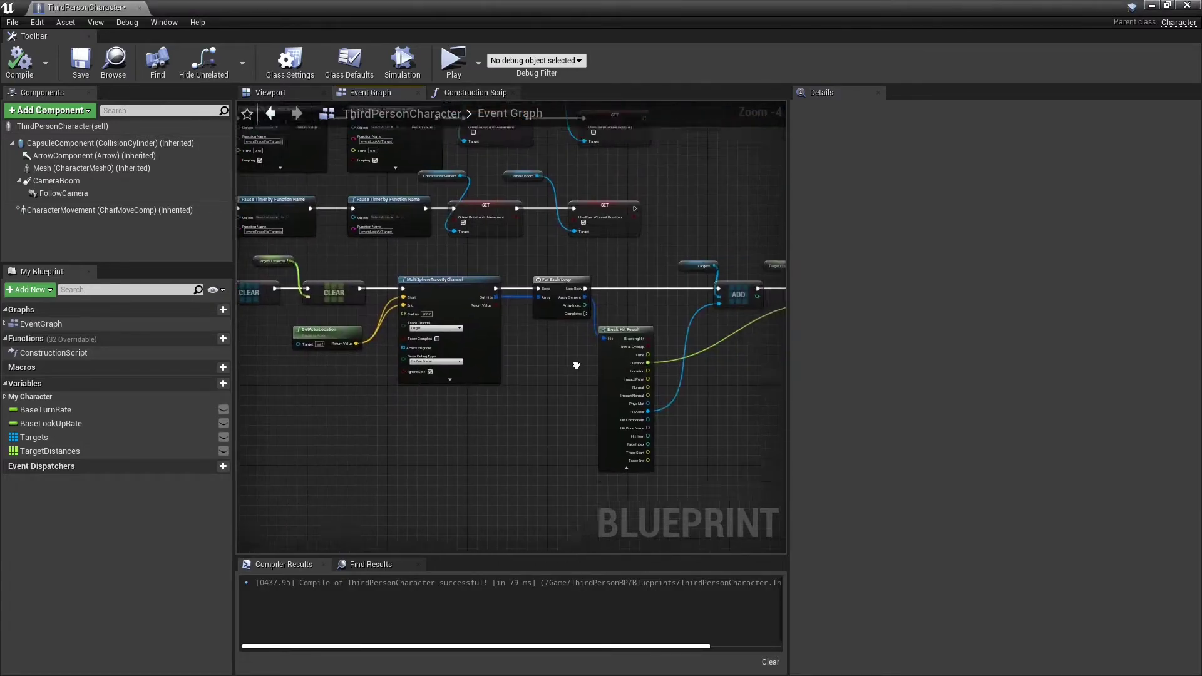
pyautogui.scroll(3)
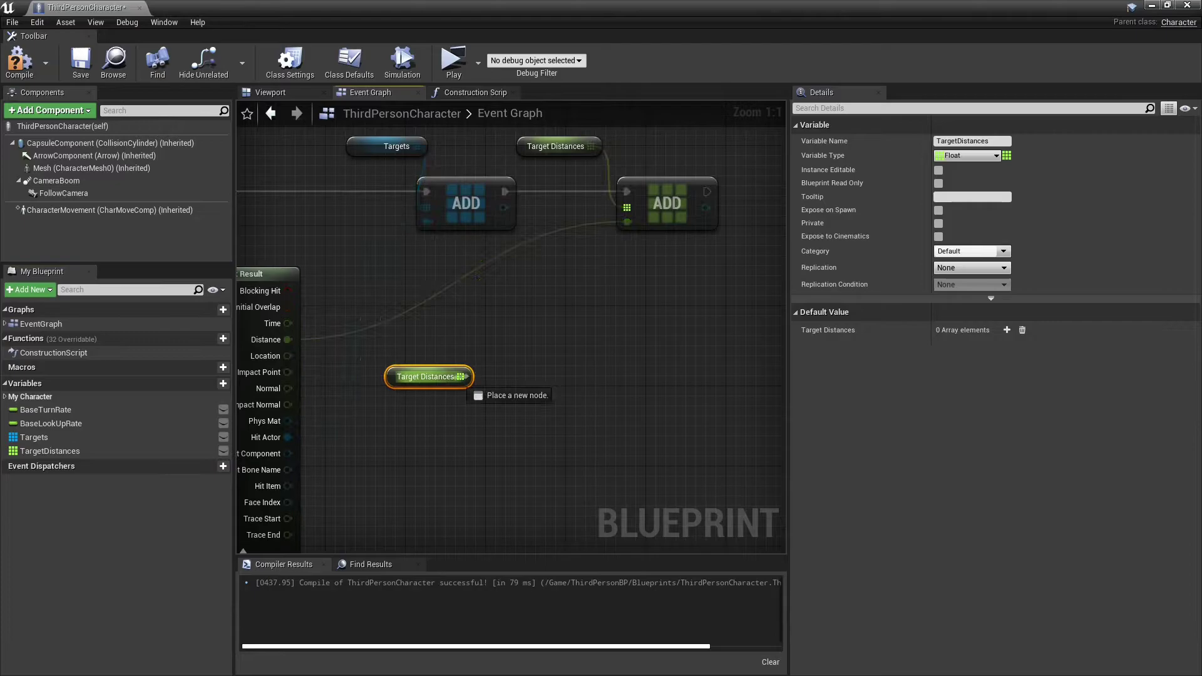
# Step: Take Min Of Float Array on TargetDistances, get that index from Targets, and store it in a new ClosestTarget variable
pyautogui.click(517, 394)
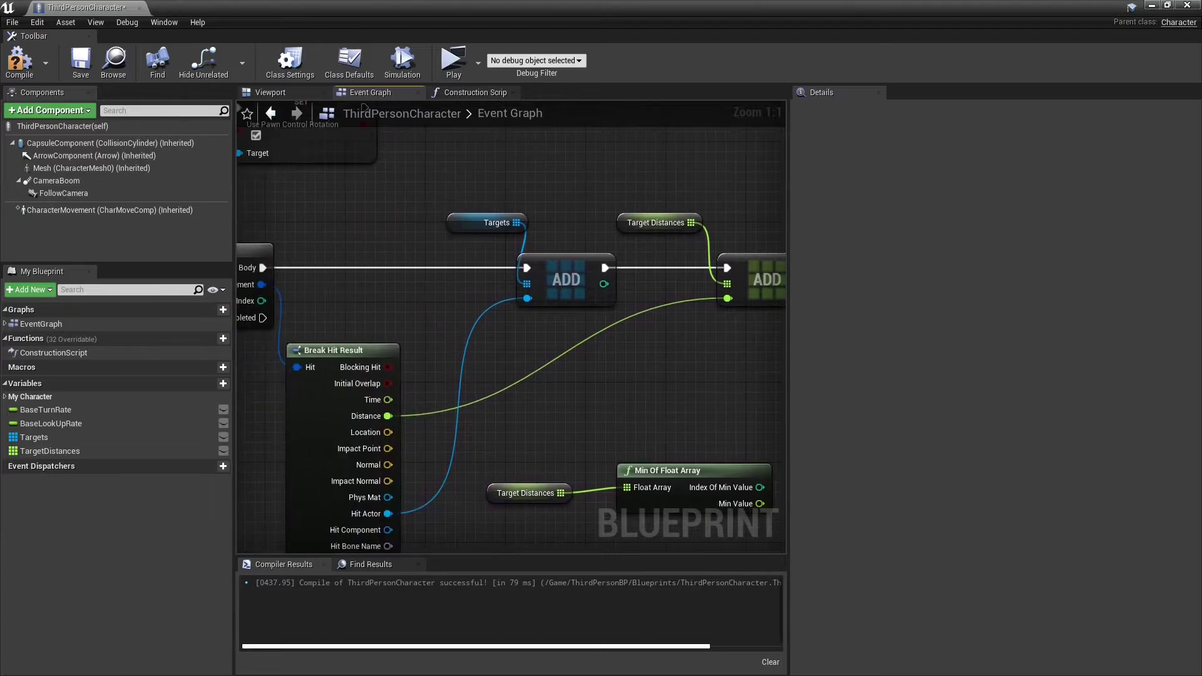
pyautogui.click(35, 437)
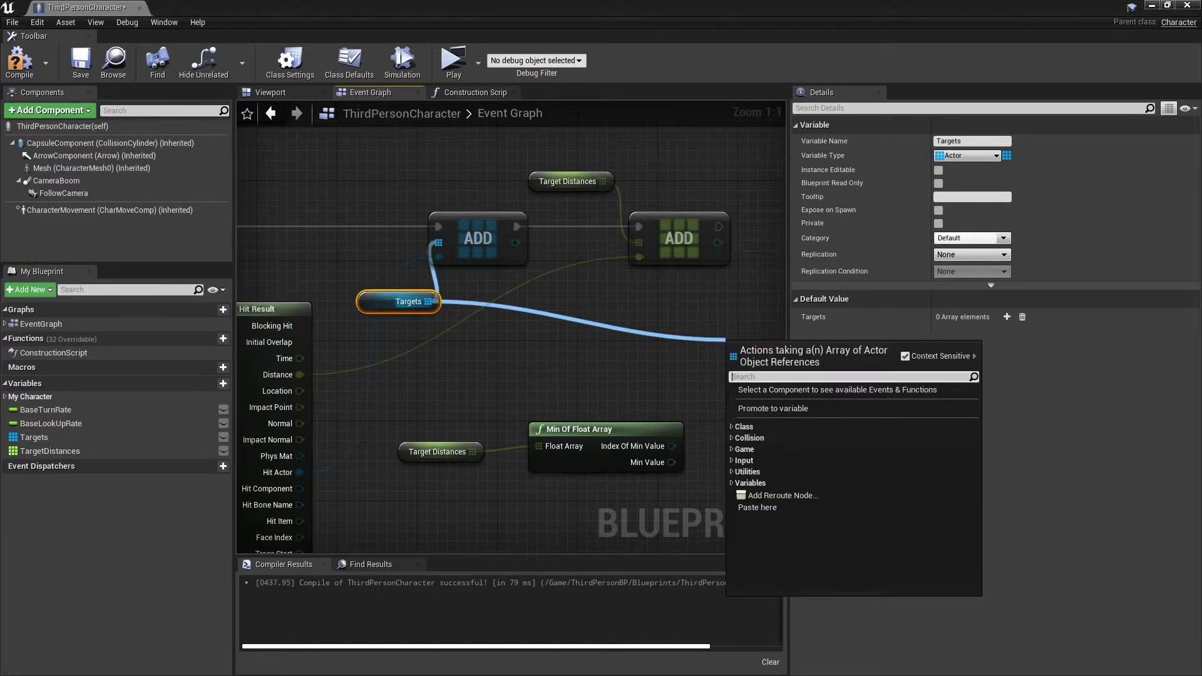
pyautogui.write('get')
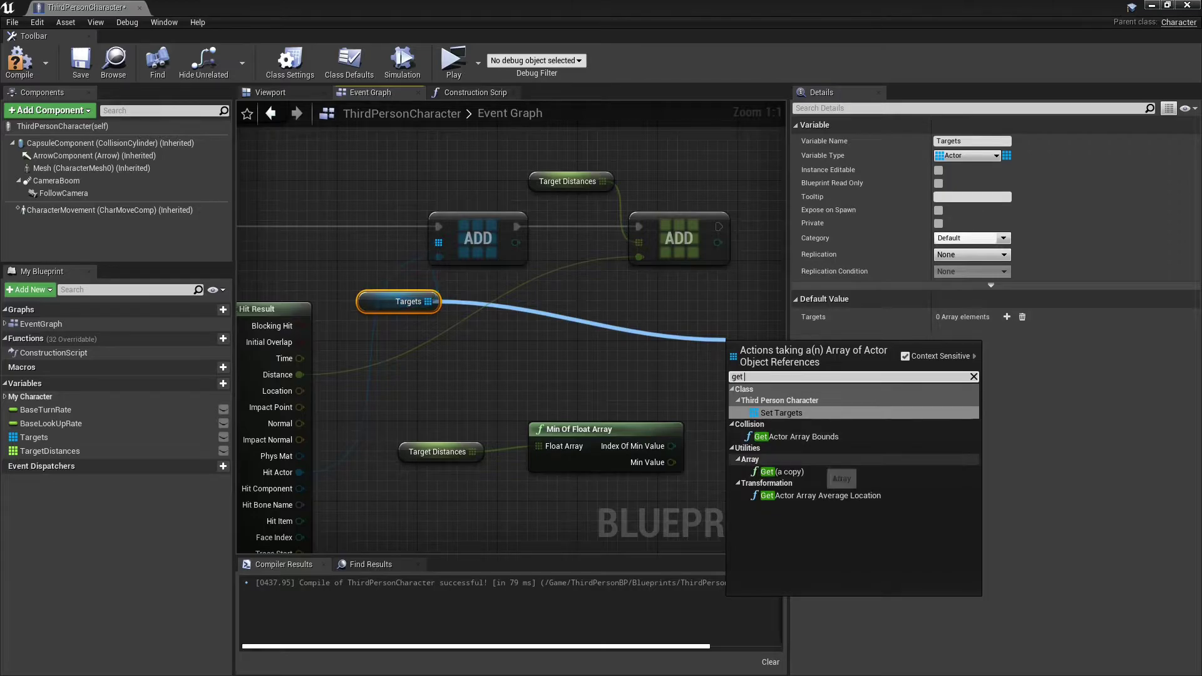
pyautogui.click(775, 471)
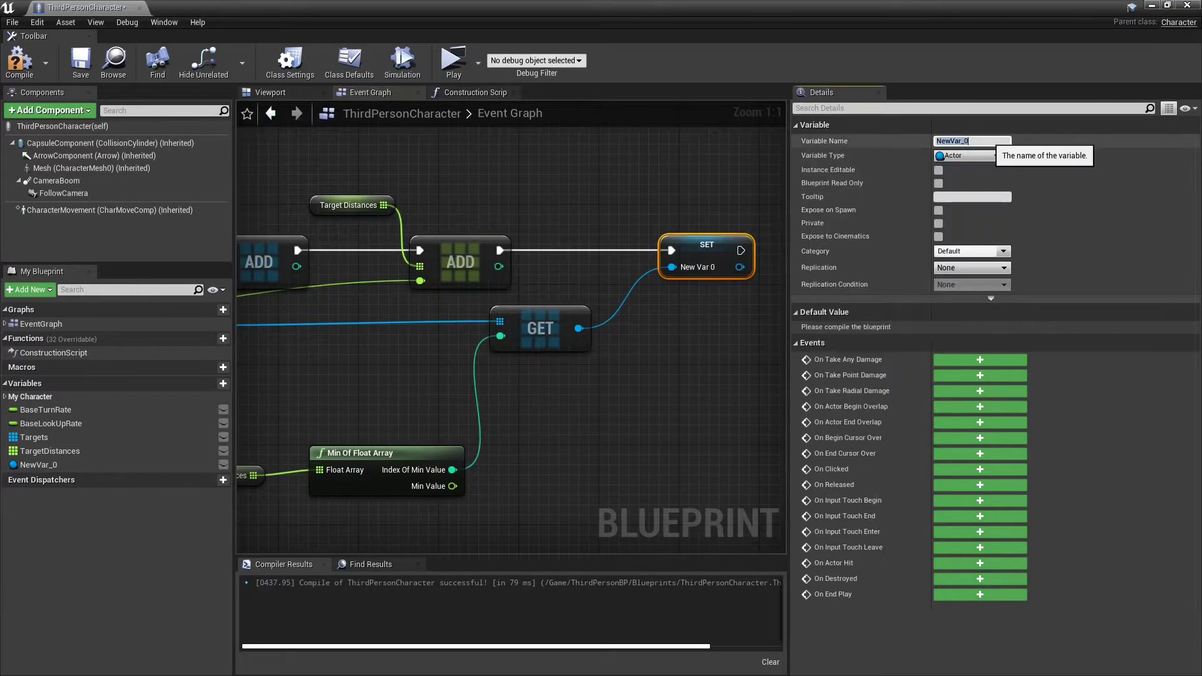
pyautogui.write('ClosestTarget')
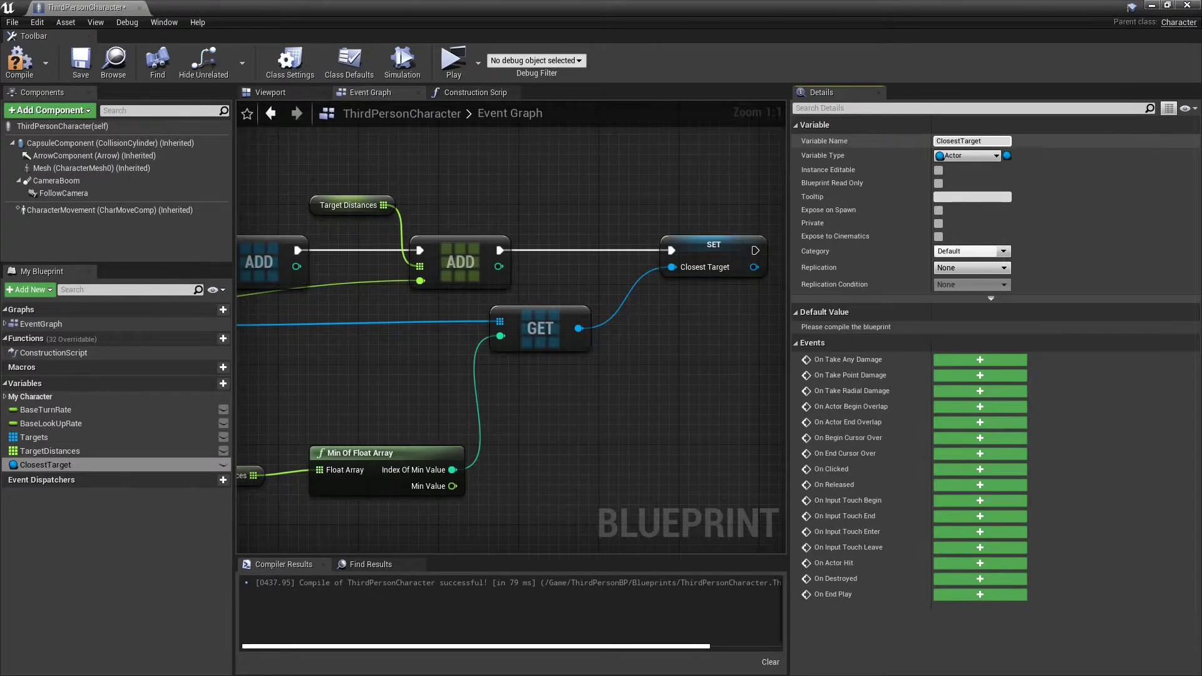
pyautogui.scroll(-3)
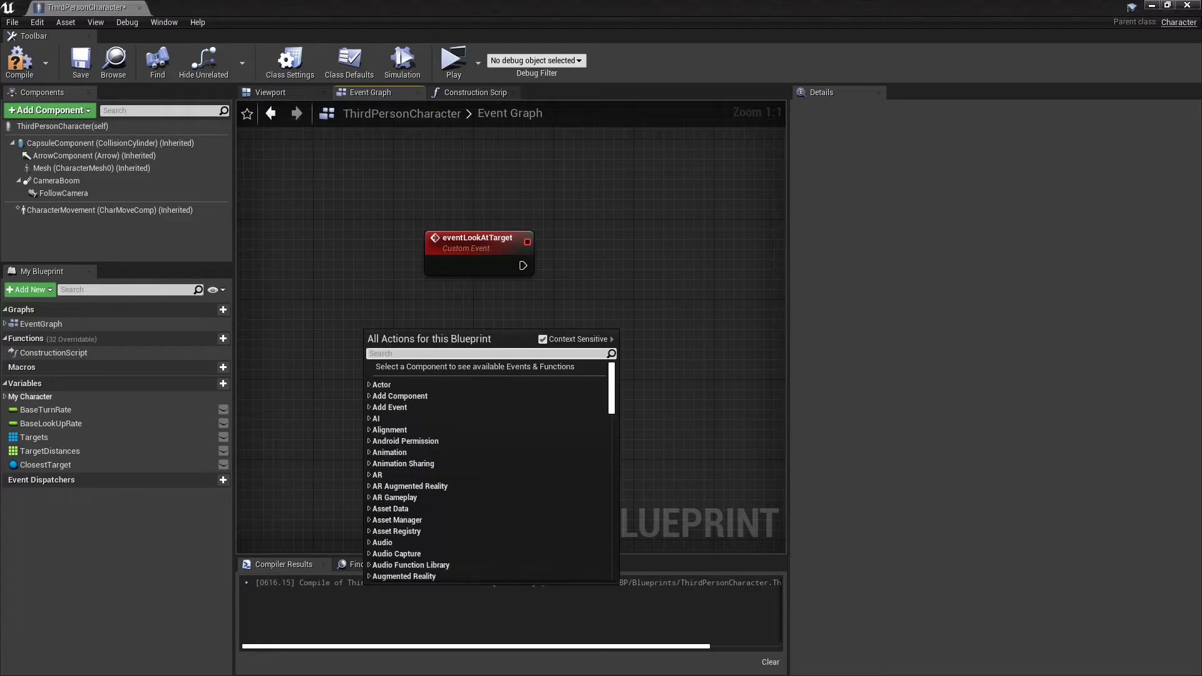
# Step: From eventLookAtTarget, find the look-at rotation from the actor's location to ClosestTarget's location
pyautogui.write('get')
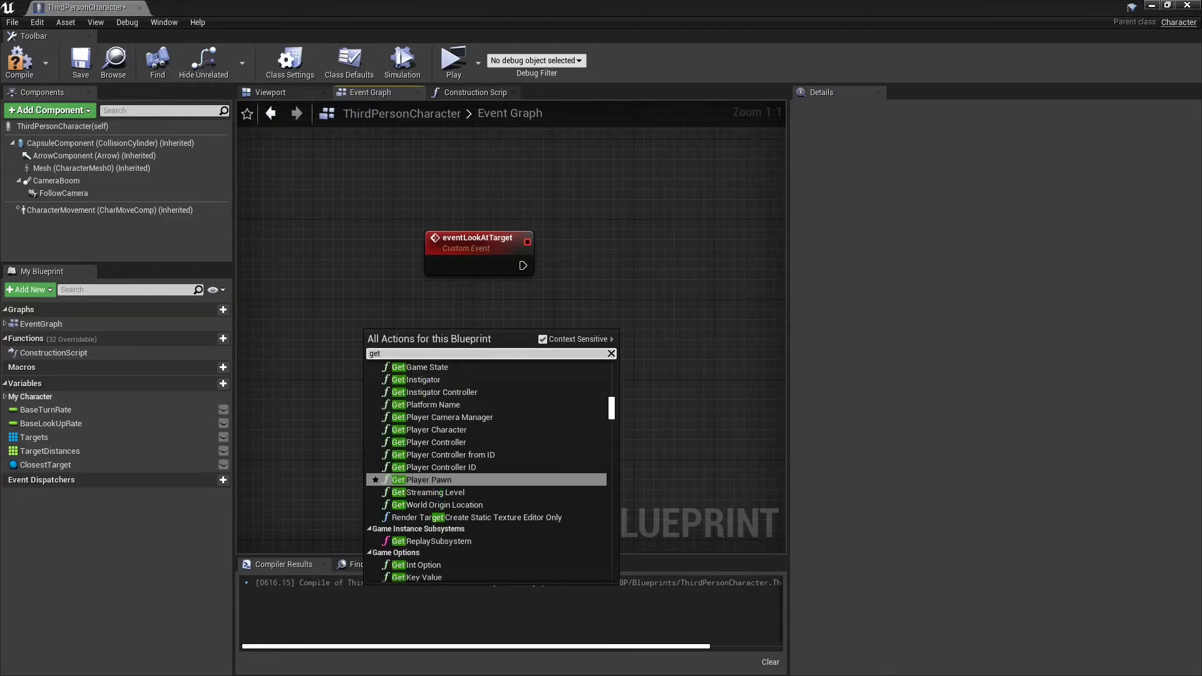
pyautogui.write('actor local')
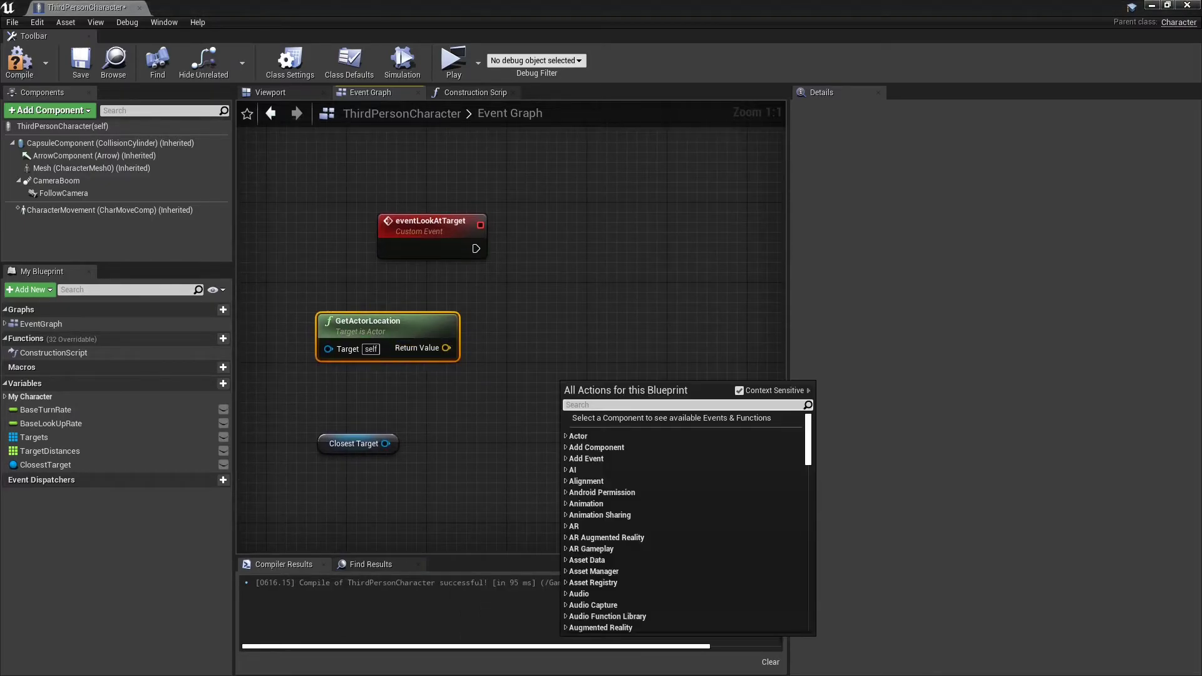
pyautogui.write('look a')
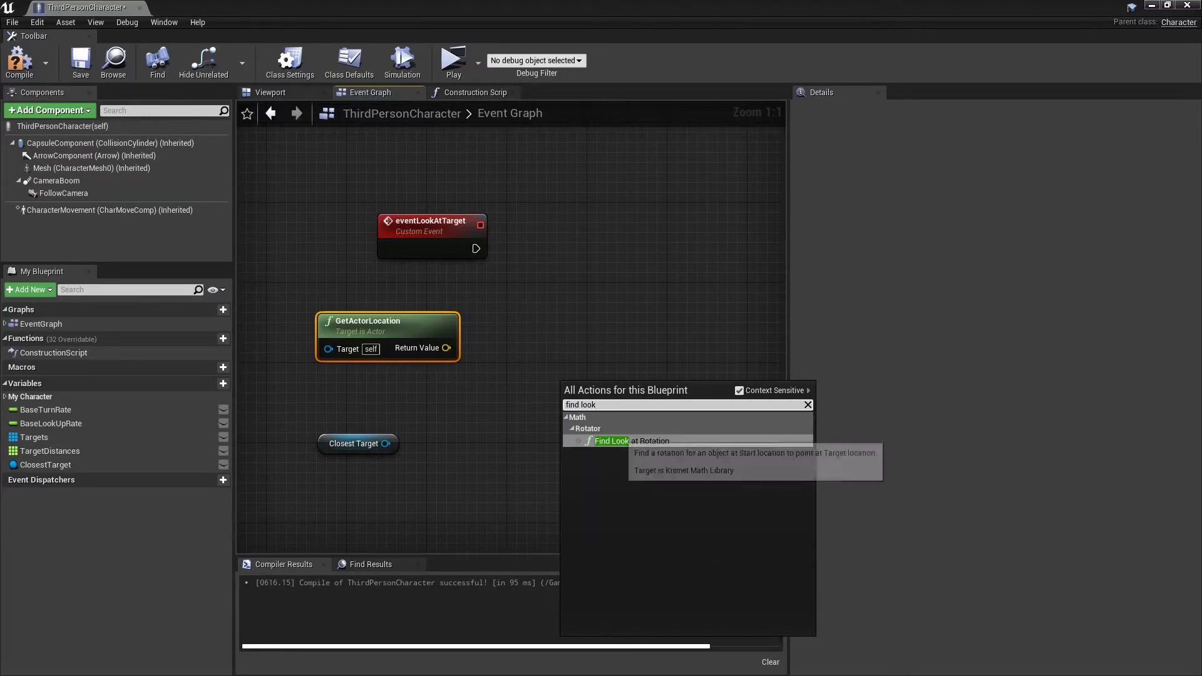
pyautogui.click(612, 441)
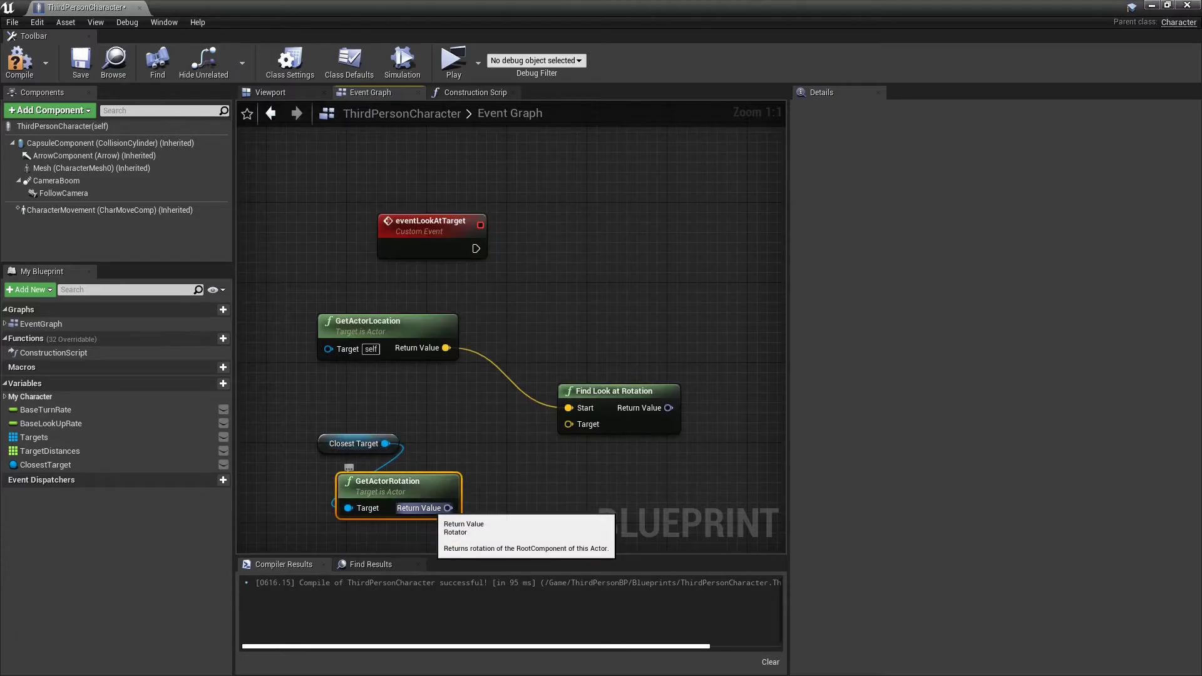
# Step: RInterp from the actor's current rotation toward that look-at rotation and set the actor rotation
pyautogui.click(448, 508)
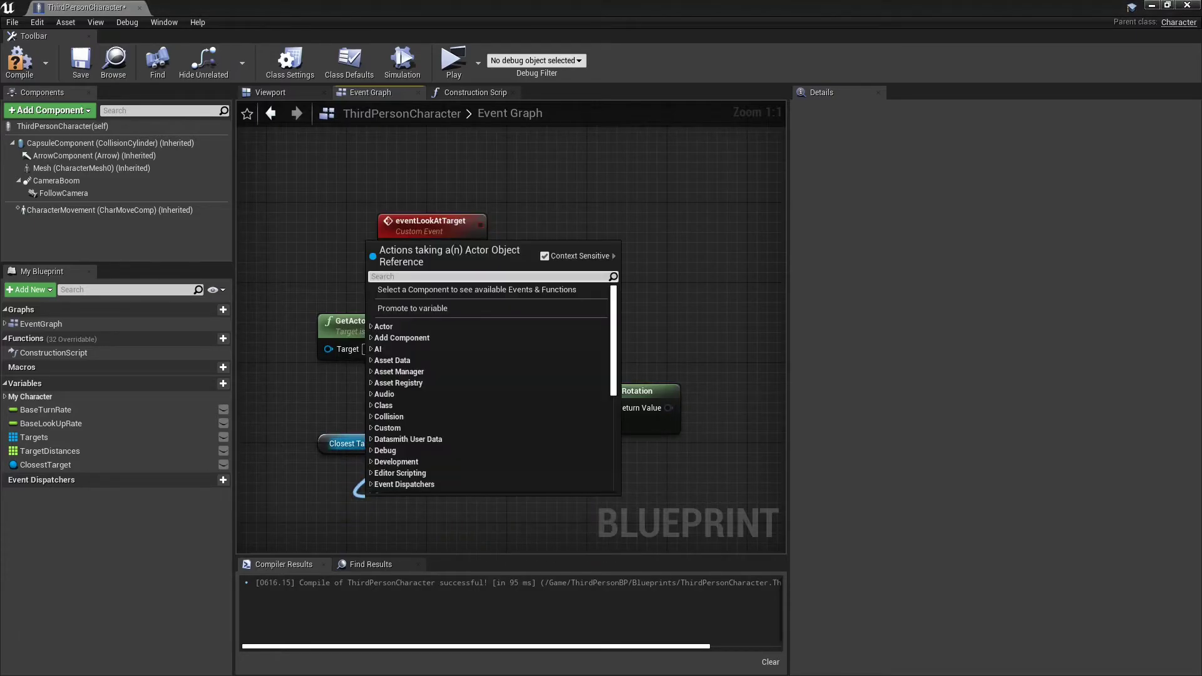
pyautogui.write('get act')
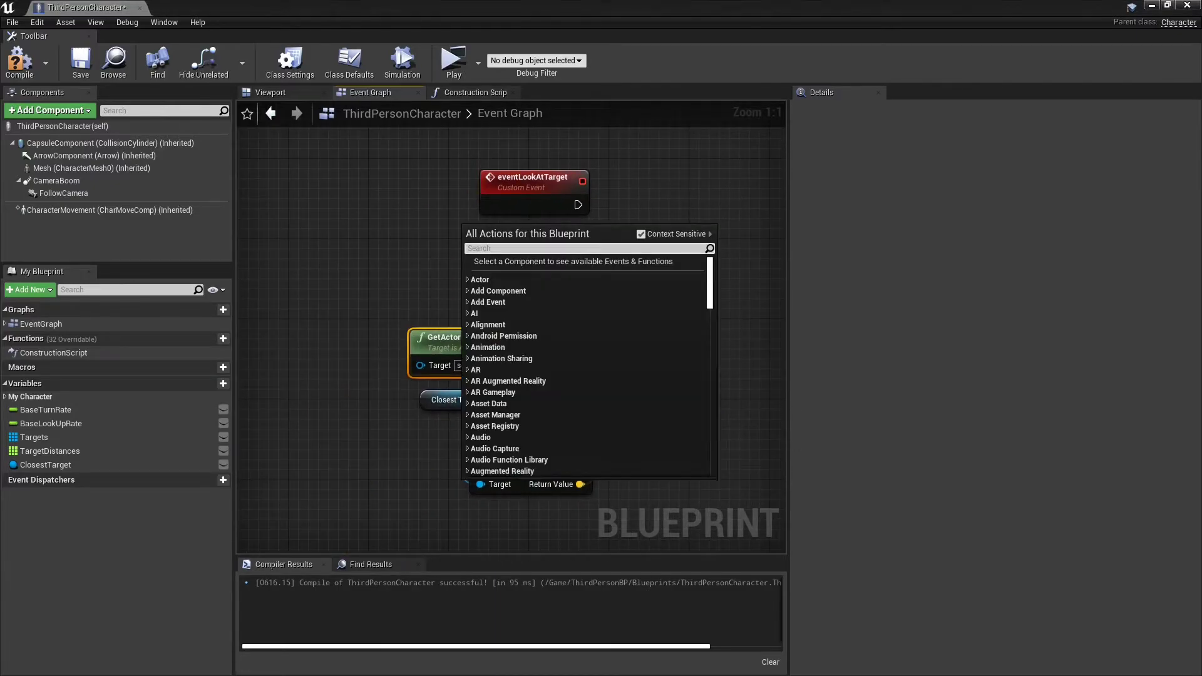
pyautogui.write('get actor ro')
pyautogui.write('set actor ro')
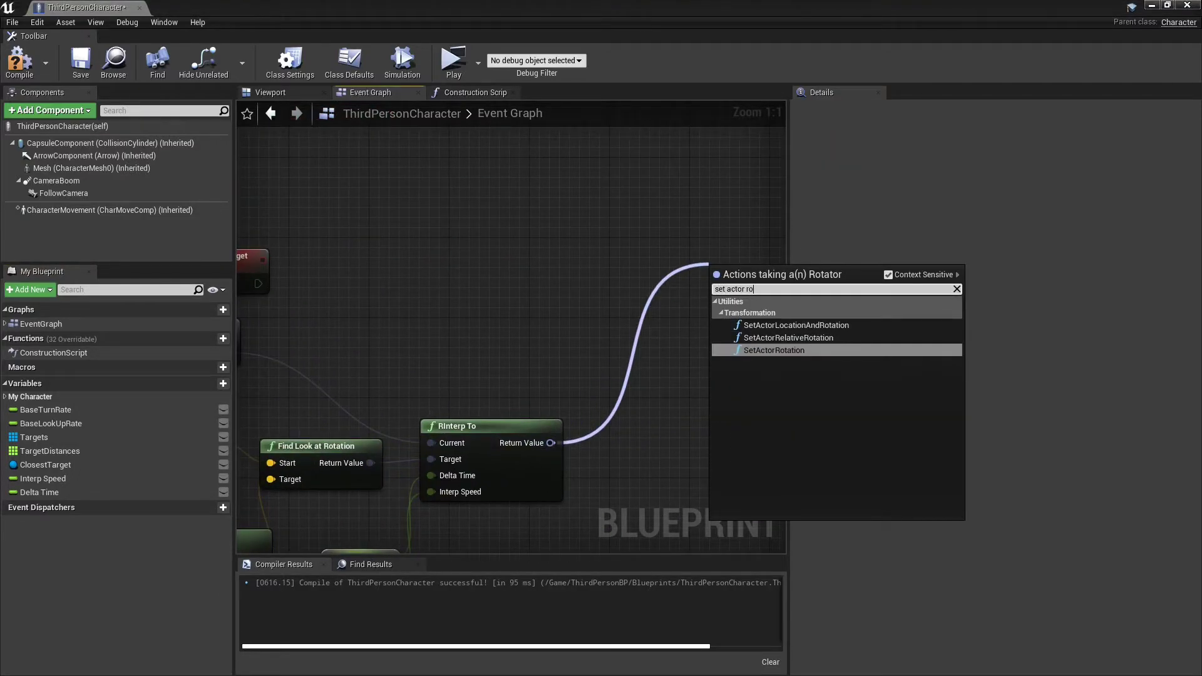
pyautogui.click(774, 350)
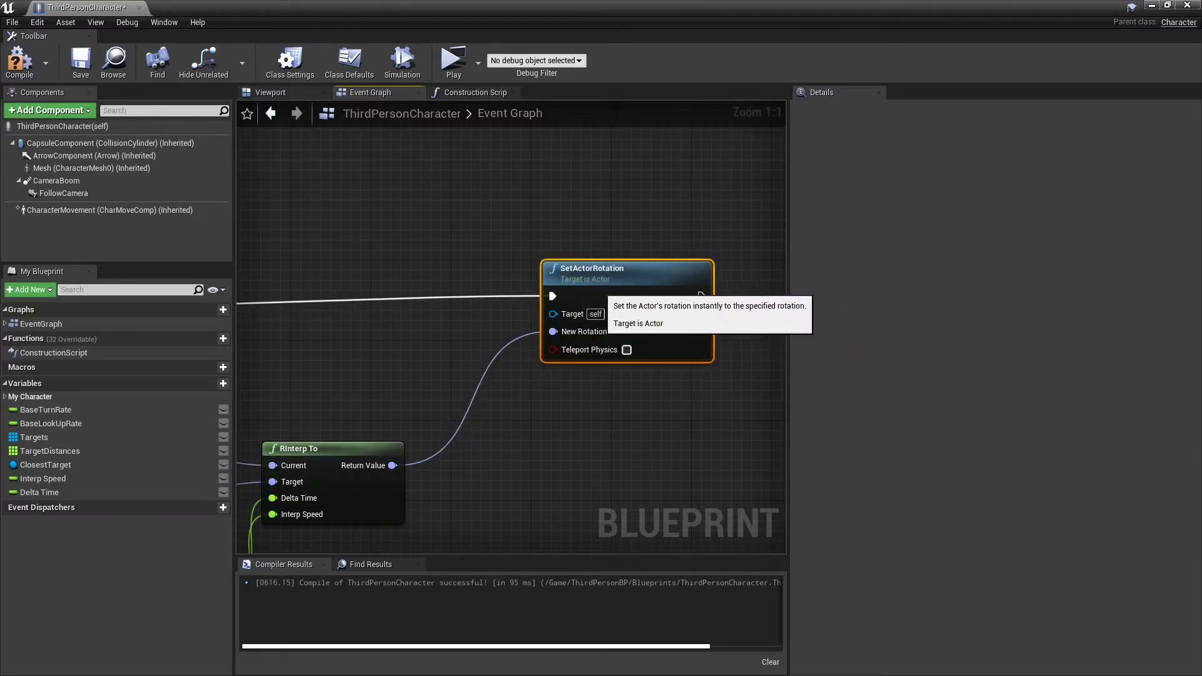
pyautogui.scroll(-3)
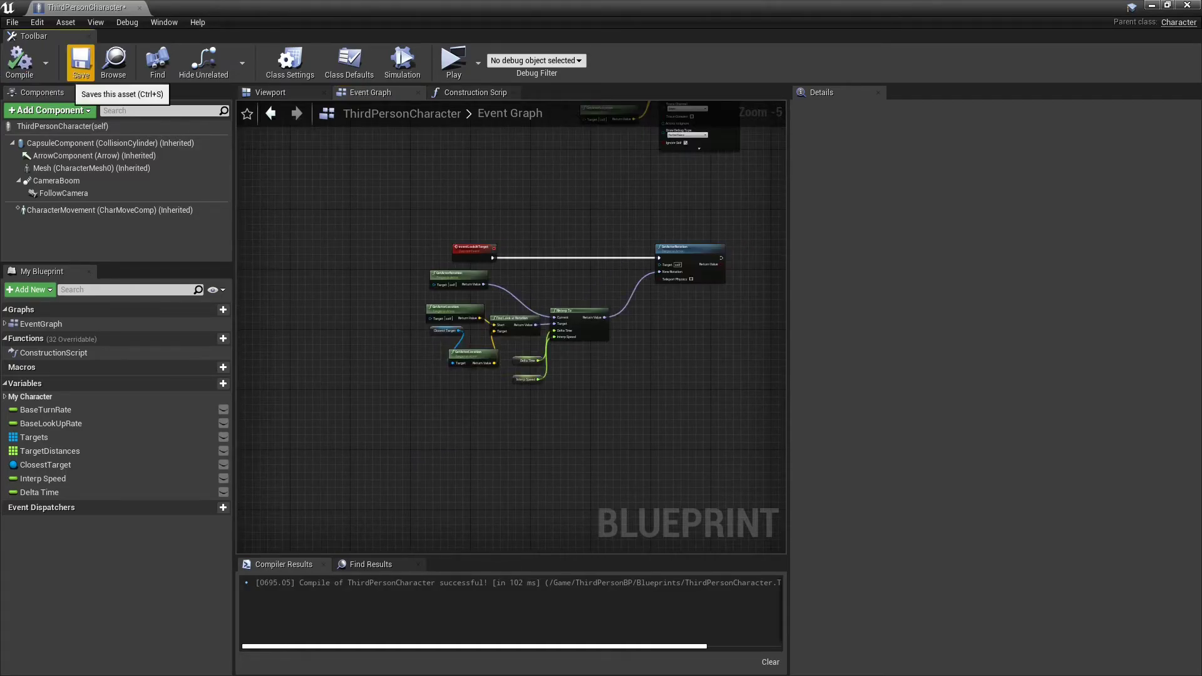
# Step: Give the Interp Speed variable a default value of 7.0
pyautogui.scroll(-3)
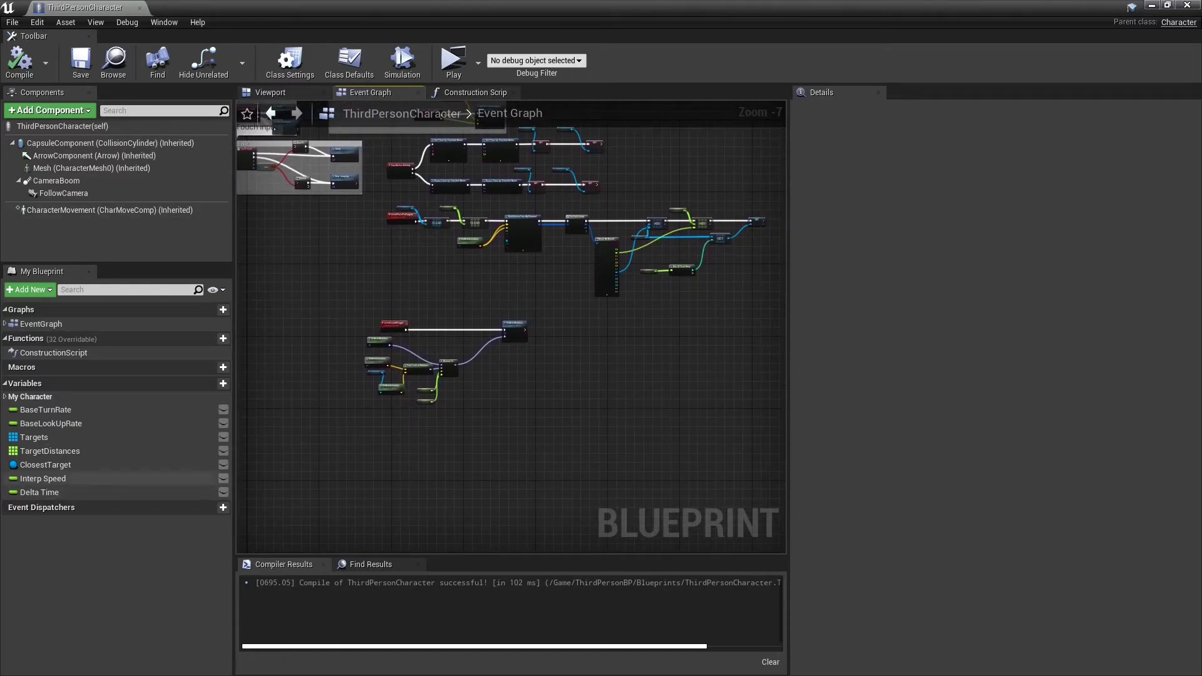
pyautogui.click(44, 477)
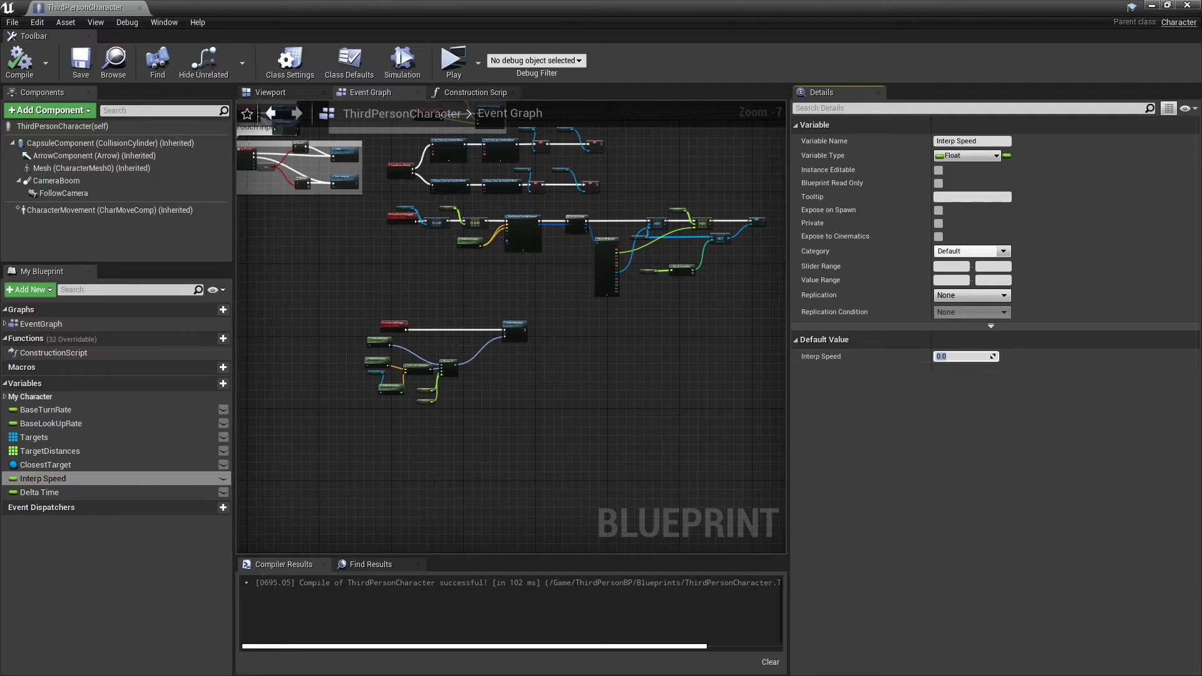
pyautogui.write('7.0')
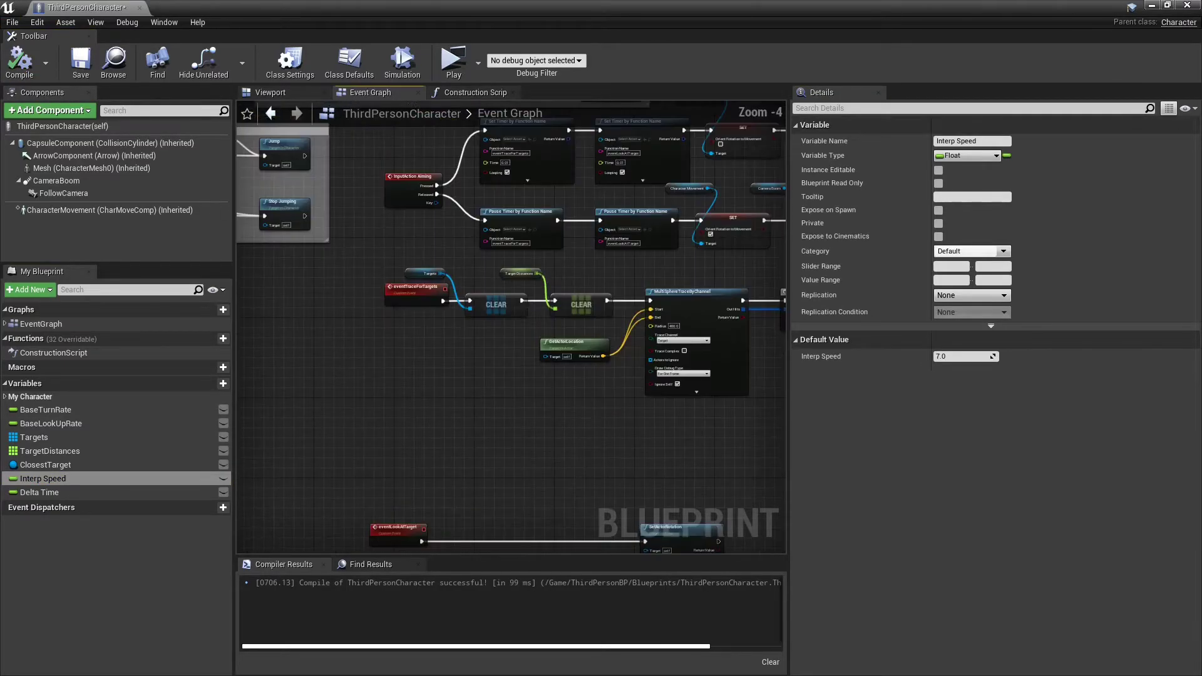
# Step: Add Event Tick and store its Delta Seconds into the Delta Time variable
pyautogui.write('eveb')
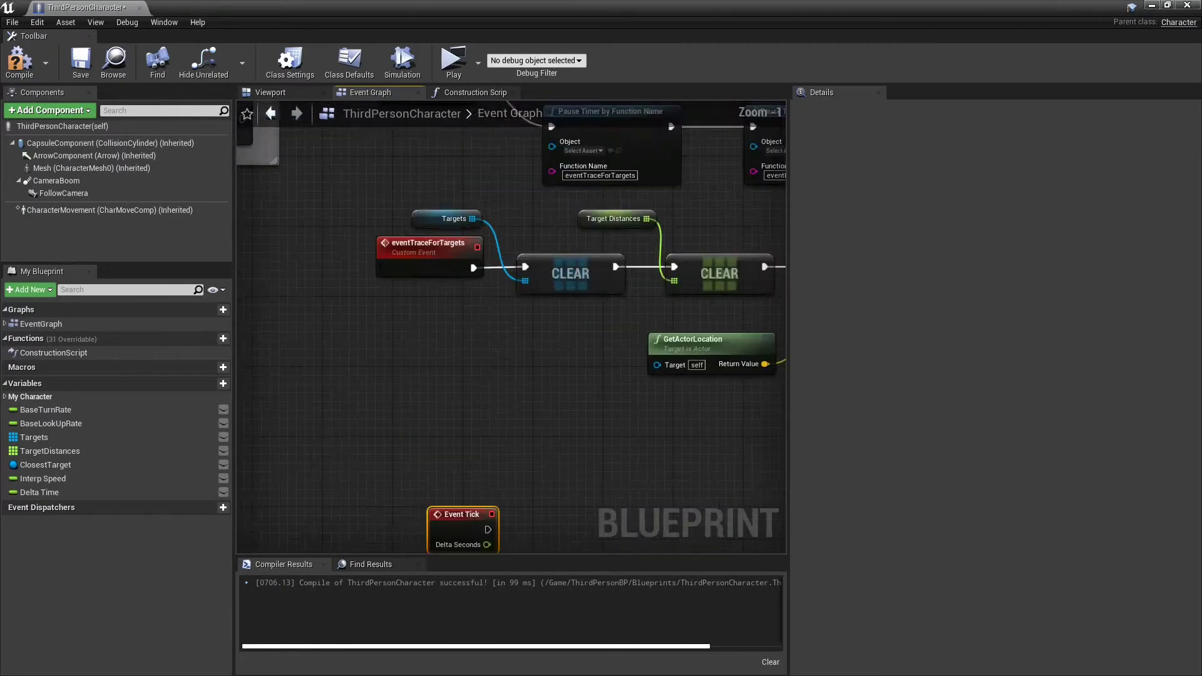
pyautogui.click(39, 492)
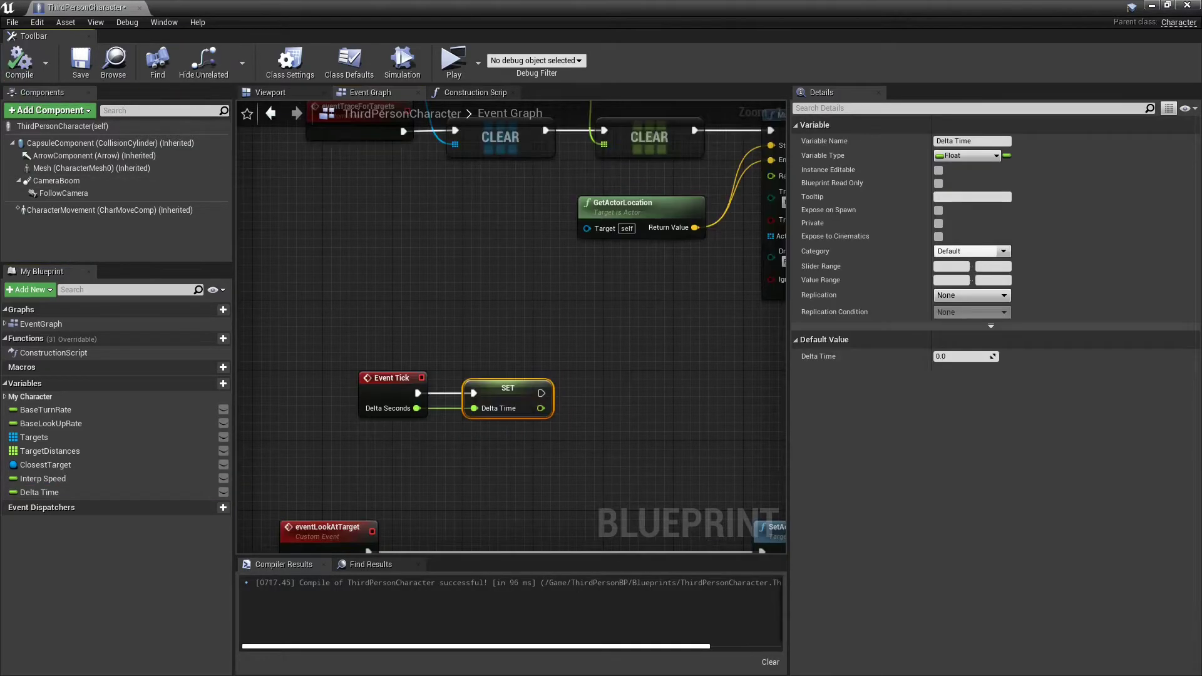
pyautogui.click(453, 59)
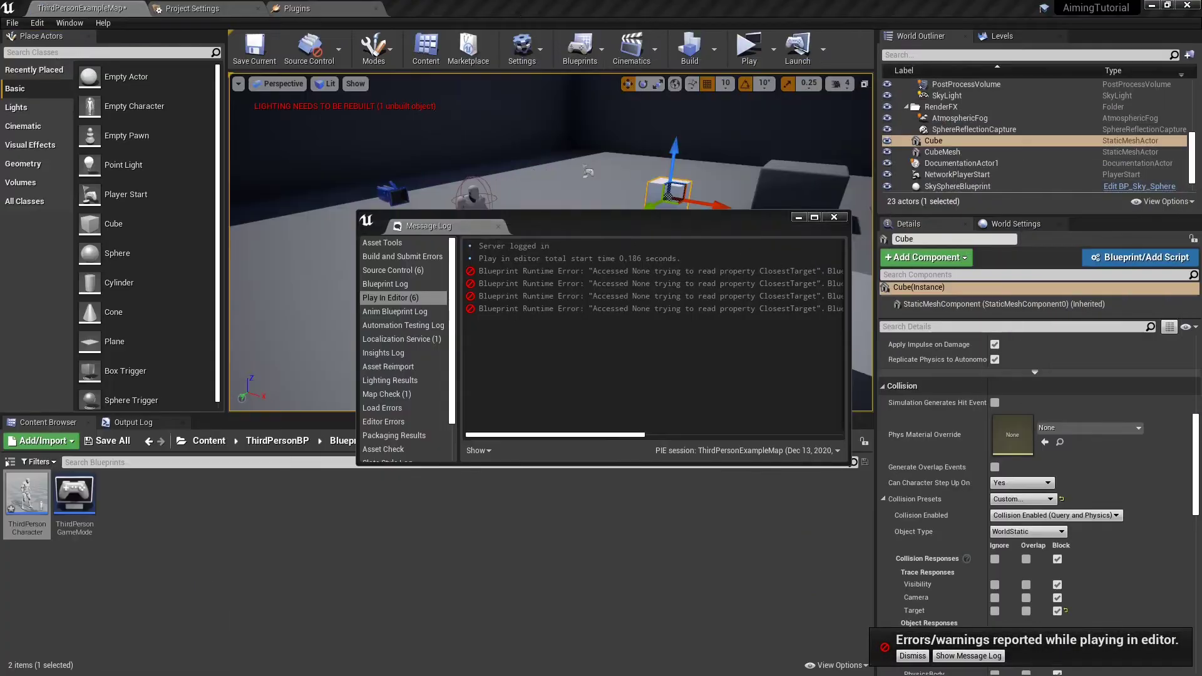
pyautogui.click(833, 216)
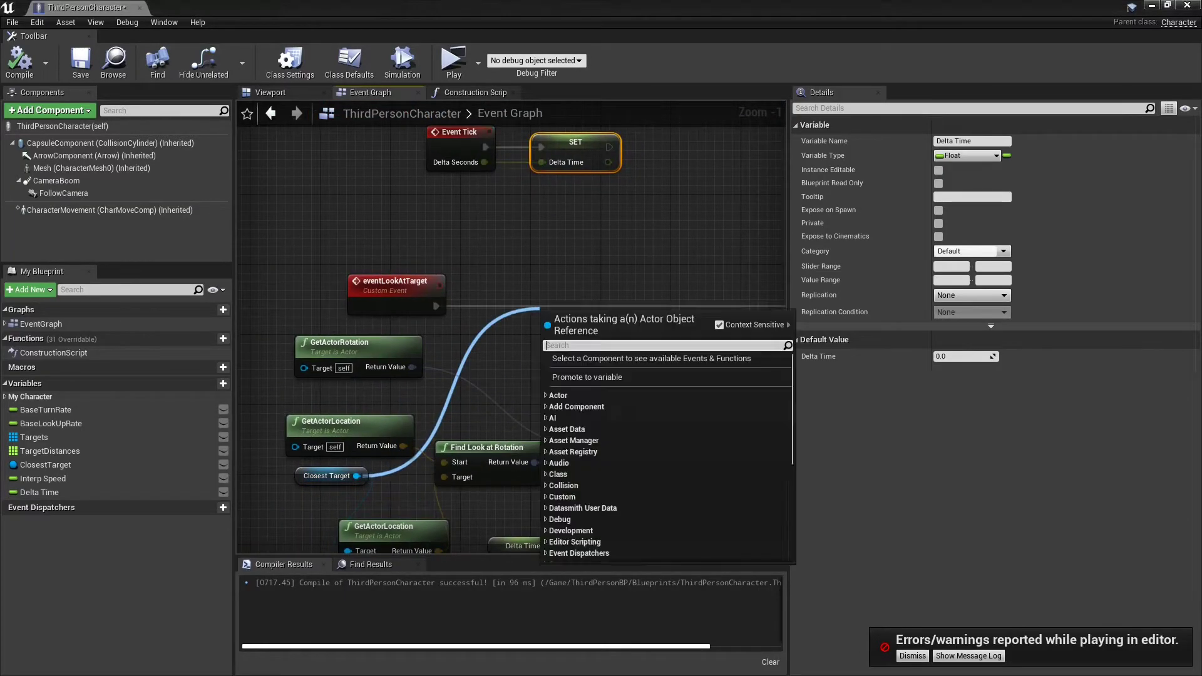
pyautogui.write('is val')
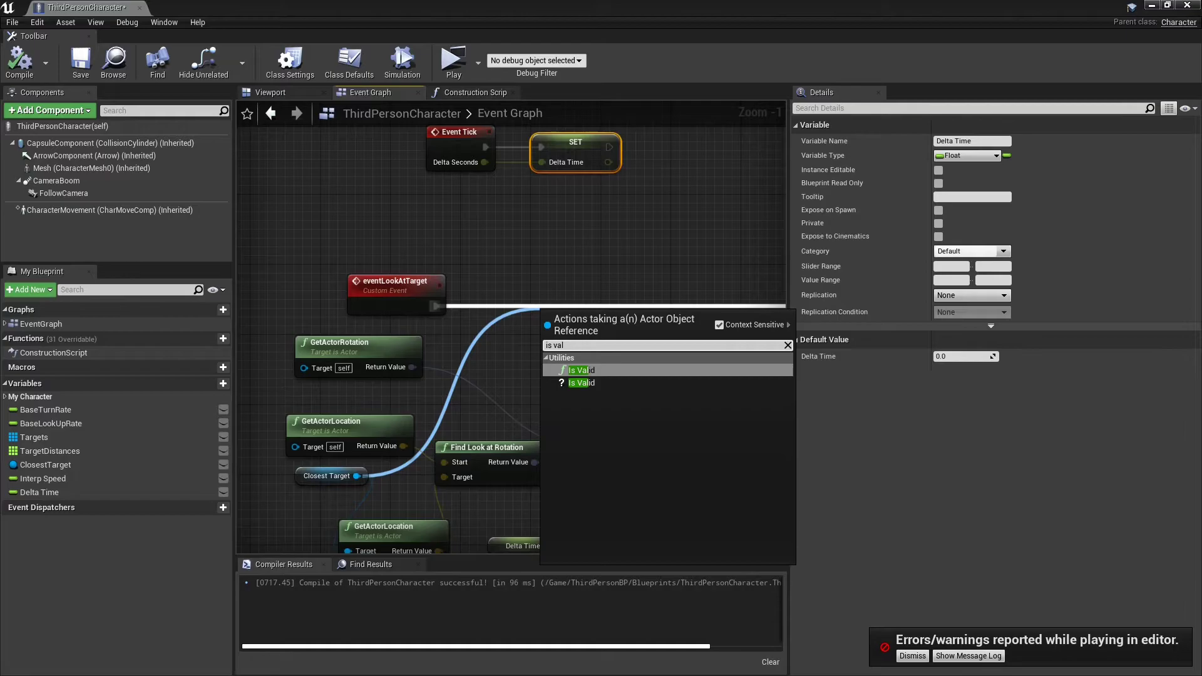
pyautogui.click(581, 369)
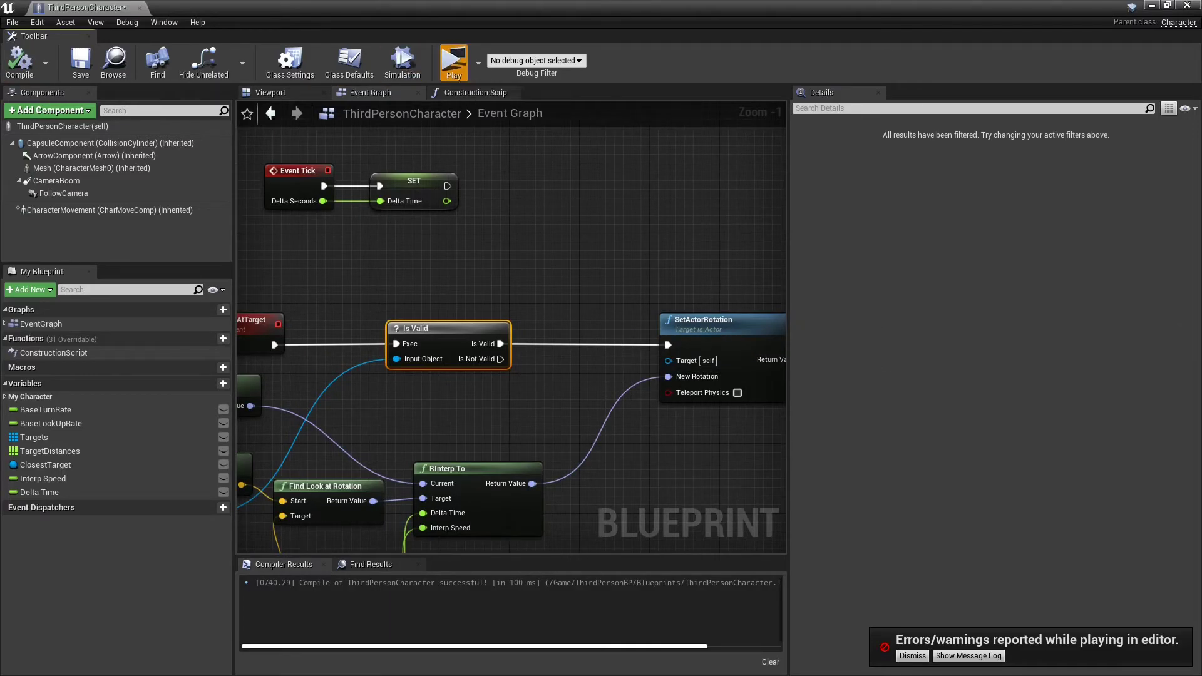
pyautogui.click(453, 60)
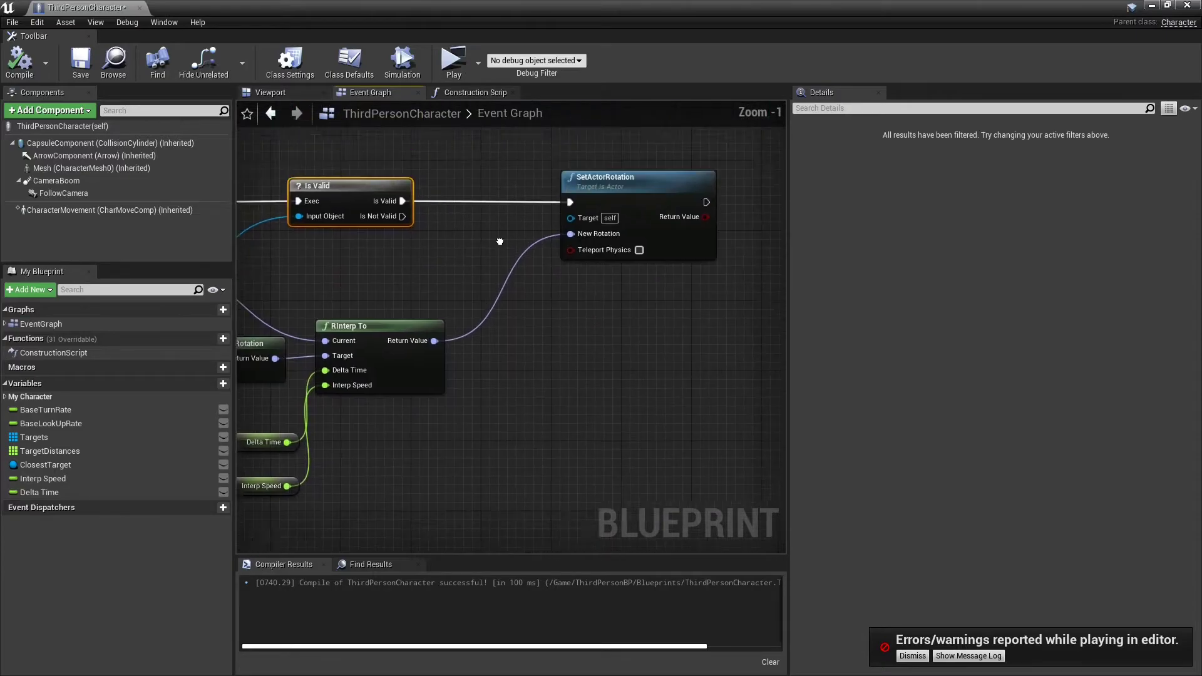
# Step: Split the RInterp result, break the actor's current rotation, feed current roll/pitch with interpolated yaw into SetActorRotation, and compile
pyautogui.rightClick(434, 339)
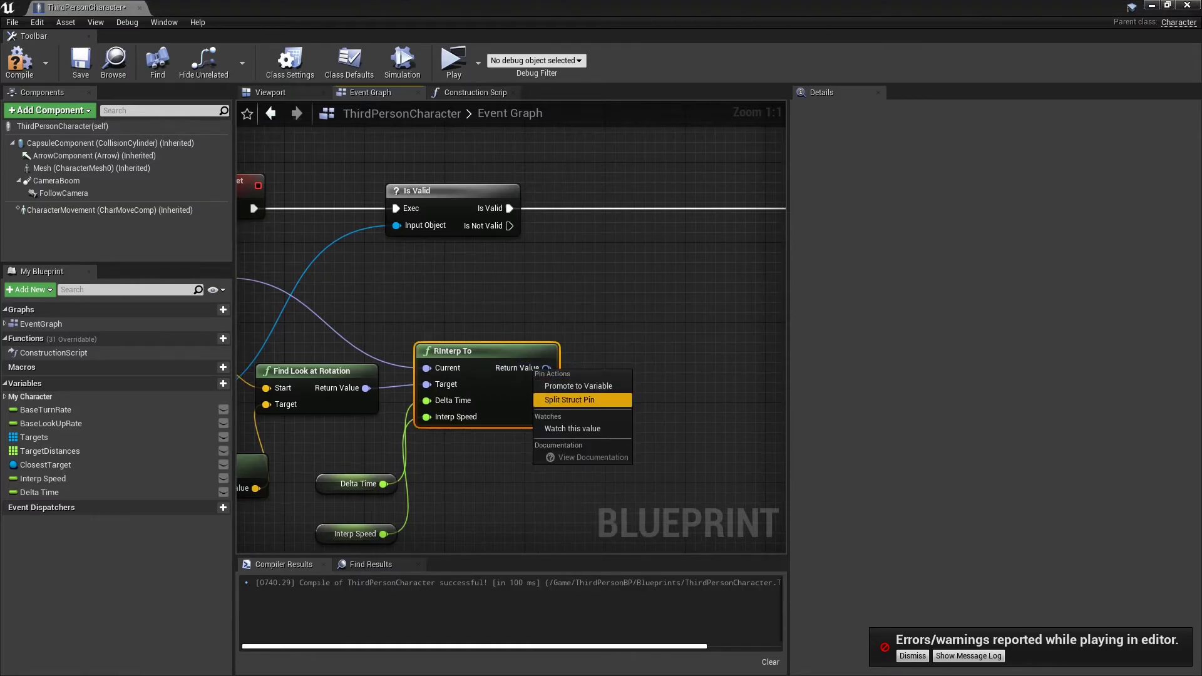
pyautogui.click(568, 399)
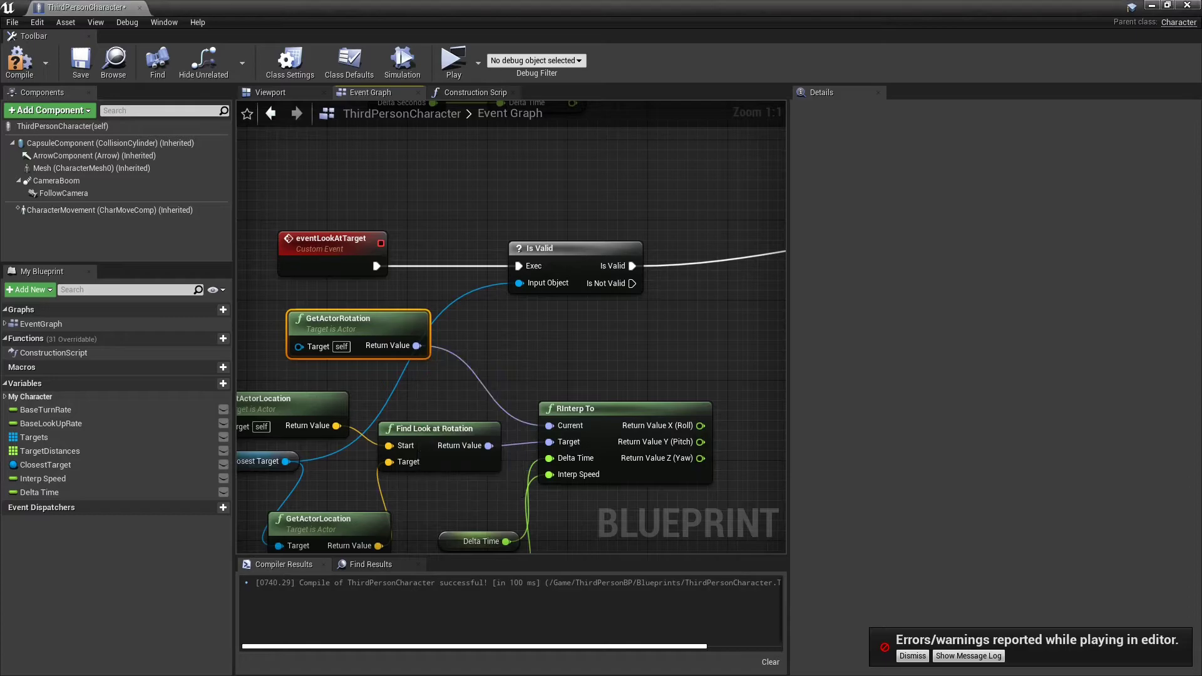
pyautogui.write('brea')
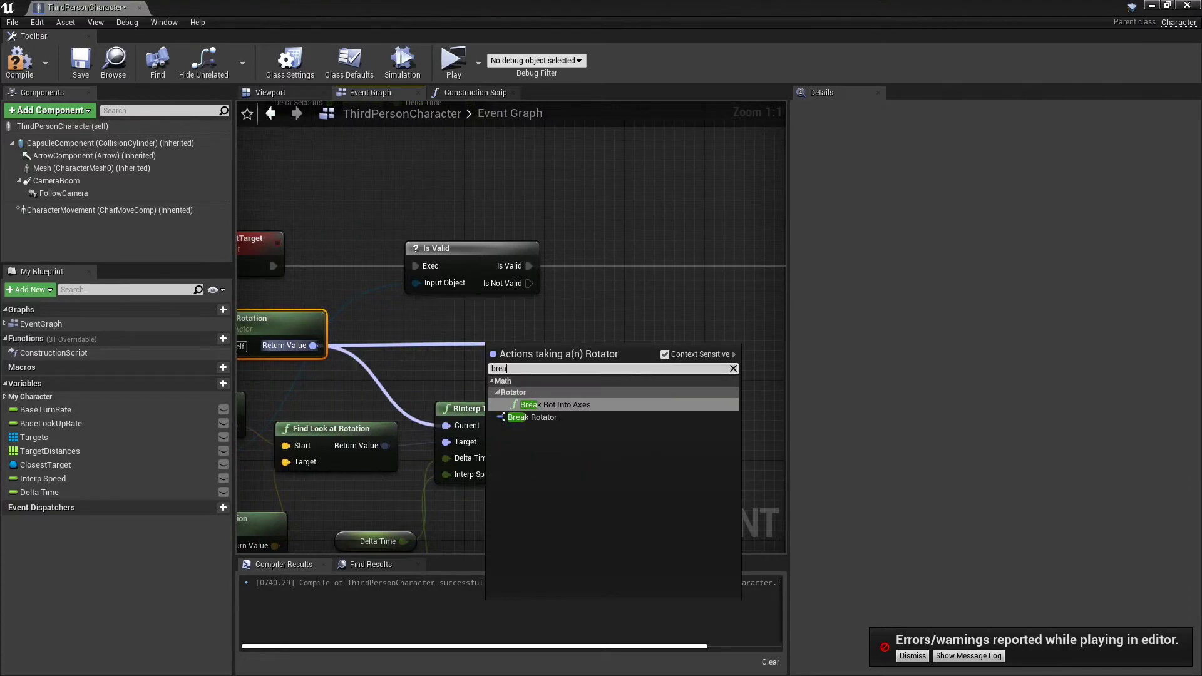
pyautogui.click(531, 416)
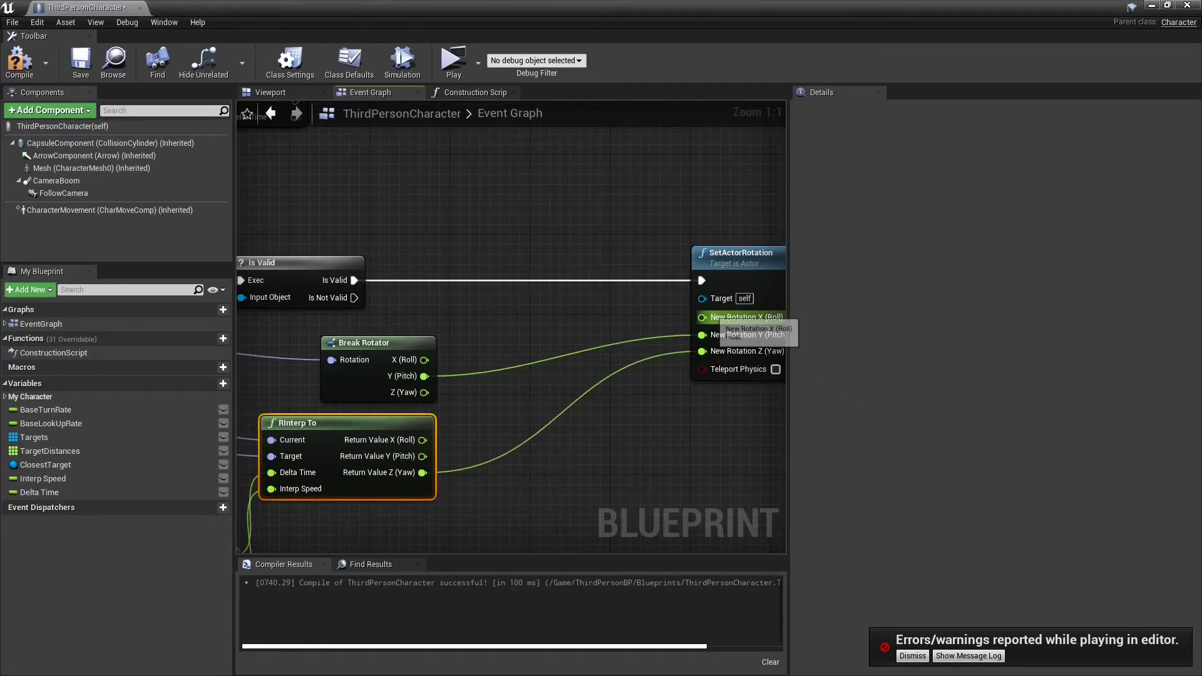
pyautogui.click(19, 62)
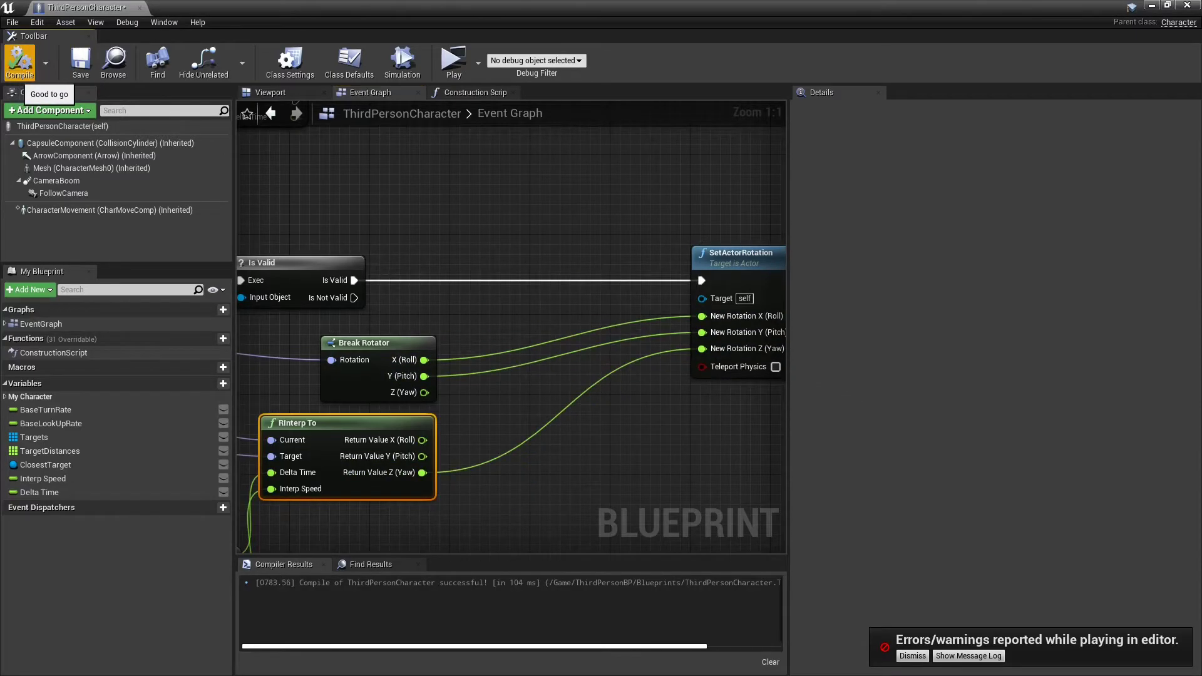
pyautogui.click(453, 60)
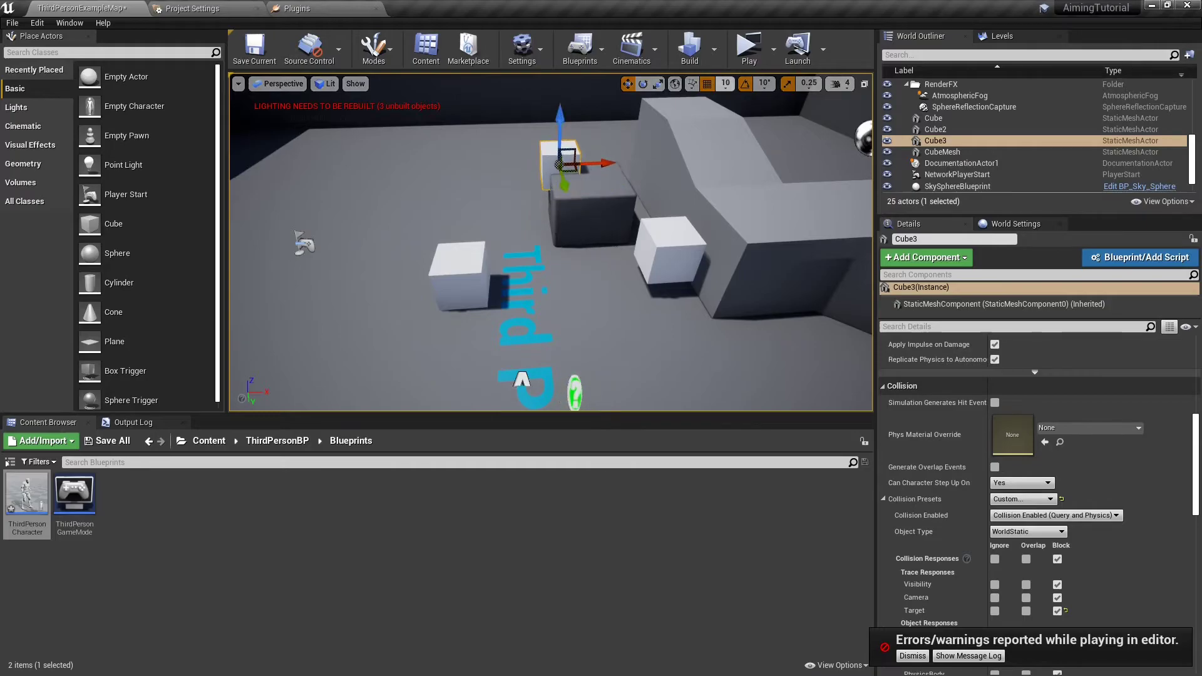
pyautogui.click(747, 47)
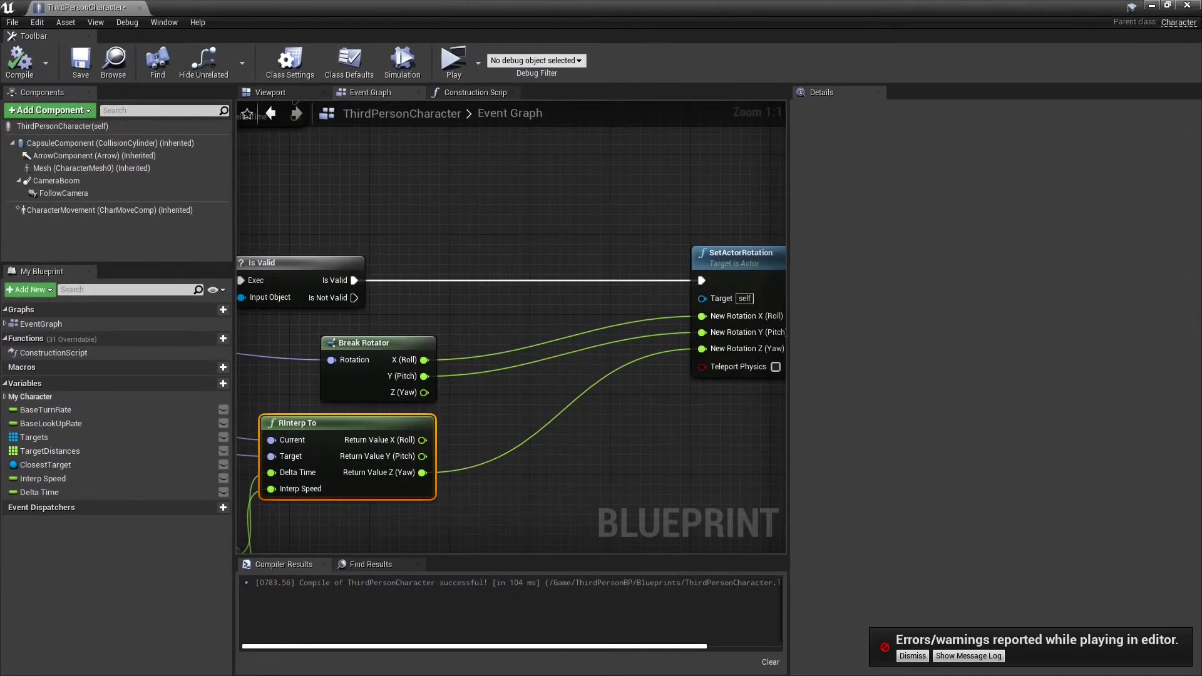
# Step: Collapse the Get Control Rotation nodes into a PawnBasedRotation graph and break all its pin links
pyautogui.scroll(-3)
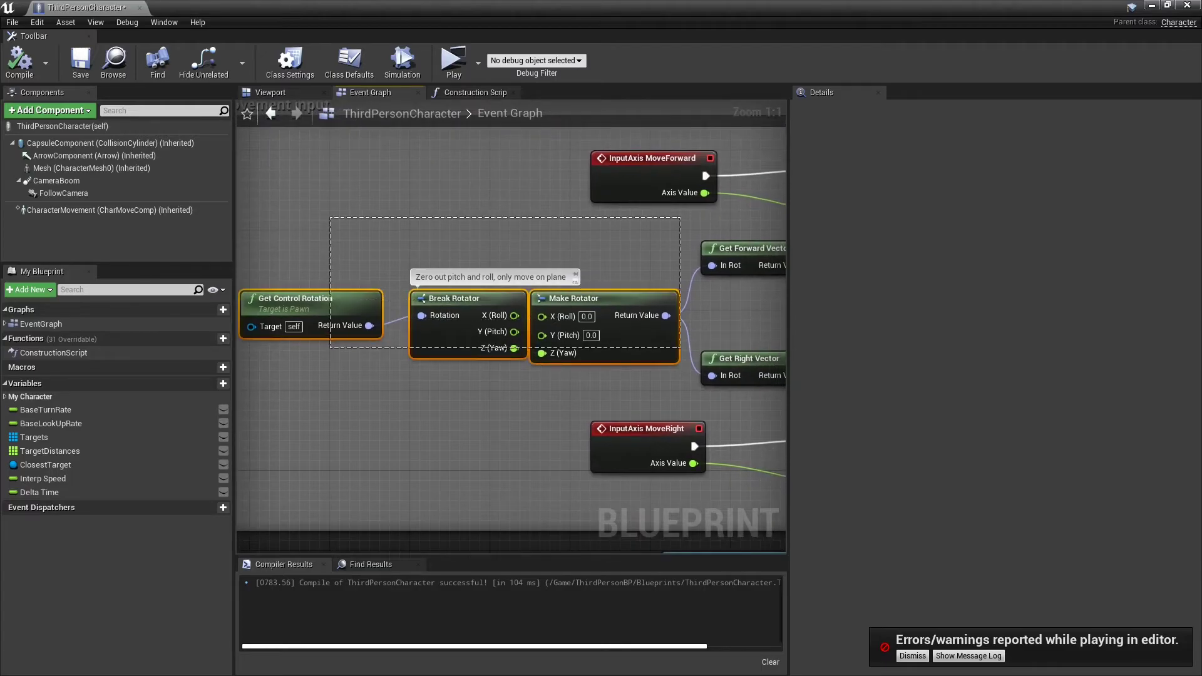
pyautogui.rightClick(571, 298)
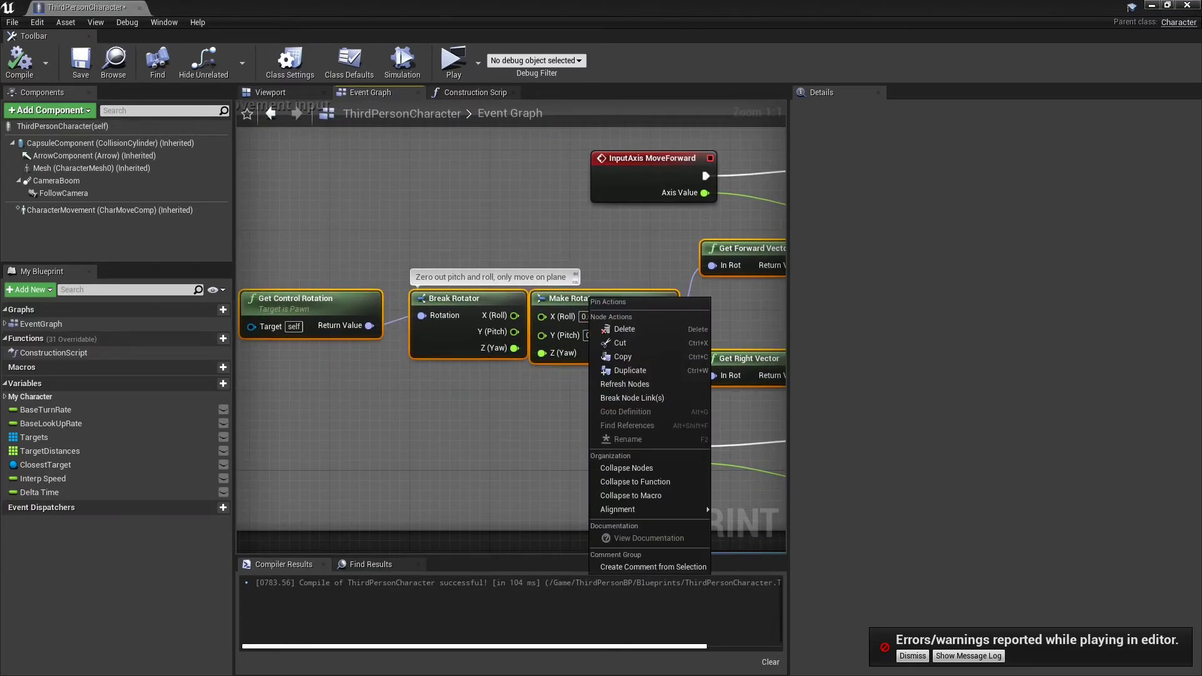
pyautogui.click(626, 467)
pyautogui.write('PawnBasedRotati')
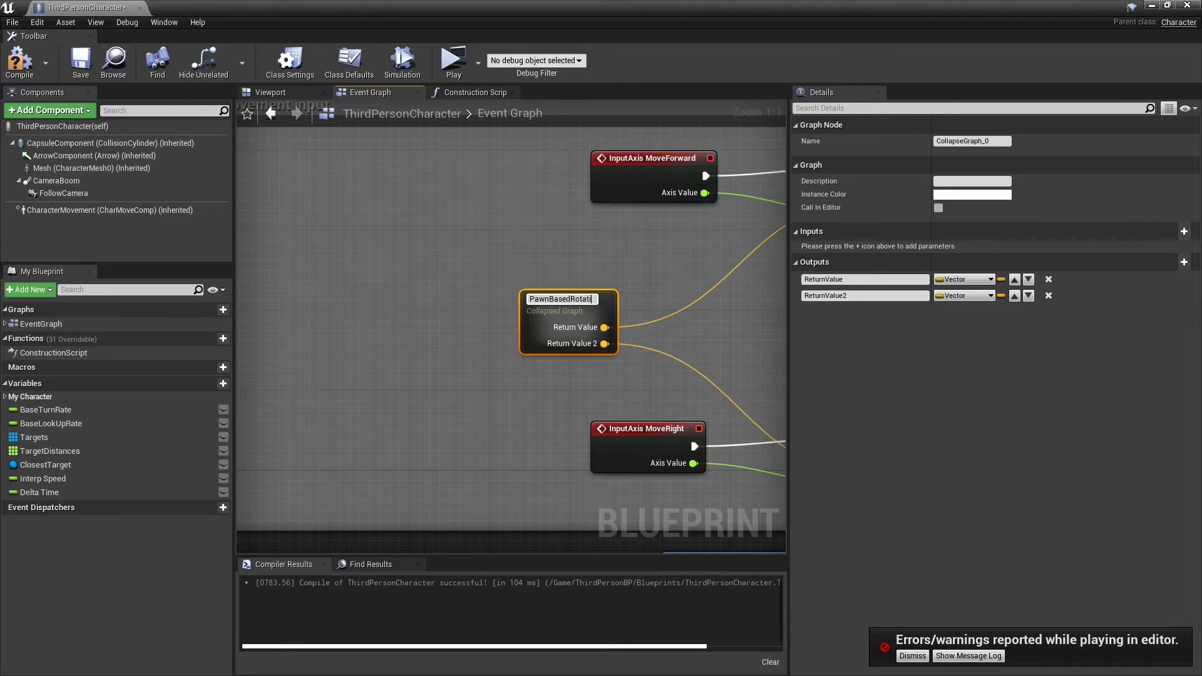
pyautogui.rightClick(604, 327)
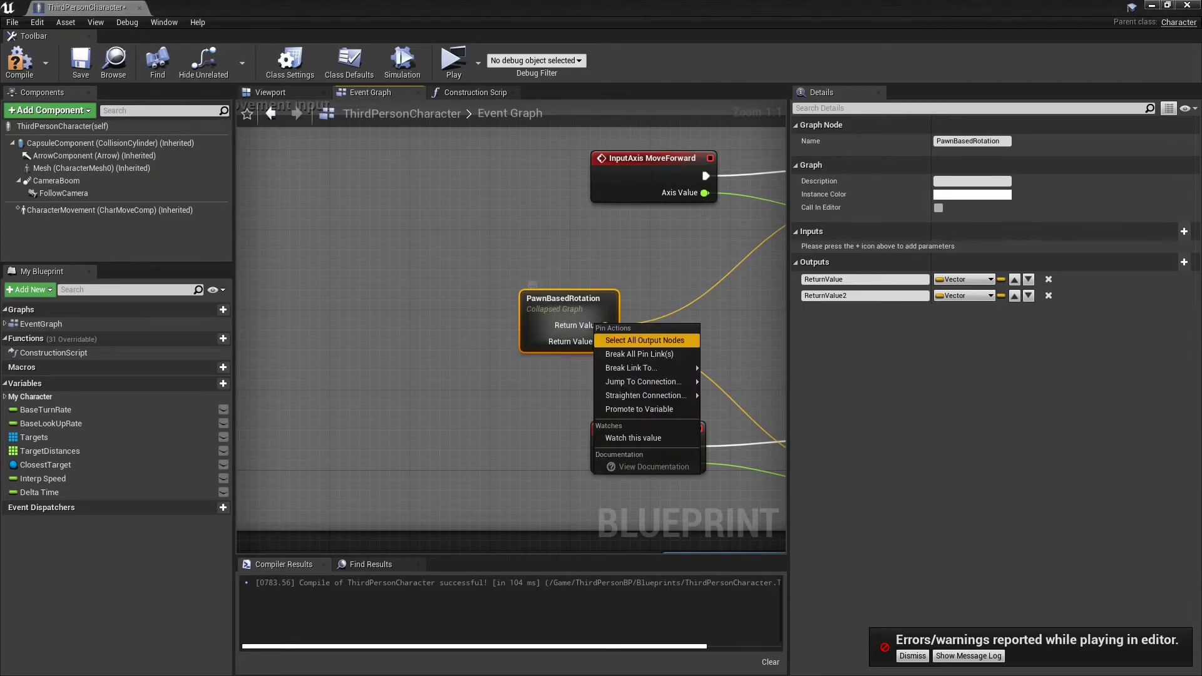
pyautogui.moveTo(638, 353)
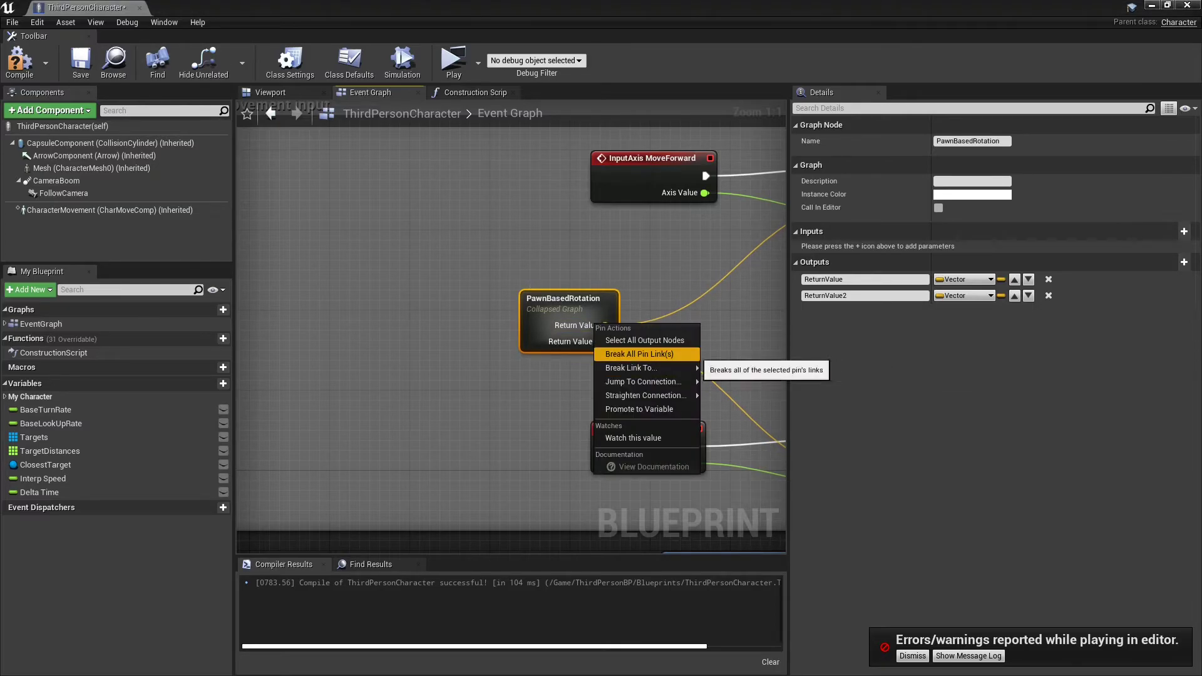
pyautogui.click(637, 352)
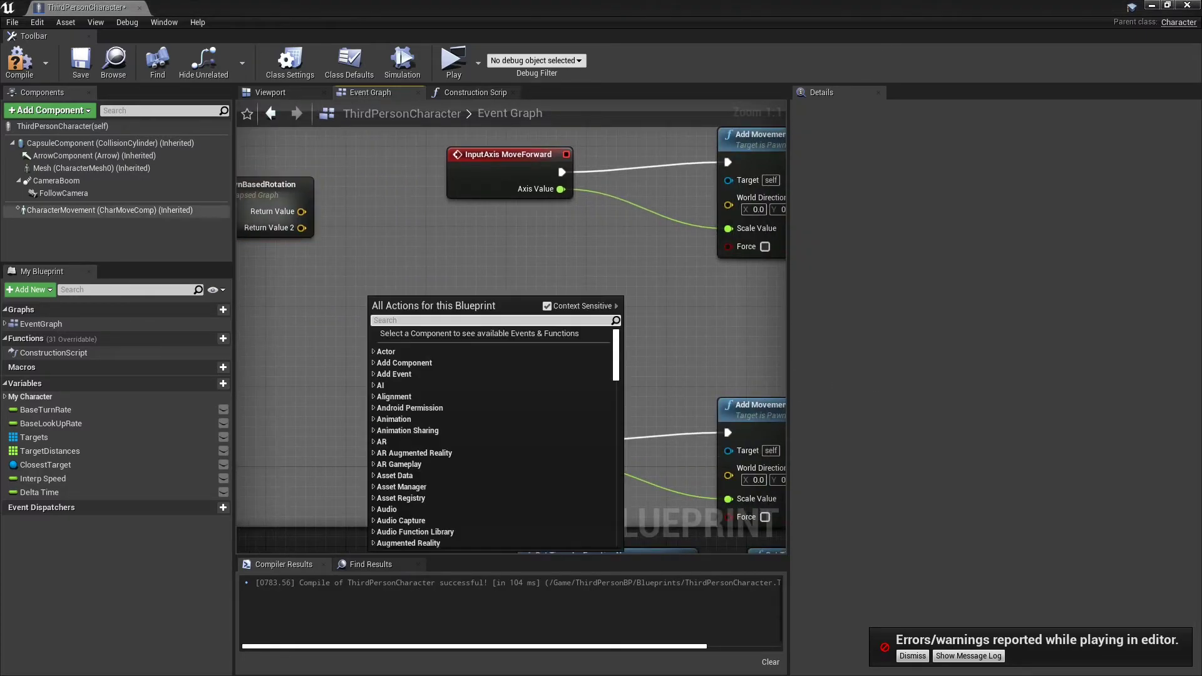
# Step: Drive forward and right movement from the FollowCamera's forward and right vectors, and compile
pyautogui.click(62, 192)
pyautogui.write('get right')
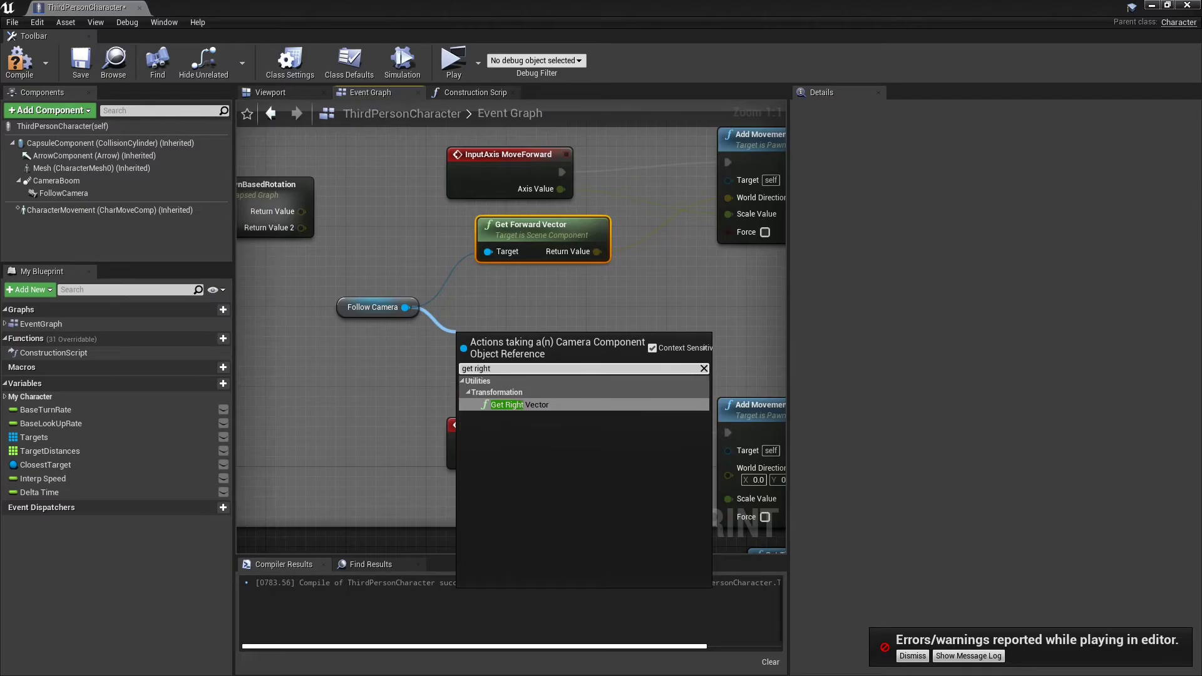
pyautogui.click(505, 404)
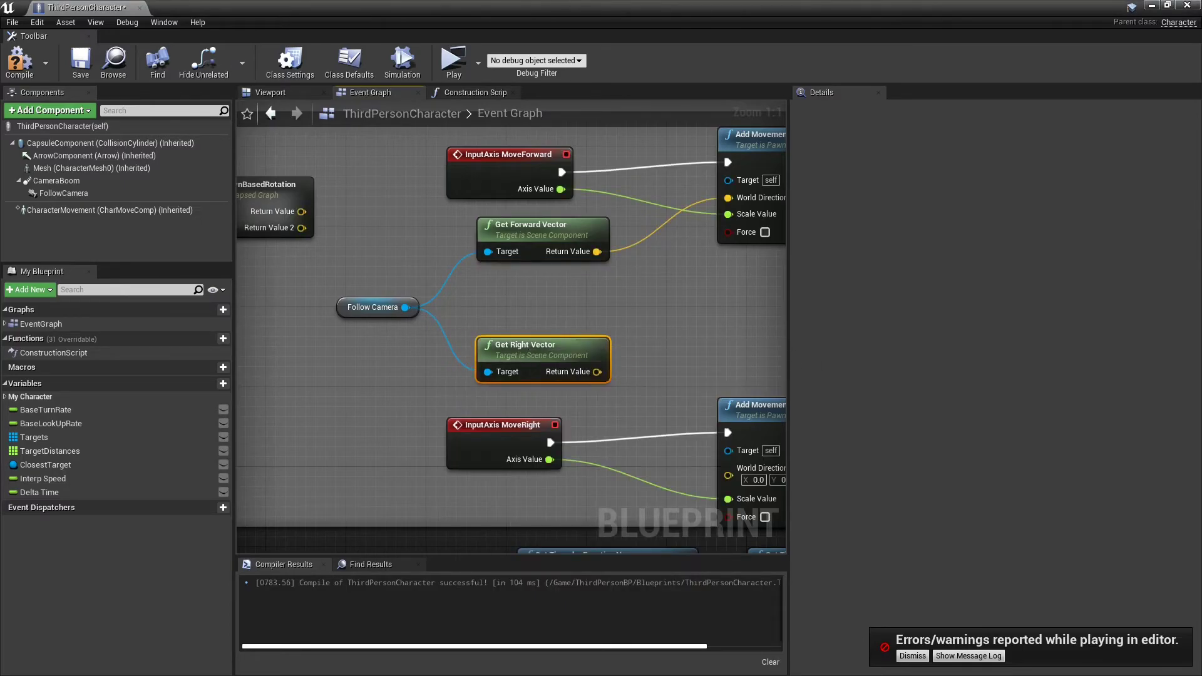
pyautogui.scroll(-3)
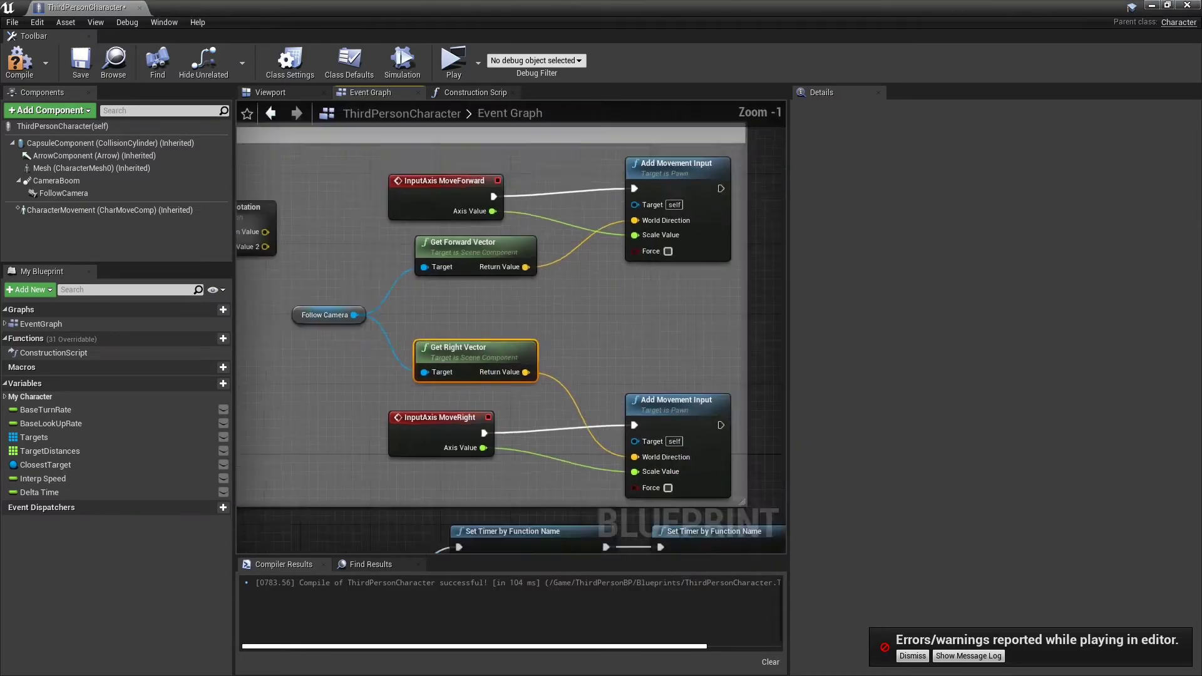
pyautogui.scroll(-3)
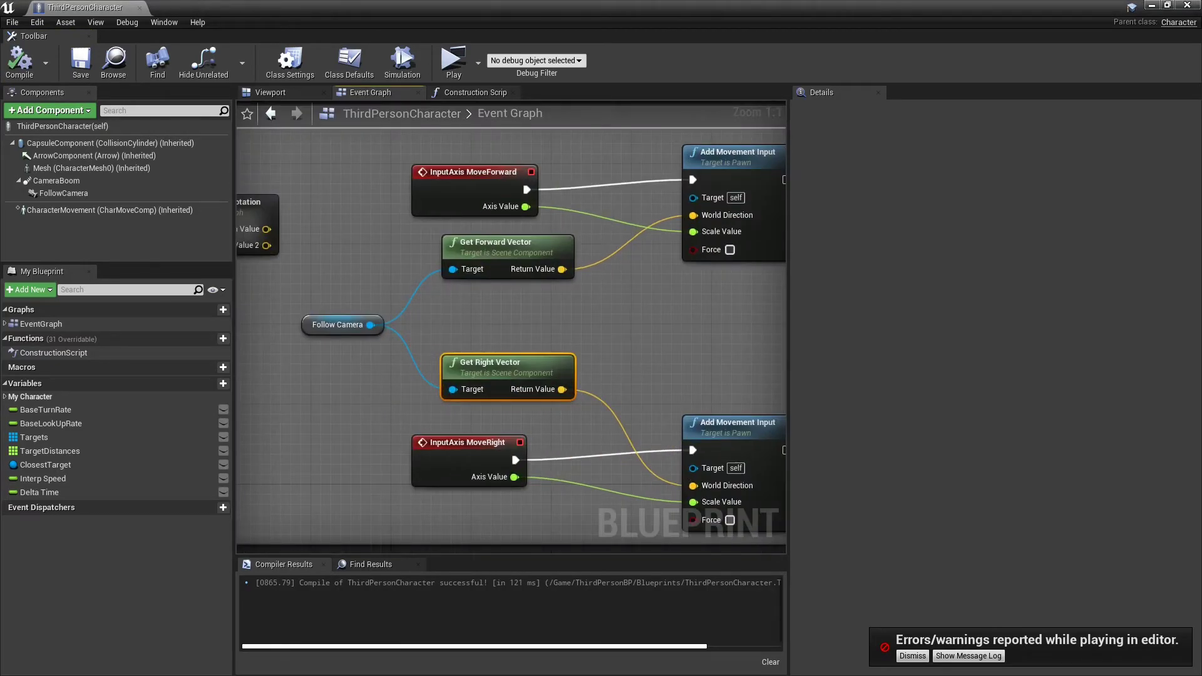
pyautogui.click(451, 60)
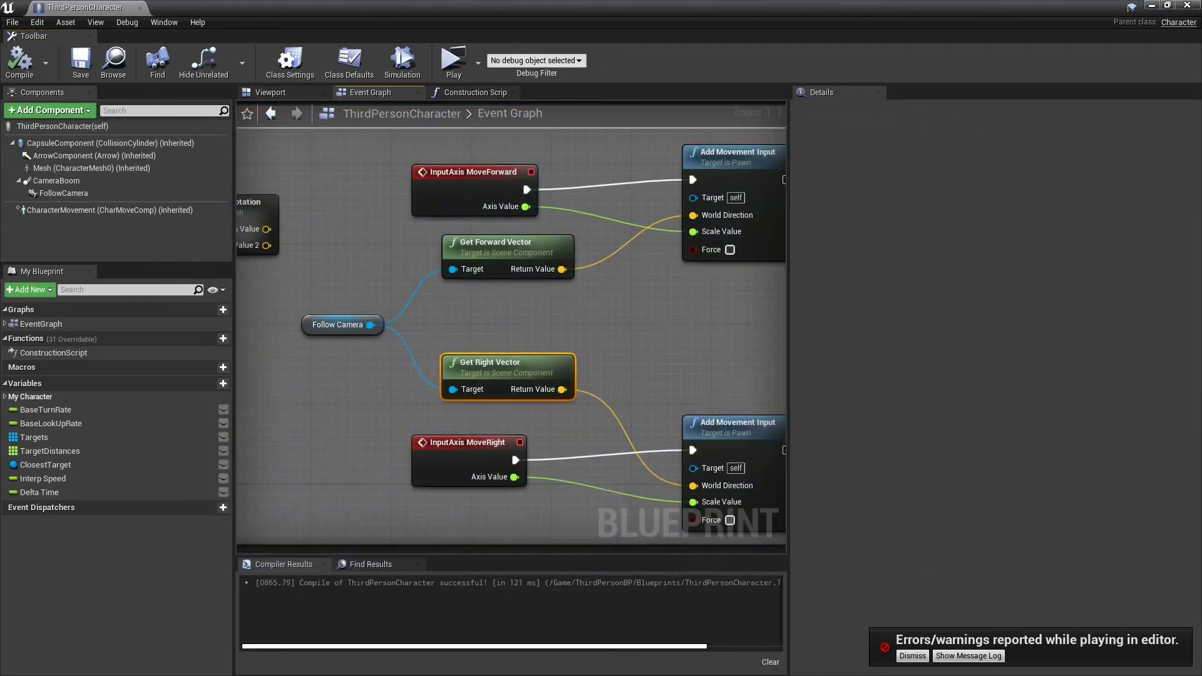
pyautogui.scroll(-3)
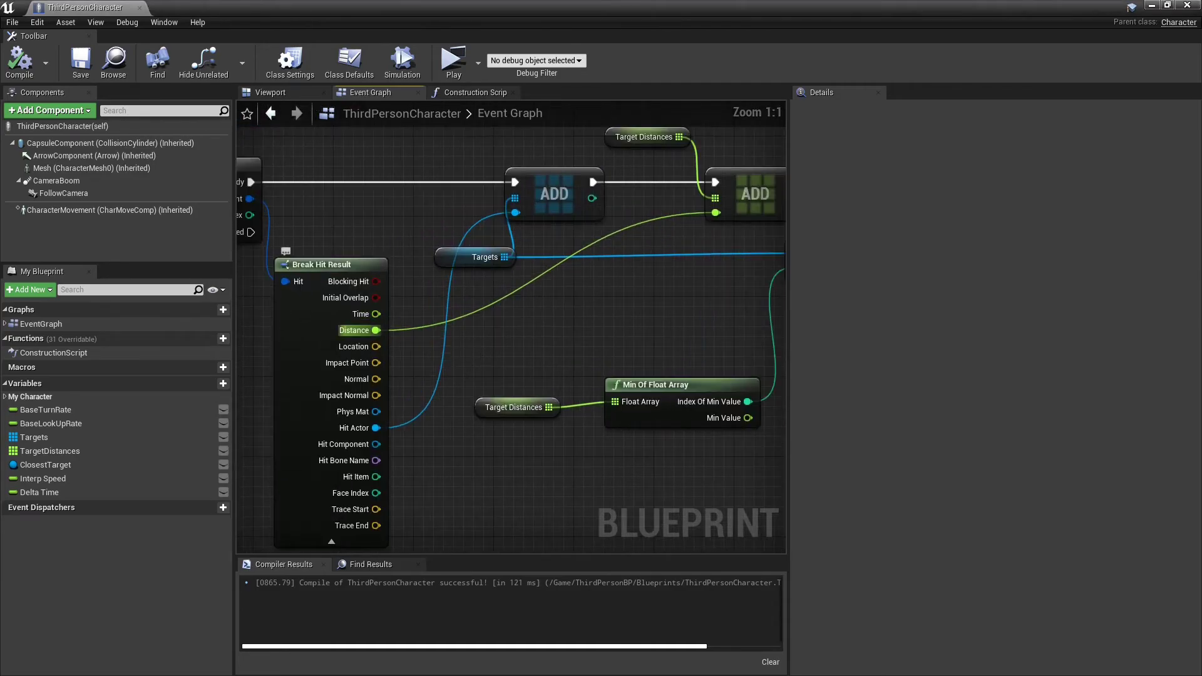
# Step: Replace the trace hit Distance with Get Distance To between the hit actor and Self, and compile
pyautogui.click(329, 264)
pyautogui.write('get di')
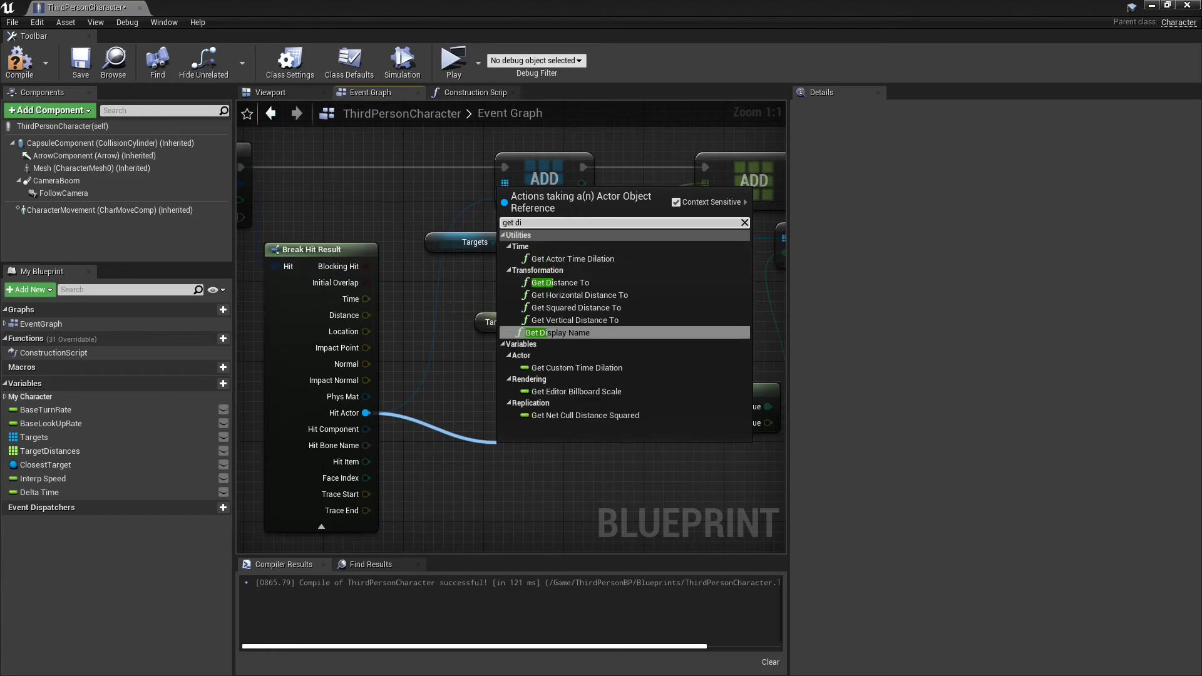
pyautogui.click(560, 282)
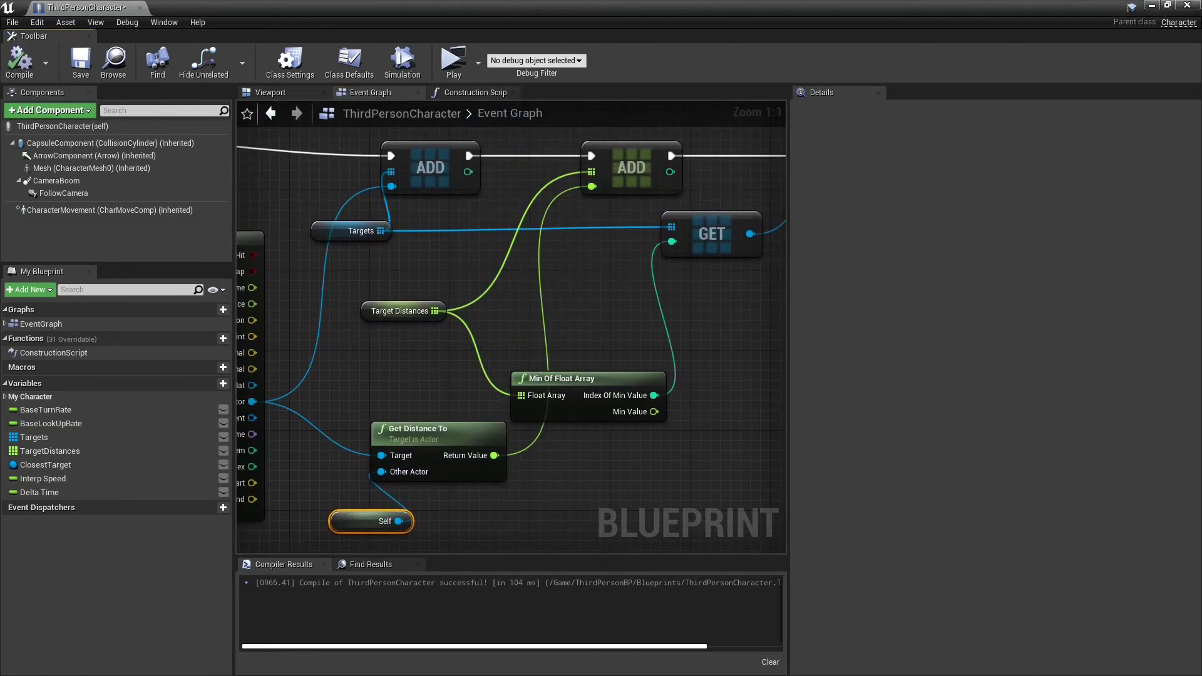
pyautogui.click(451, 62)
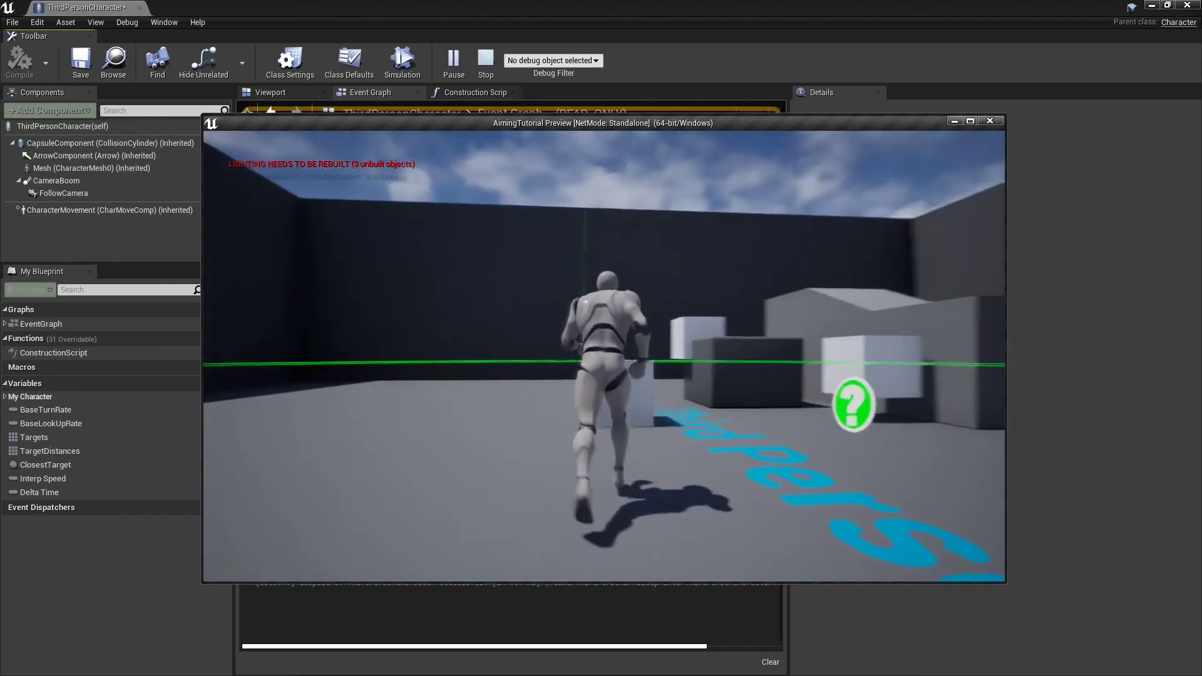
# Step: Enable Camera Lag and Camera Rotation Lag on CameraBoom, compile, and play-test the result
pyautogui.click(485, 62)
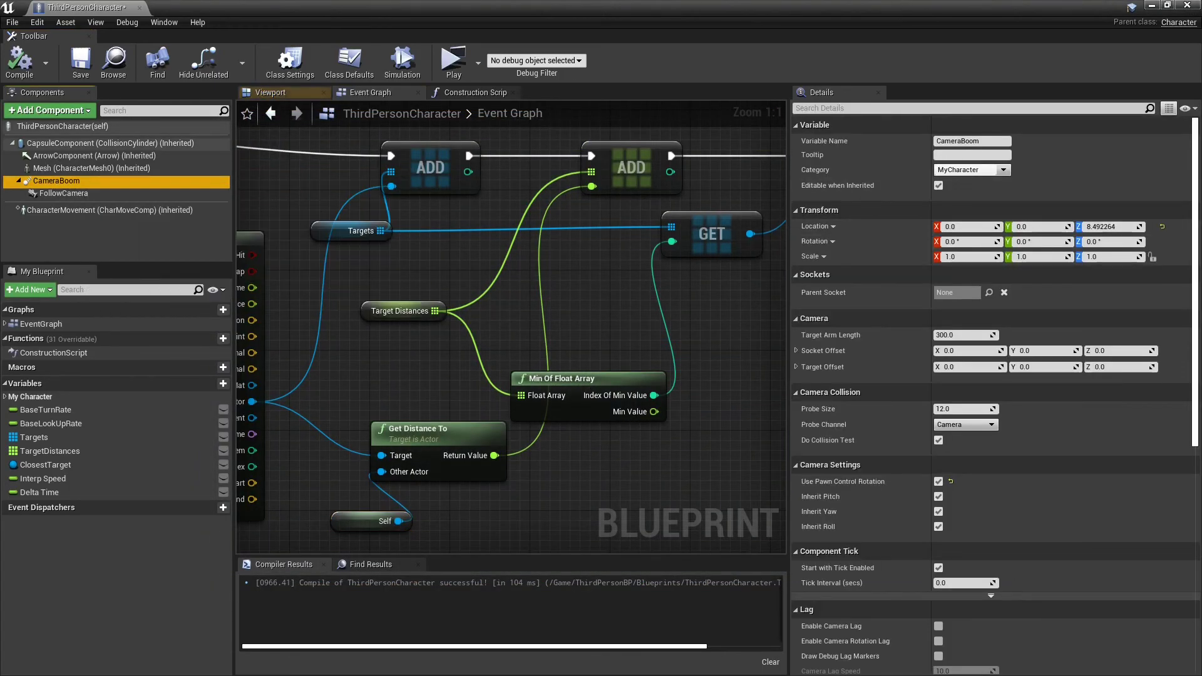
pyautogui.scroll(-3)
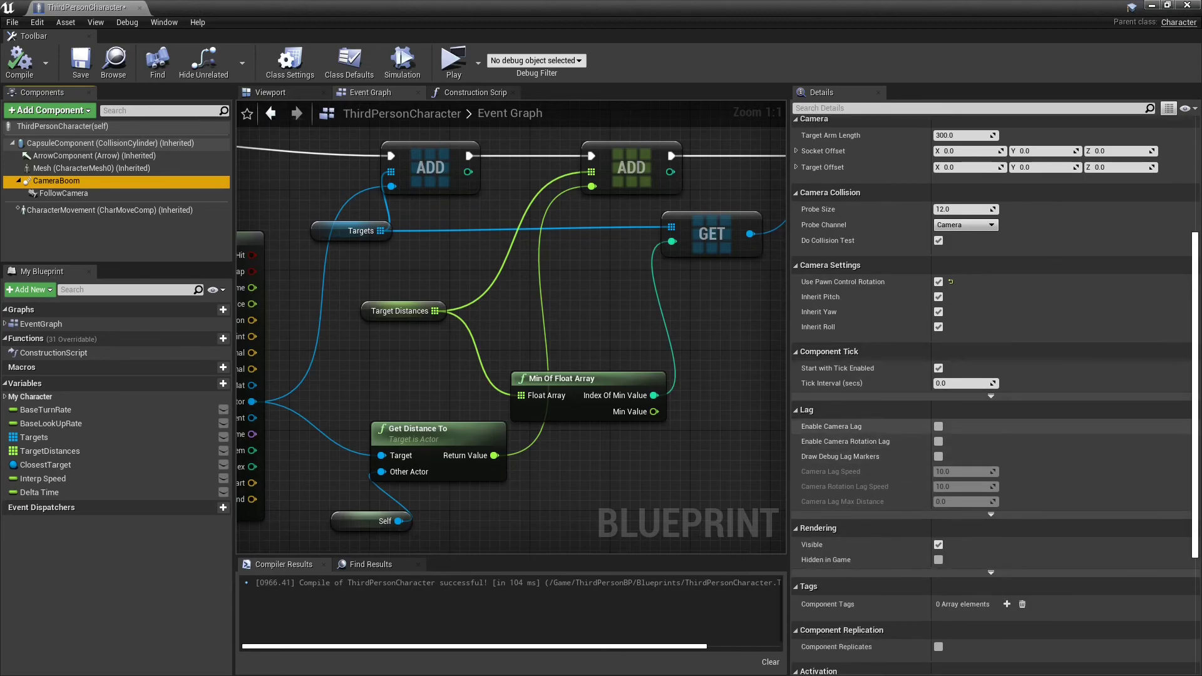
pyautogui.click(938, 426)
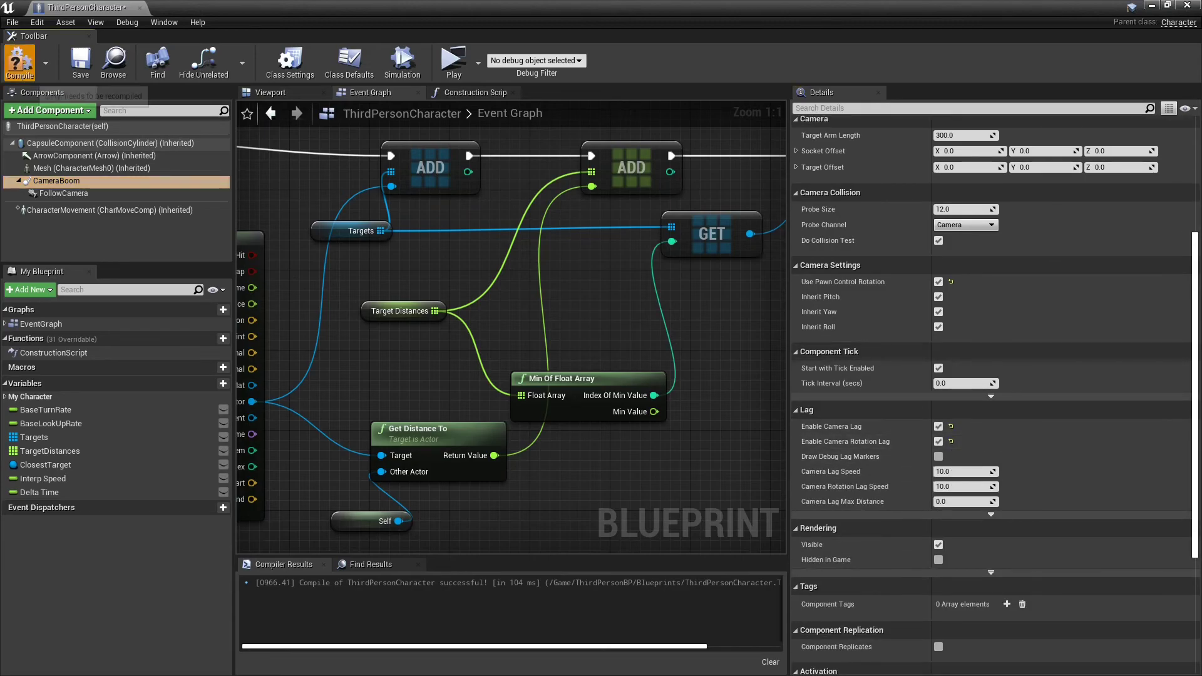
pyautogui.click(453, 61)
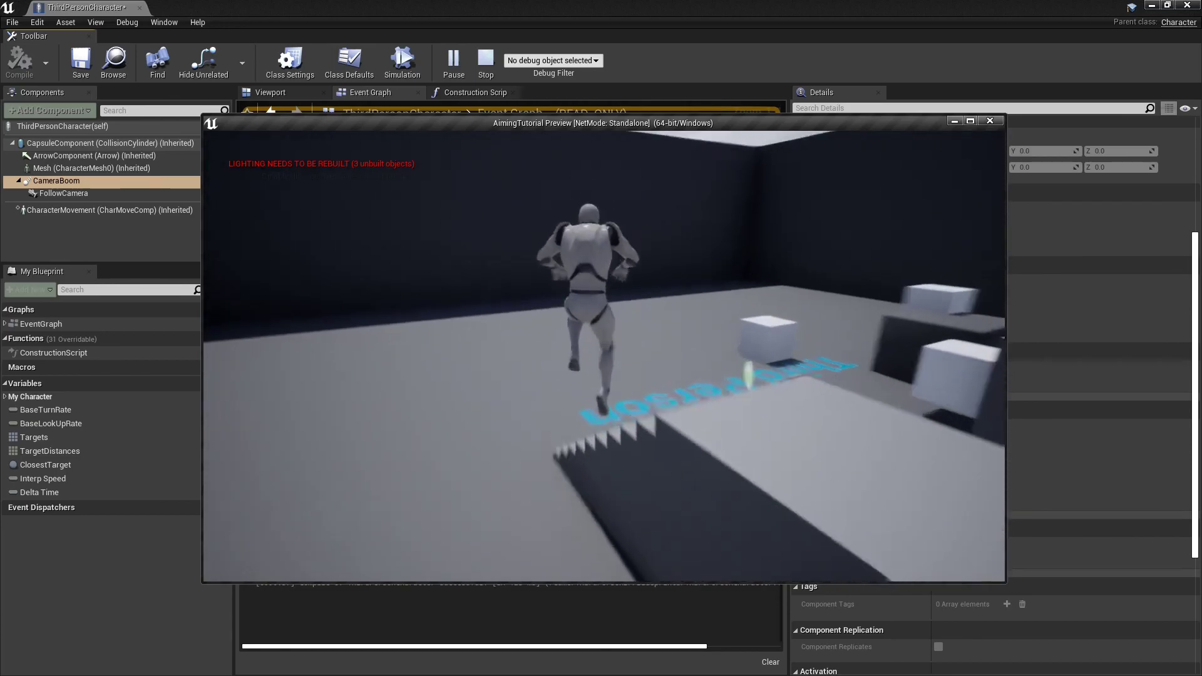
pyautogui.click(988, 120)
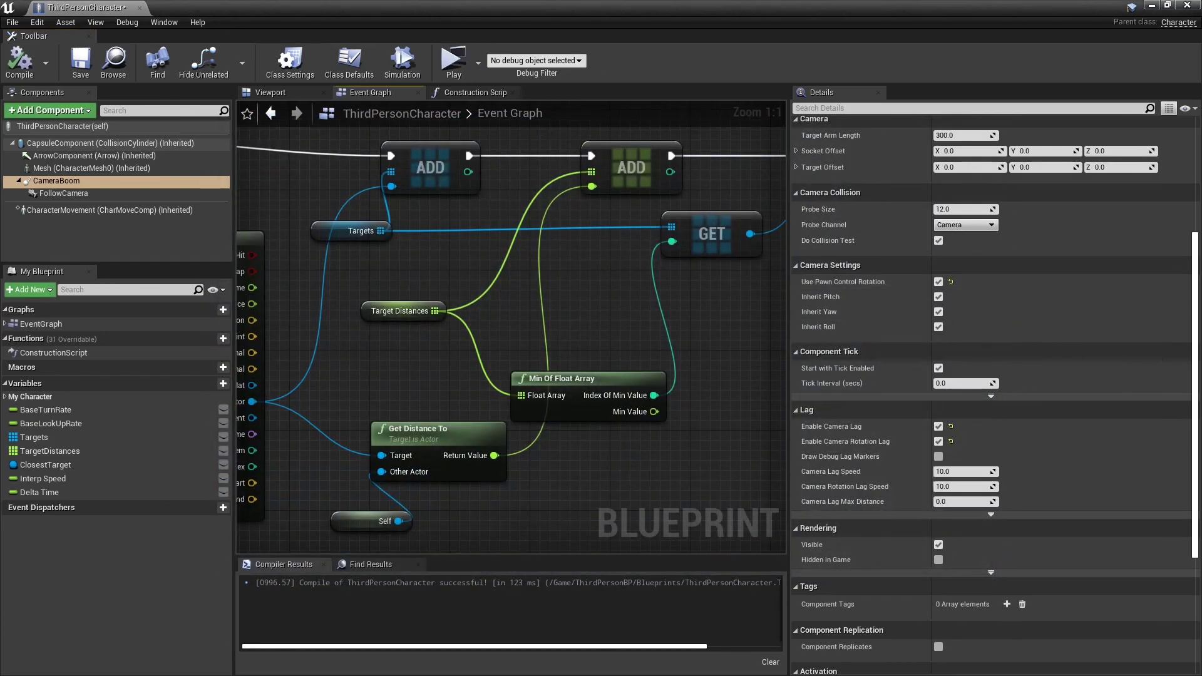